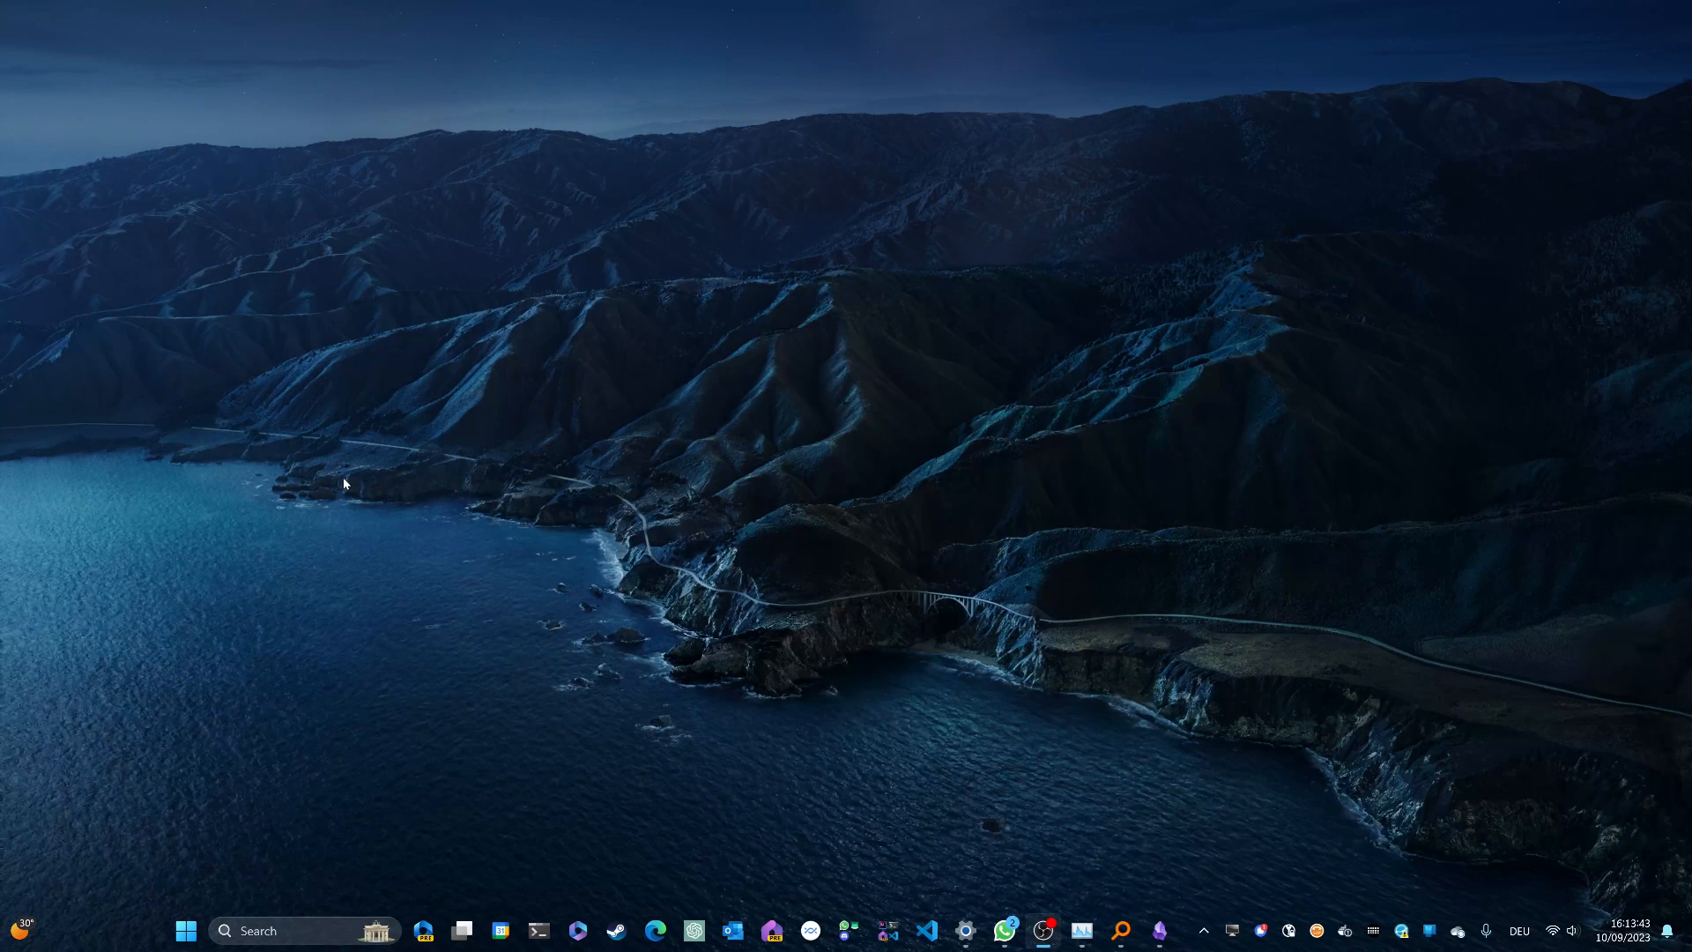
mouse_move(523, 525)
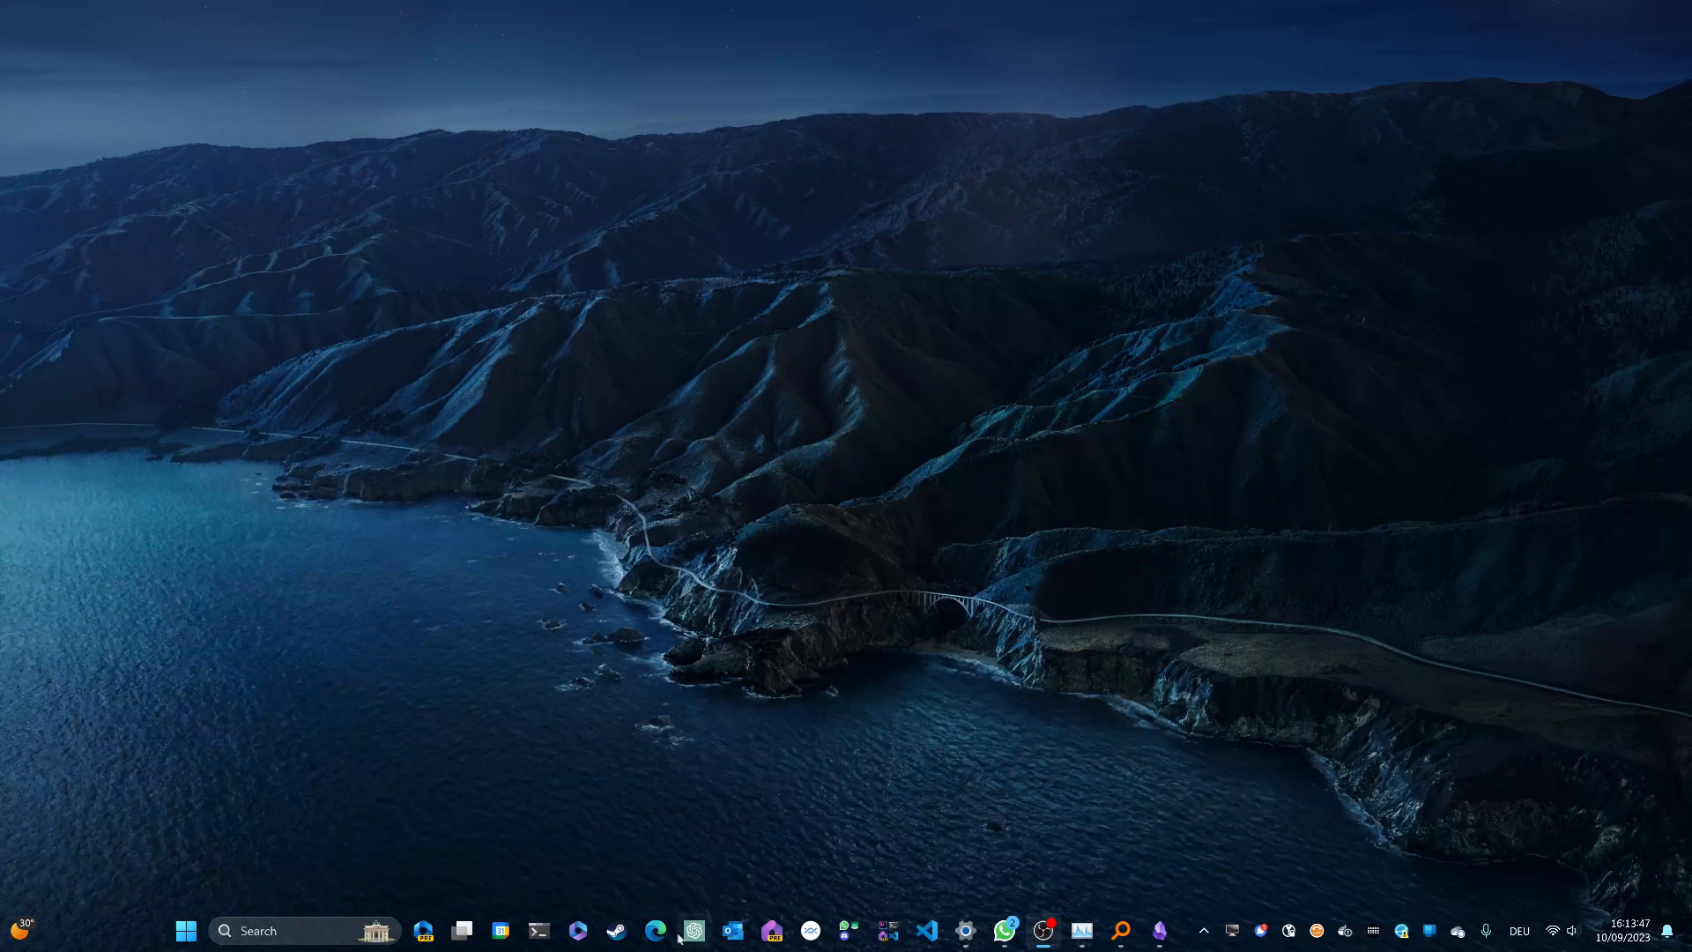
- Search 'softpedia qres' in Edge and download QRes.zip via the Softpedia Mirror (EU)
left_click(655, 931)
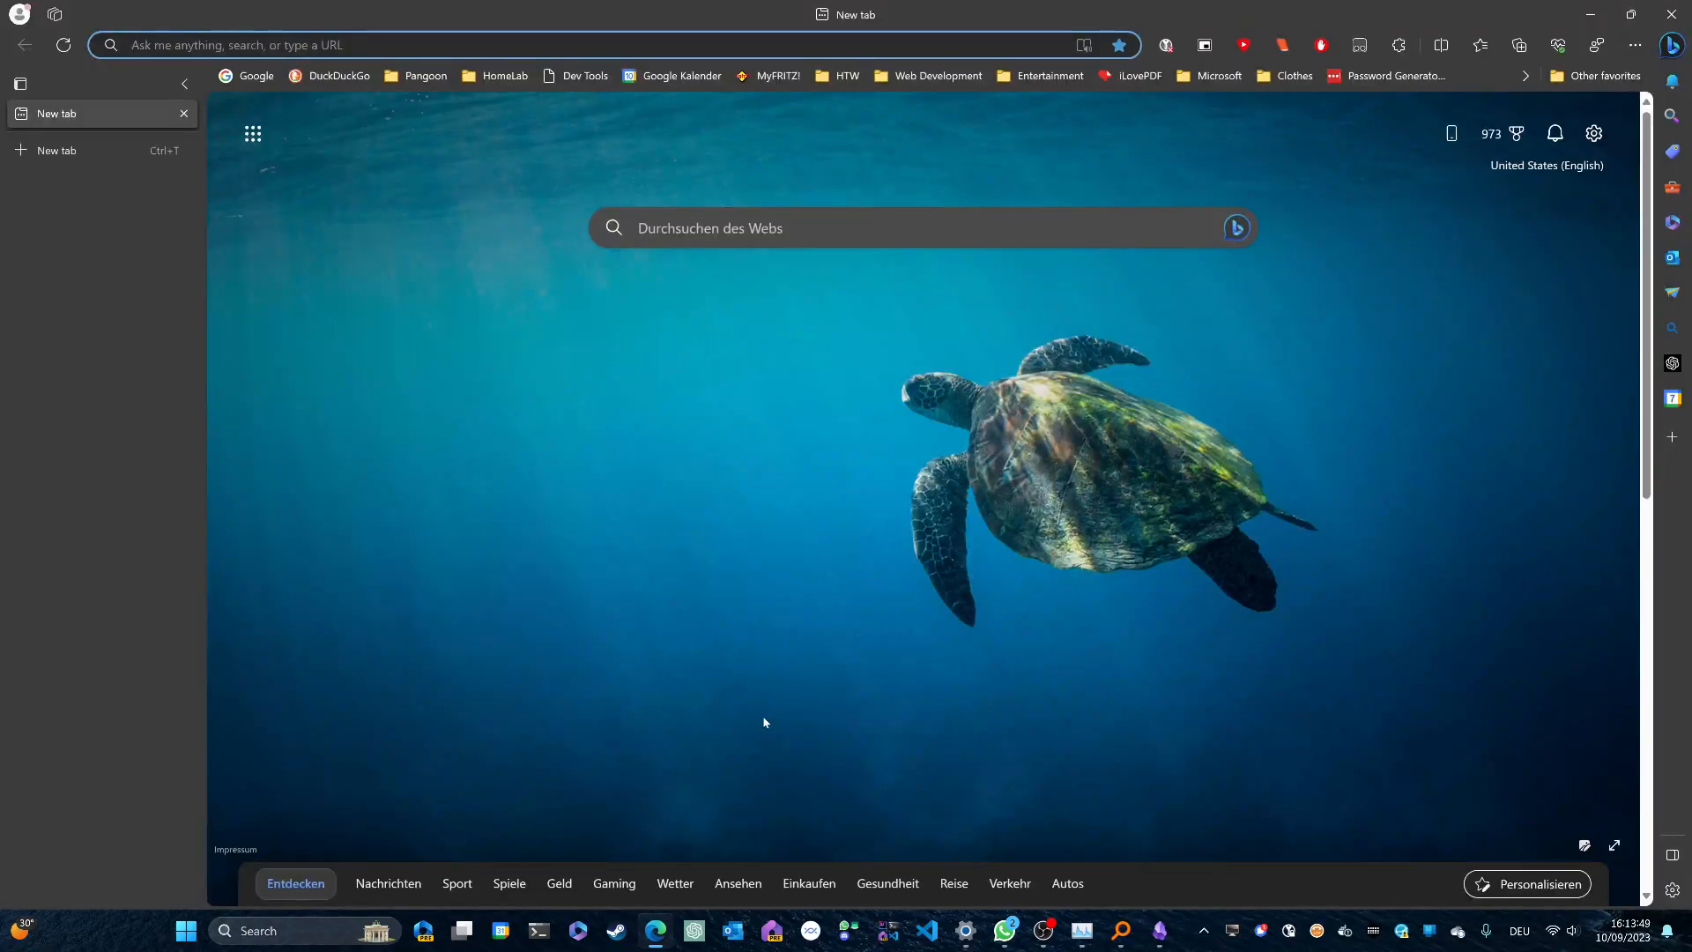
type("softpedia qres")
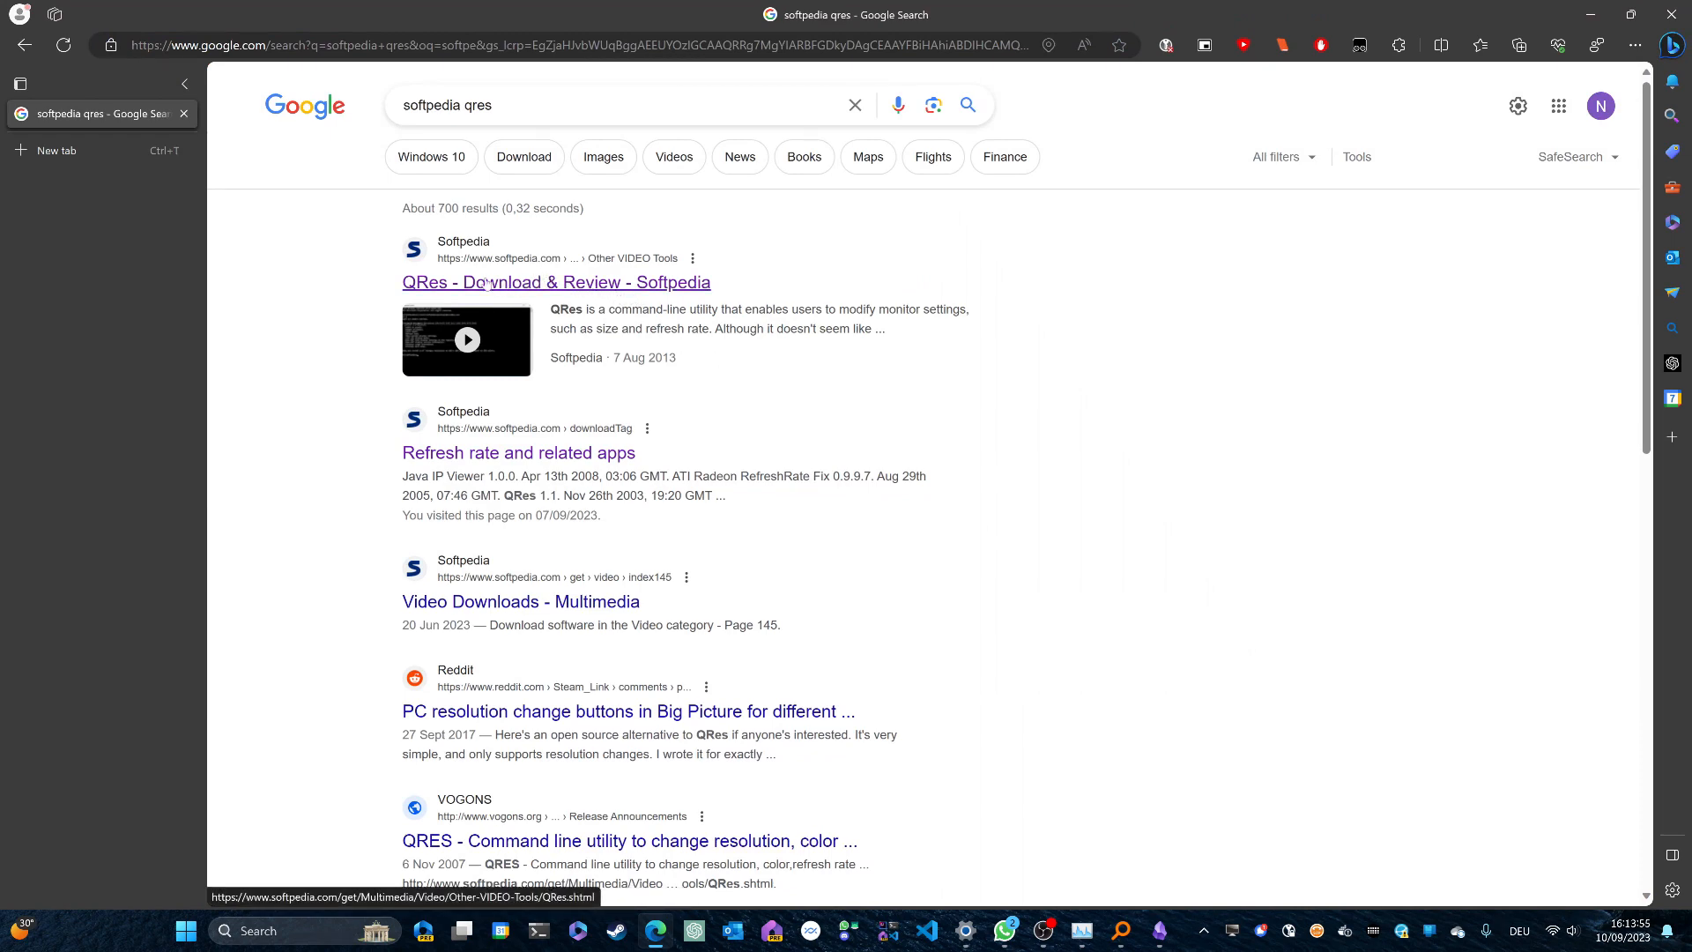
left_click(554, 282)
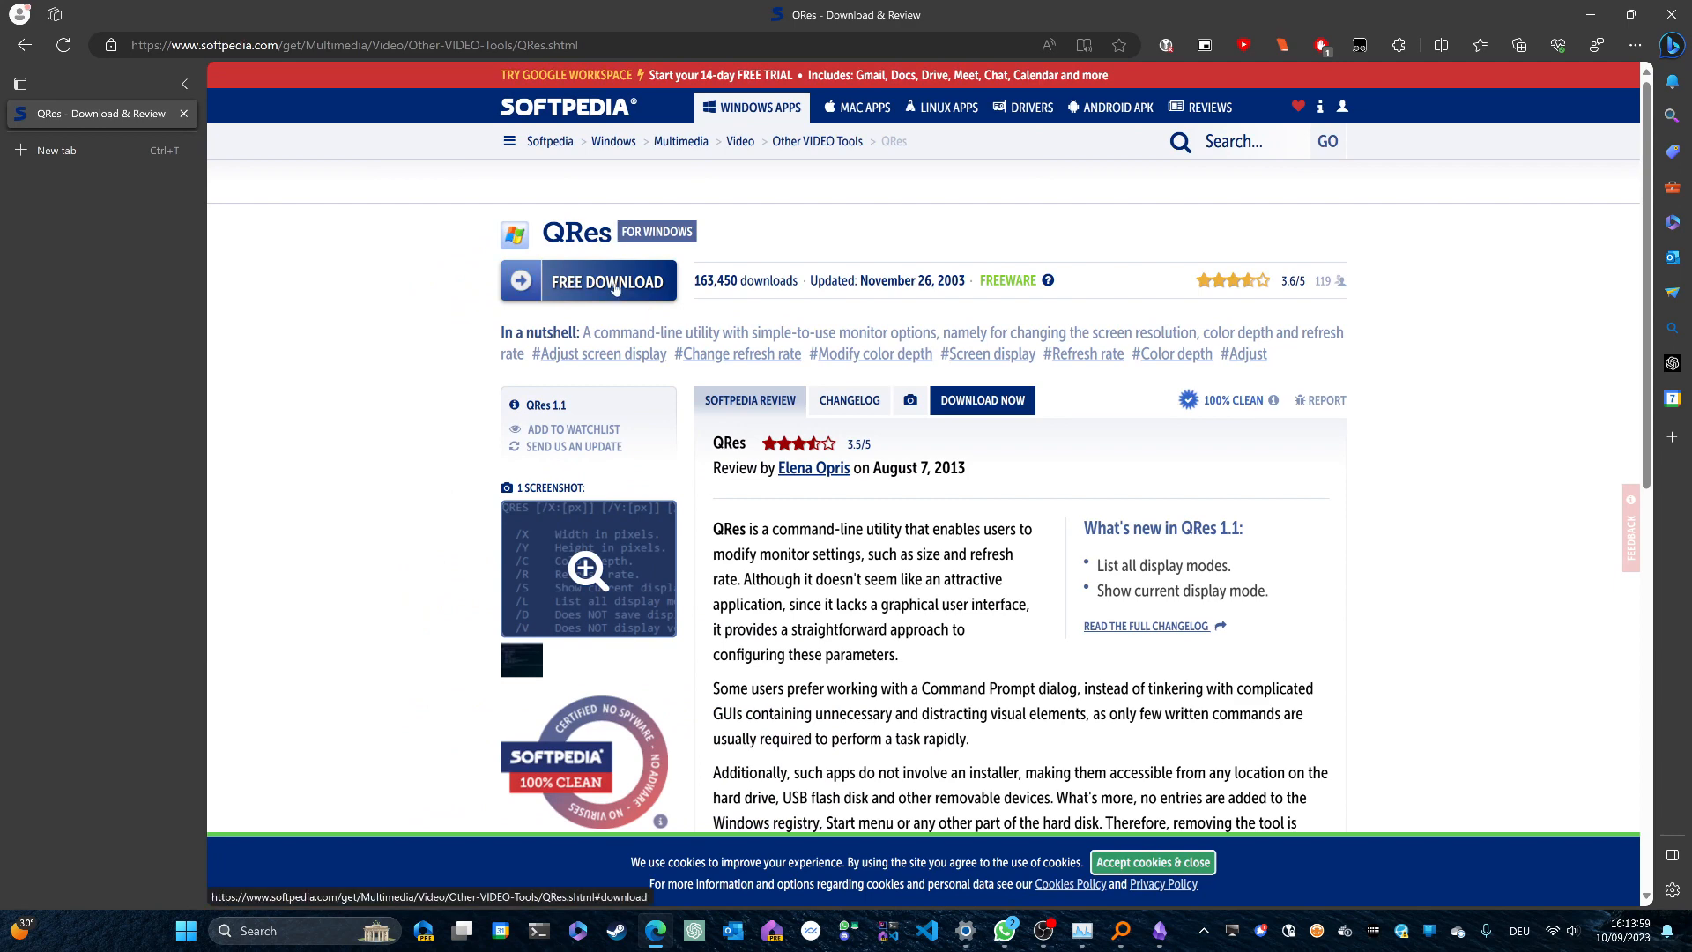
left_click(587, 281)
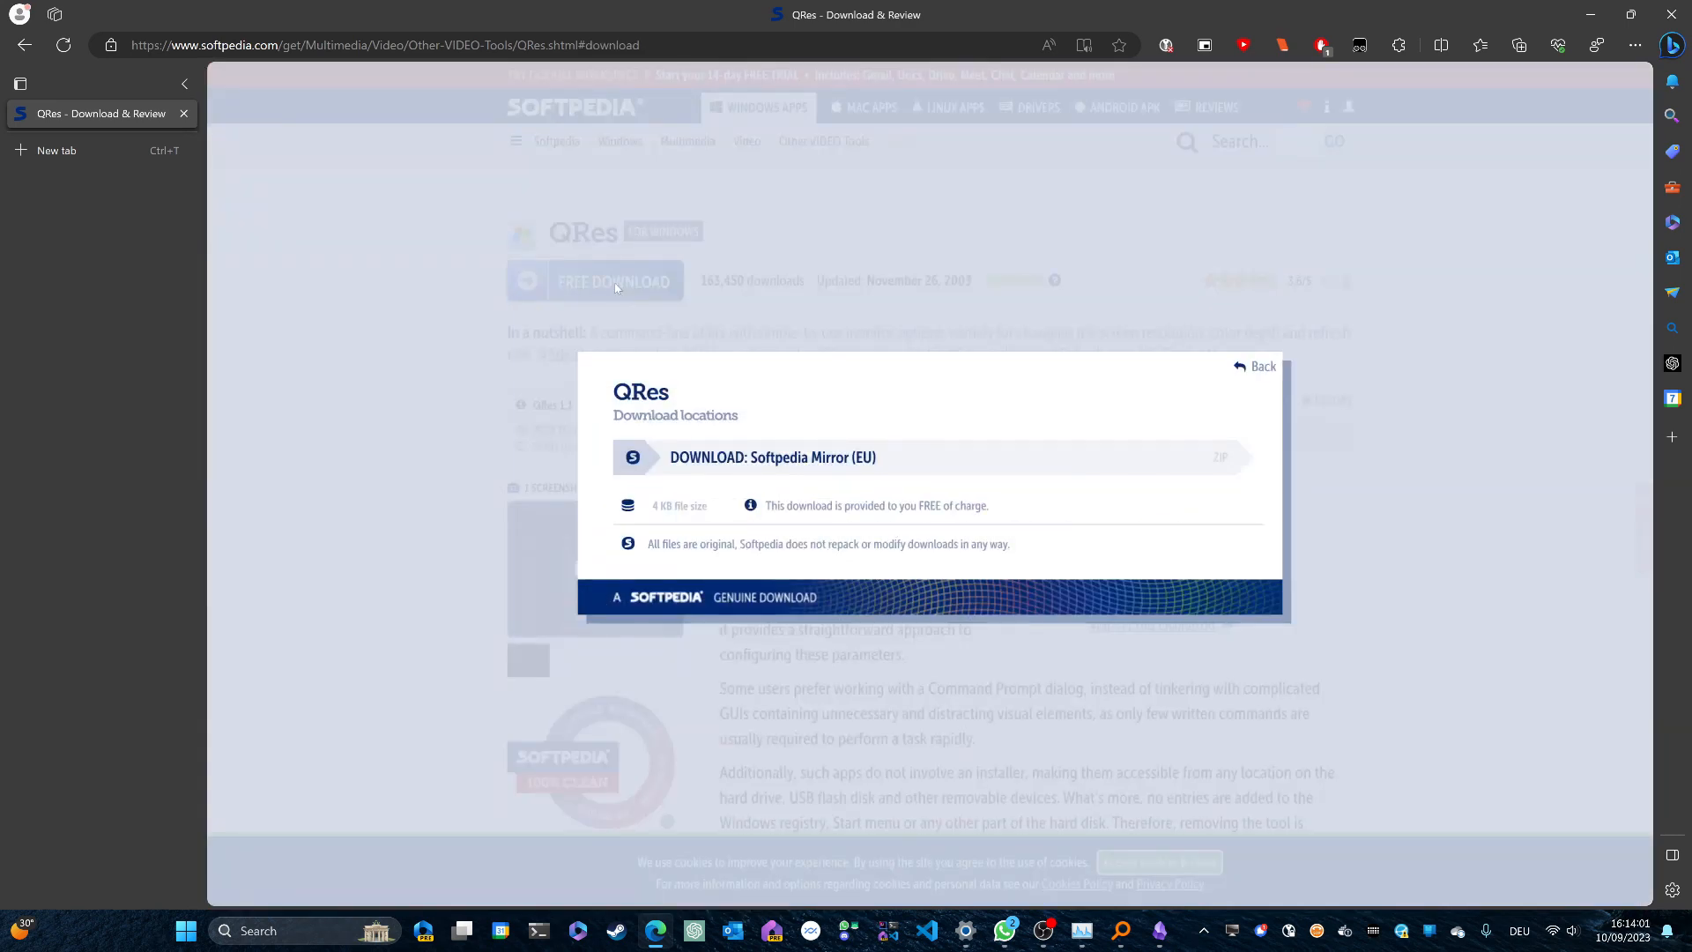
left_click(773, 456)
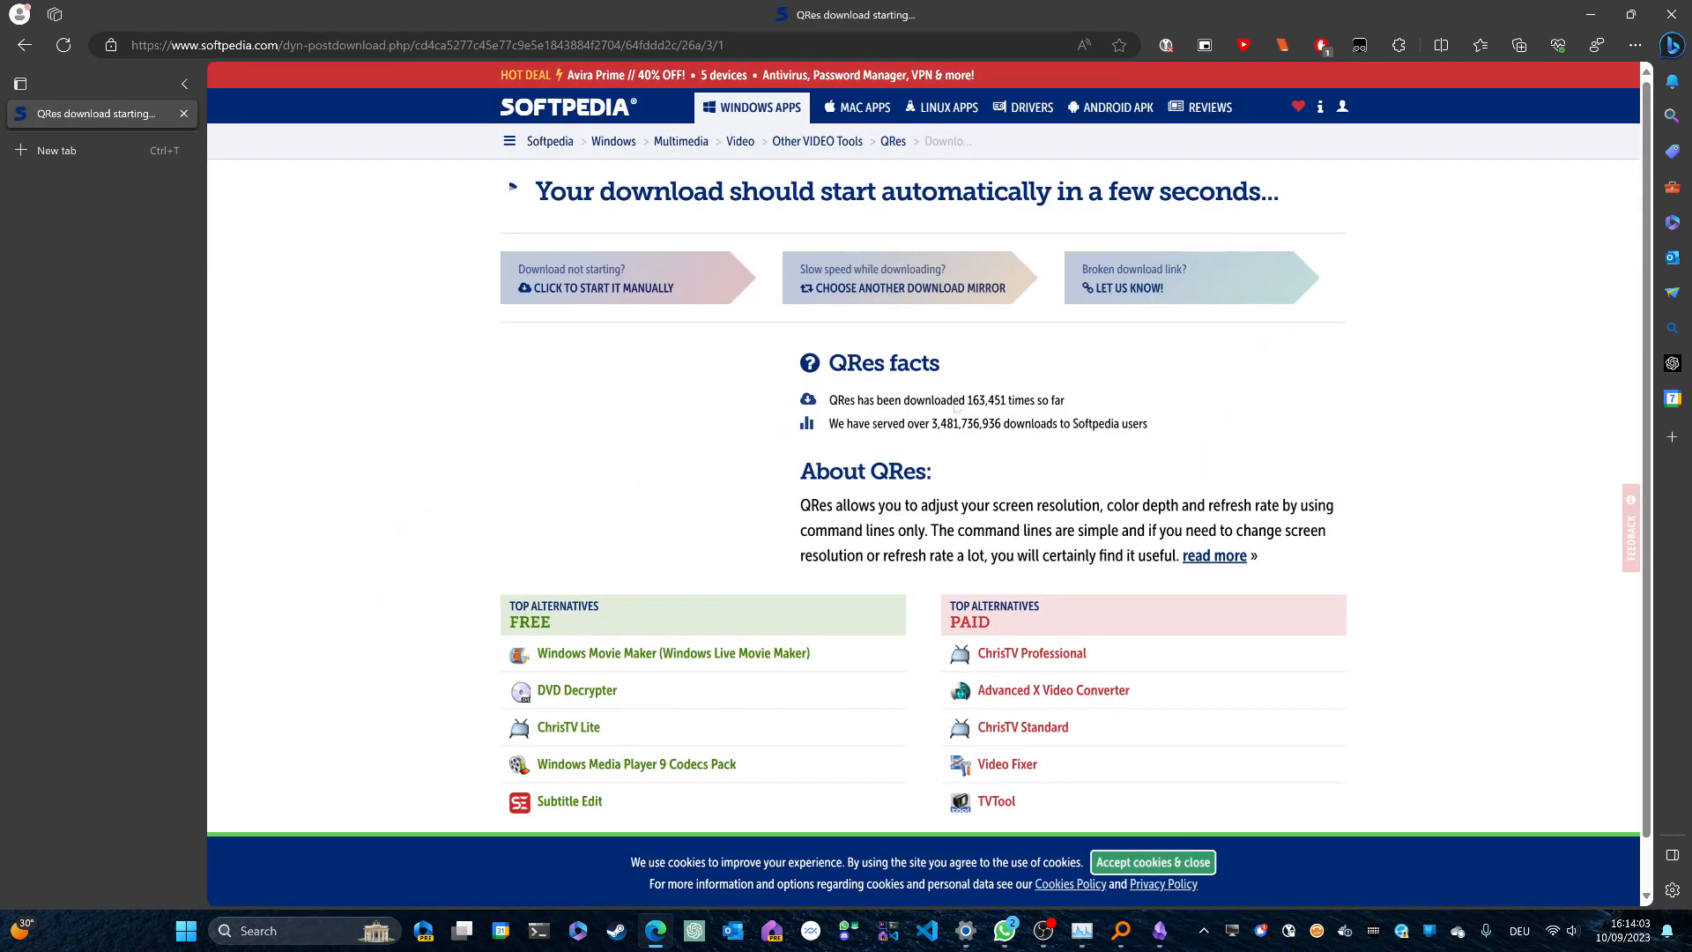
mouse_move(1481, 193)
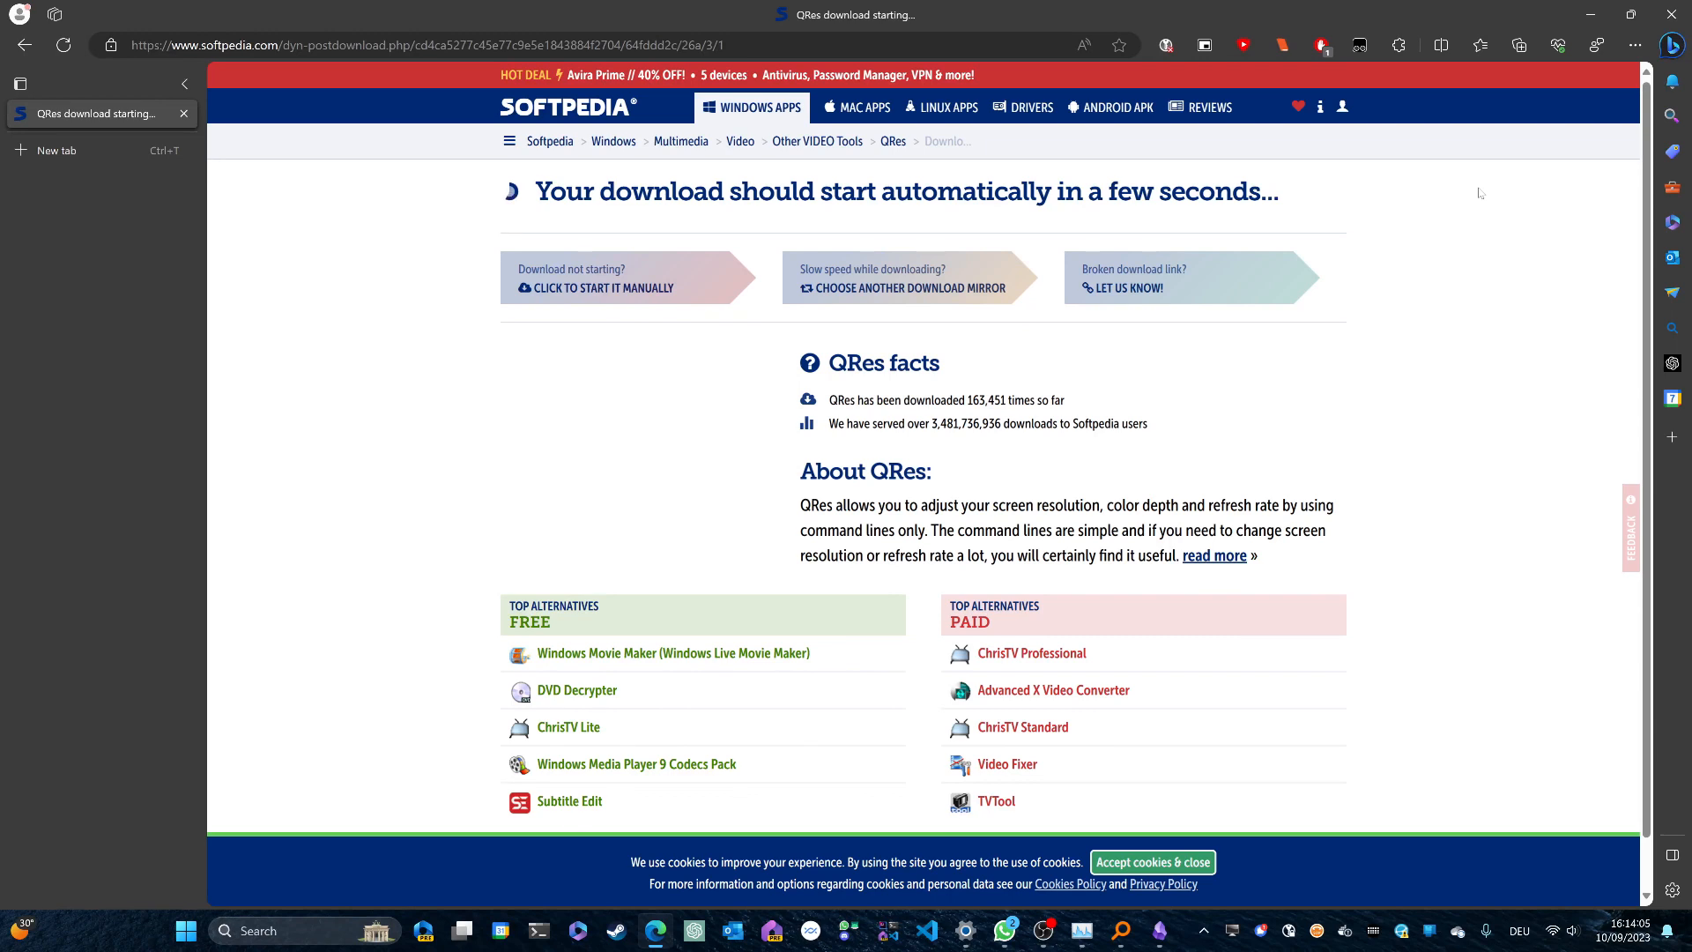
mouse_move(1464, 152)
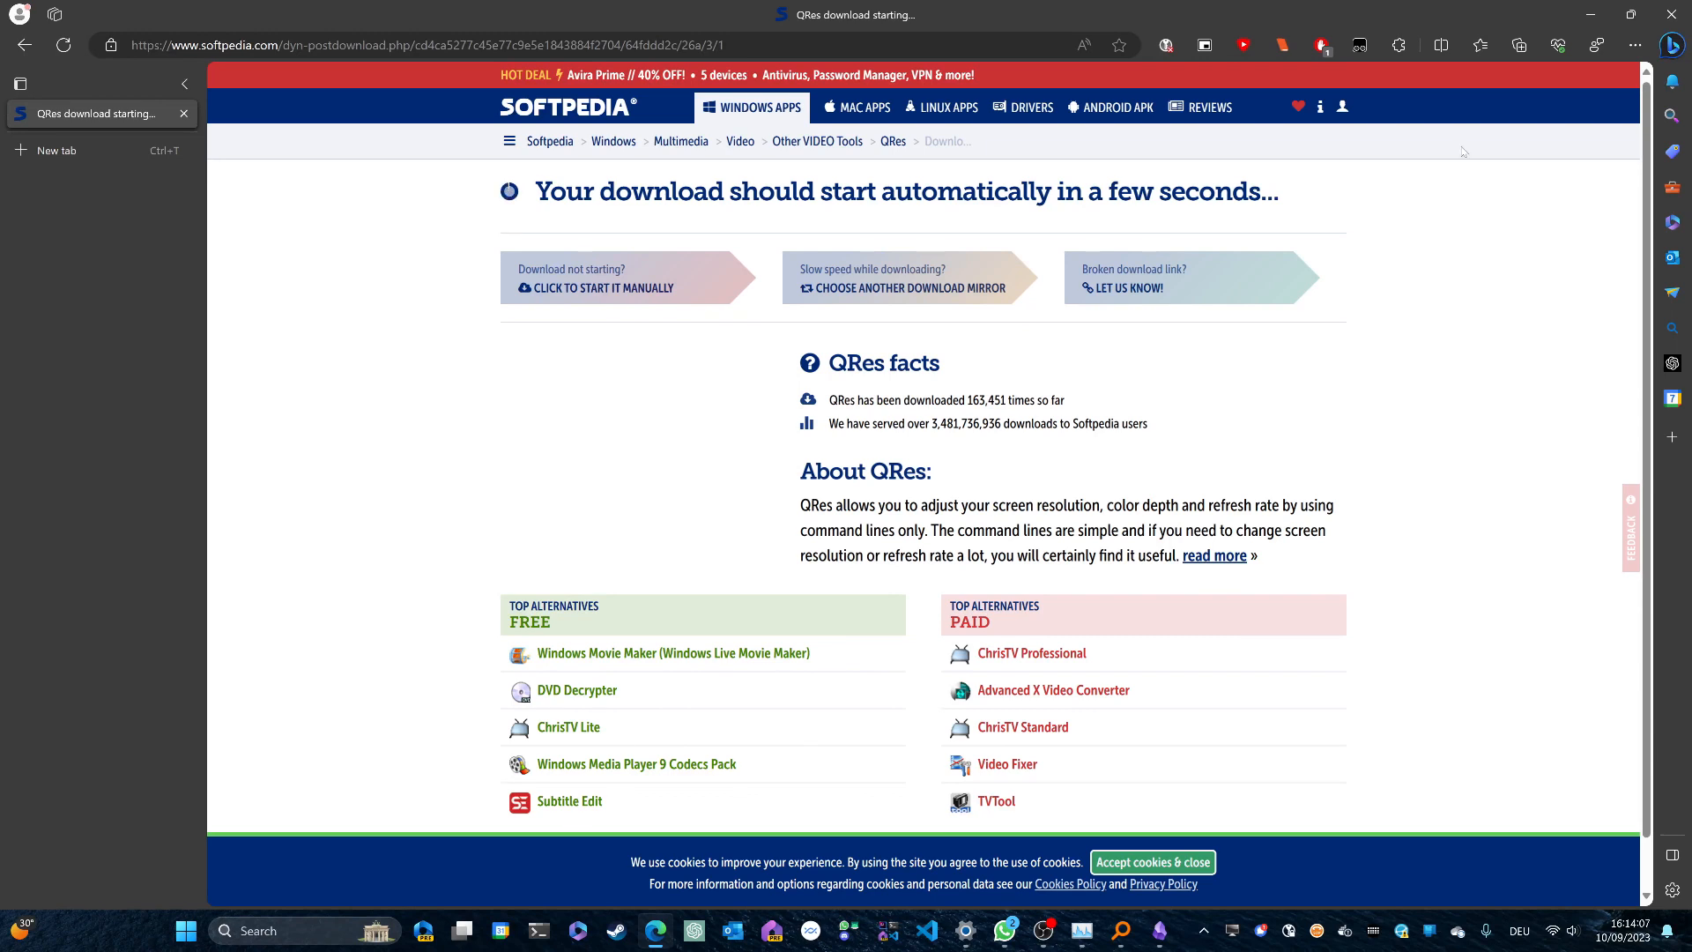
left_click(1519, 44)
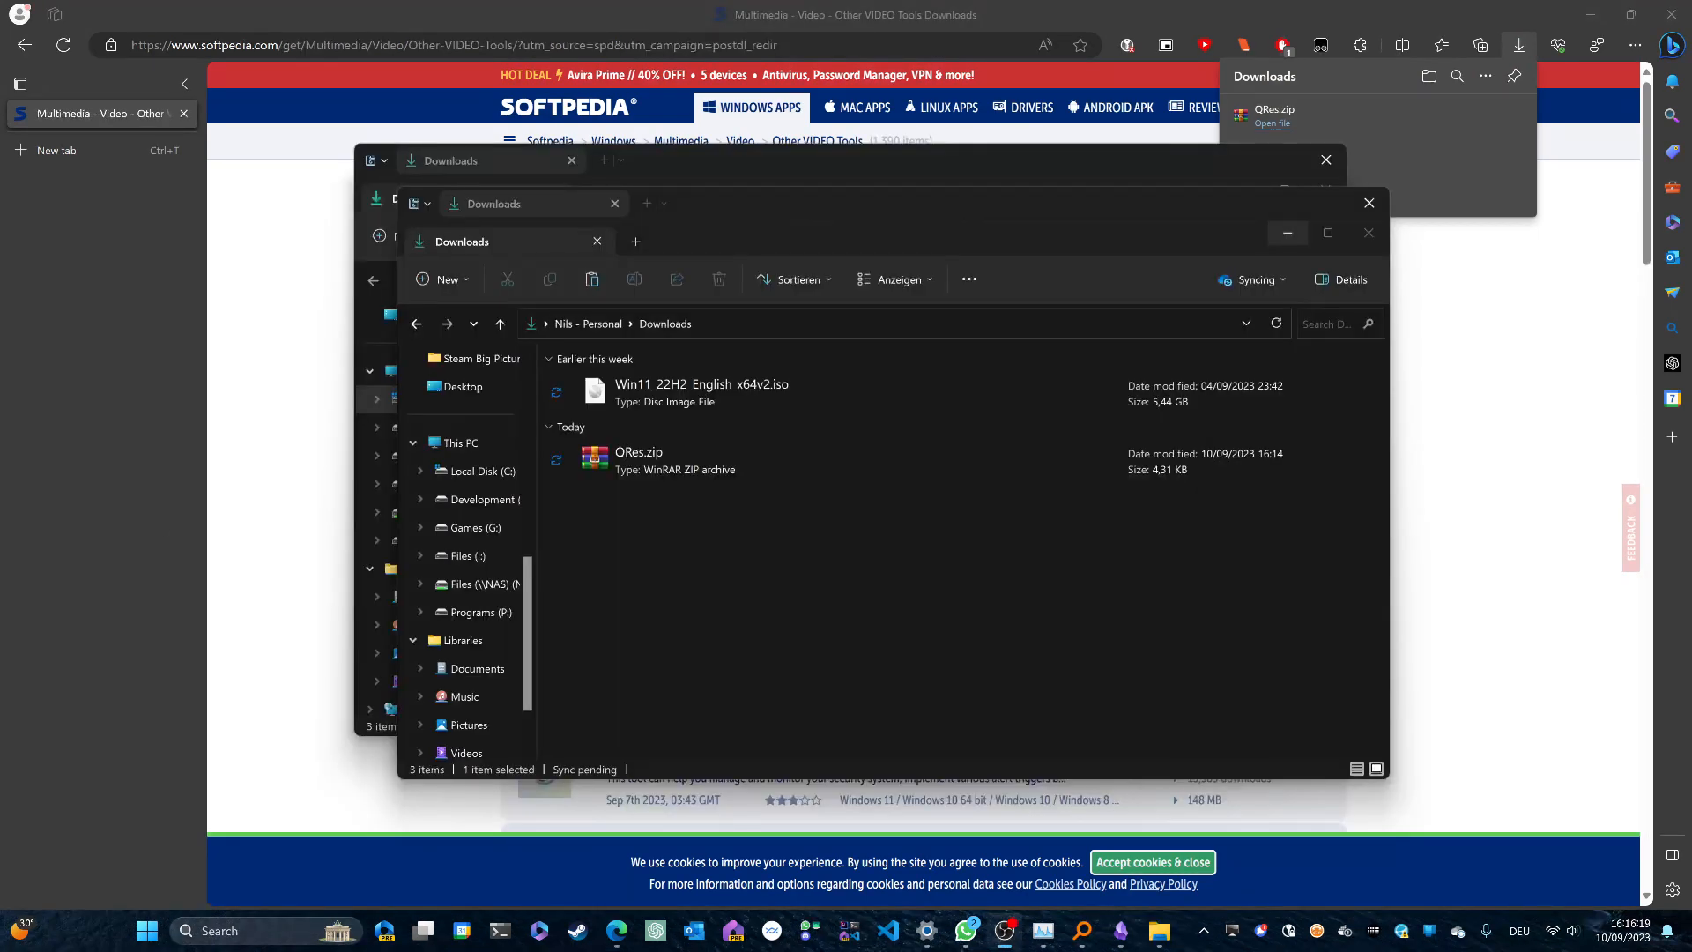
mouse_move(786, 558)
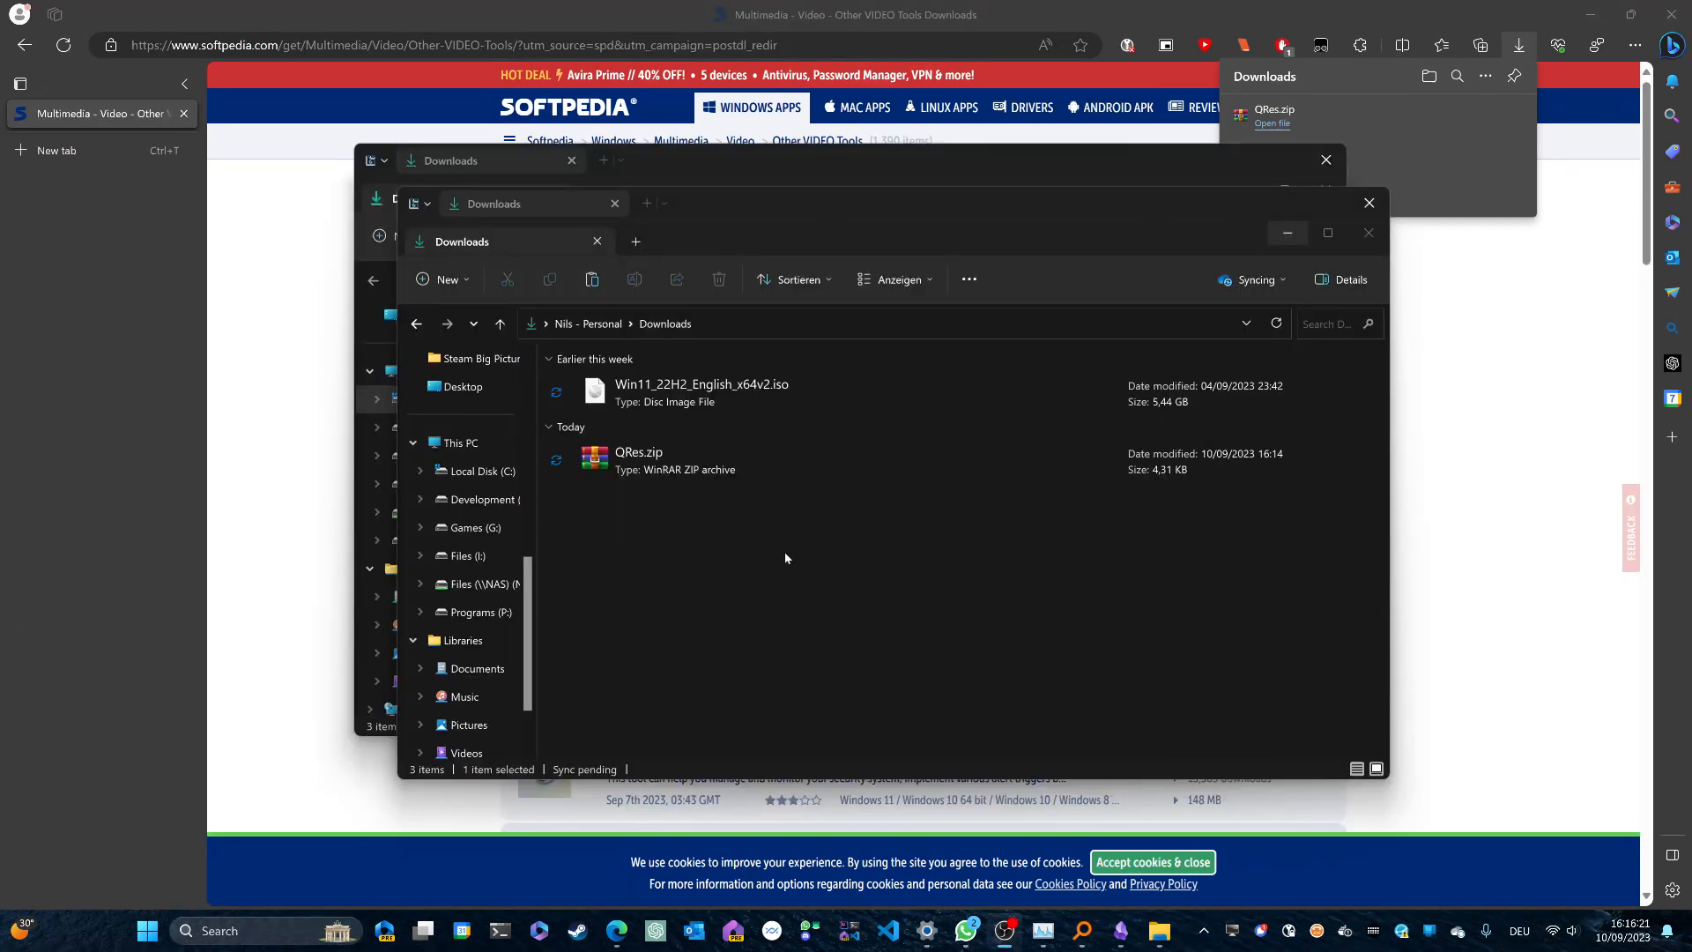
- Extract All from QRes.zip into a QRes folder, then return to Downloads
left_click(638, 452)
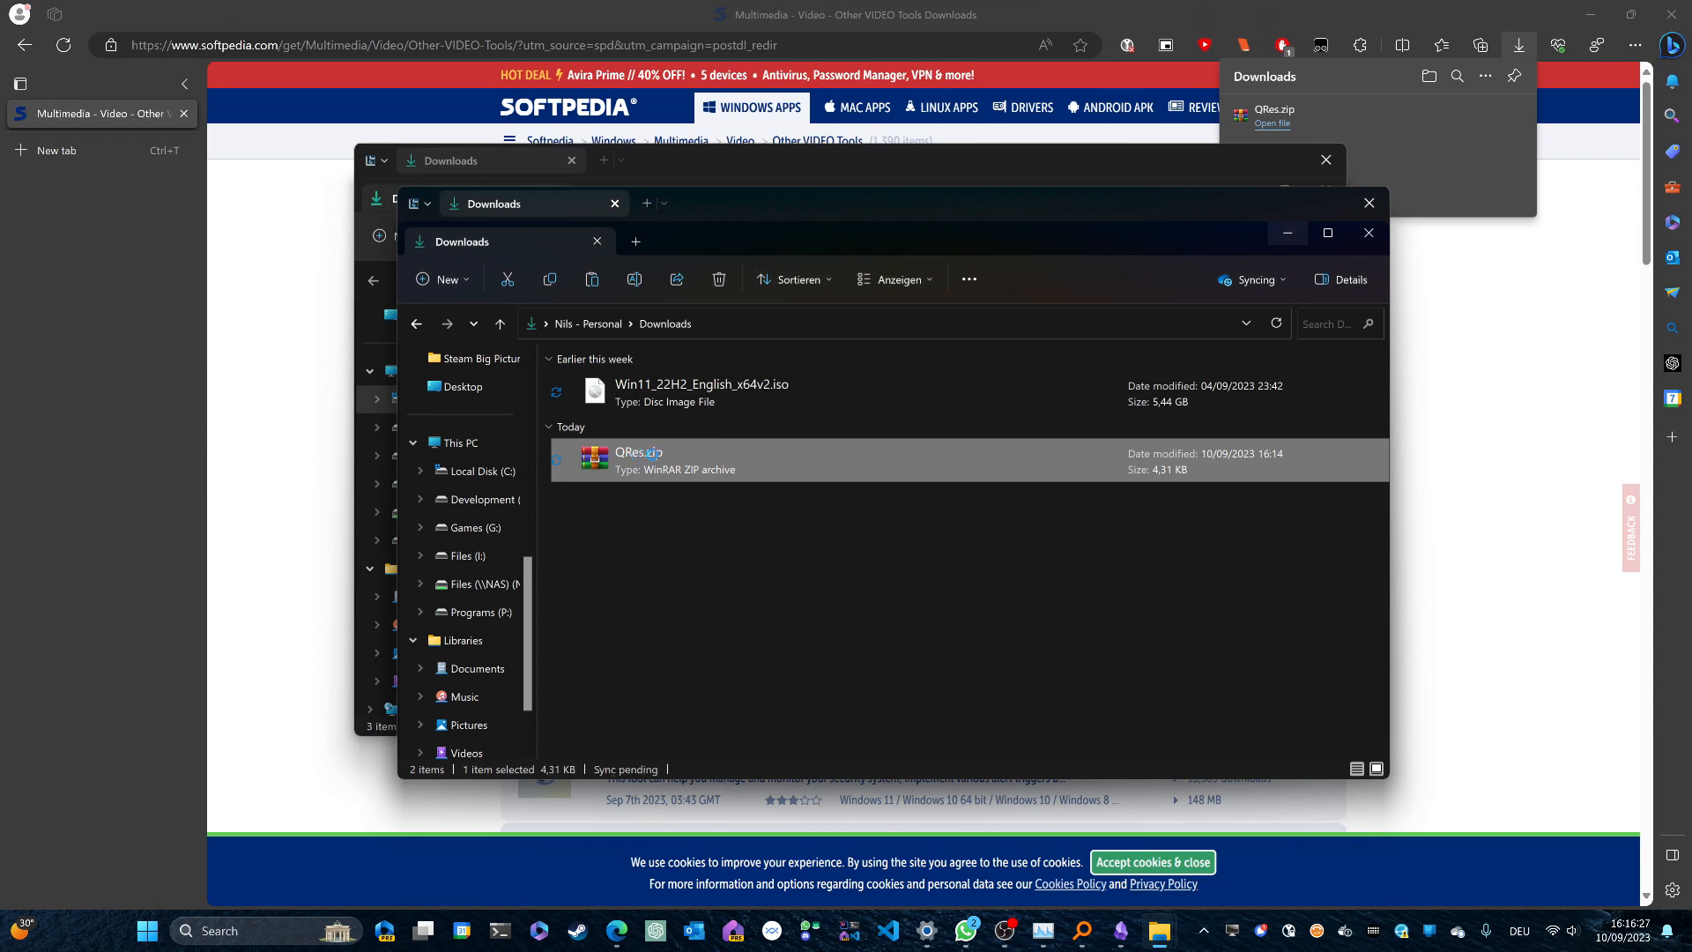
right_click(634, 458)
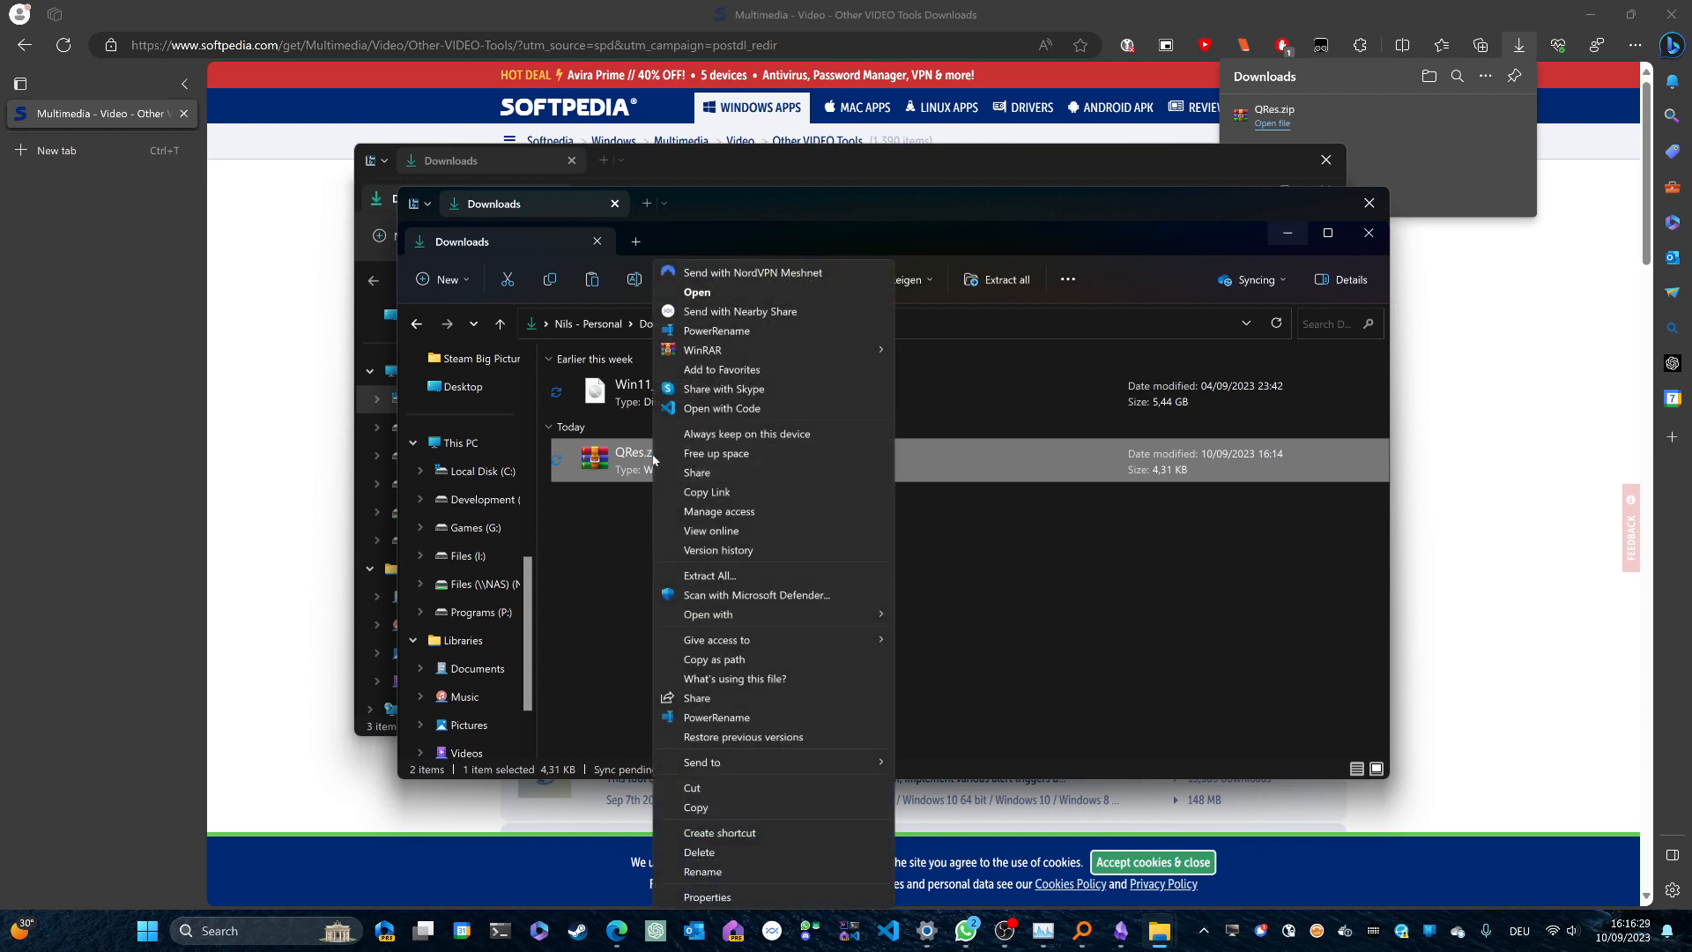
mouse_move(803, 472)
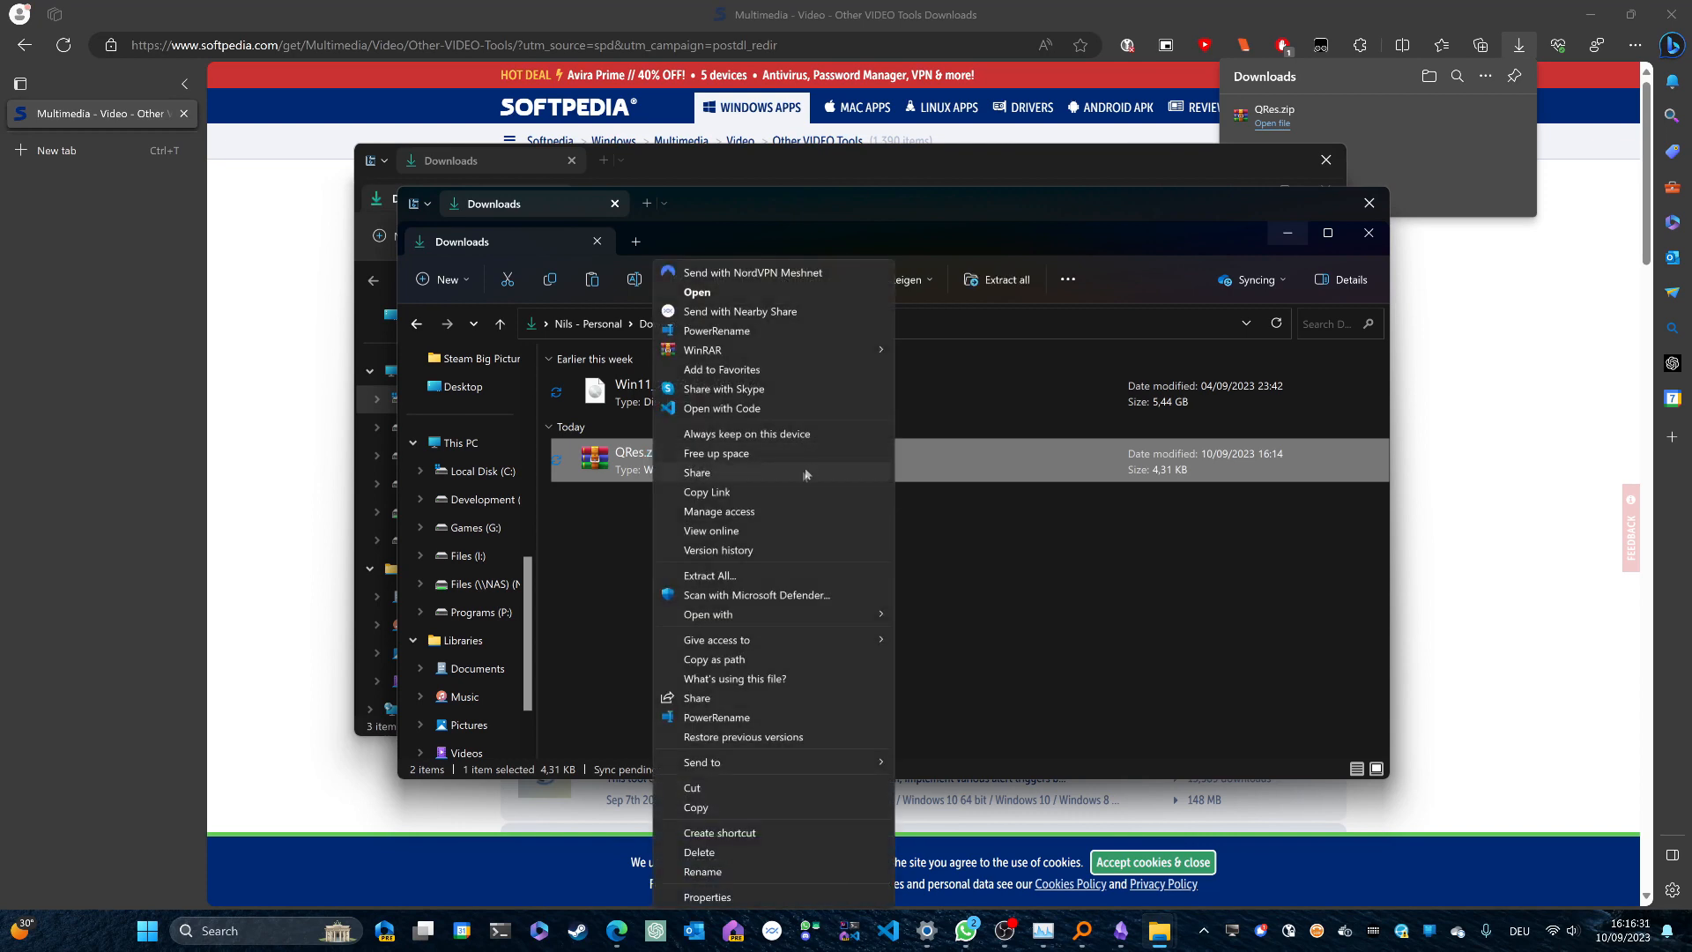
mouse_move(731, 557)
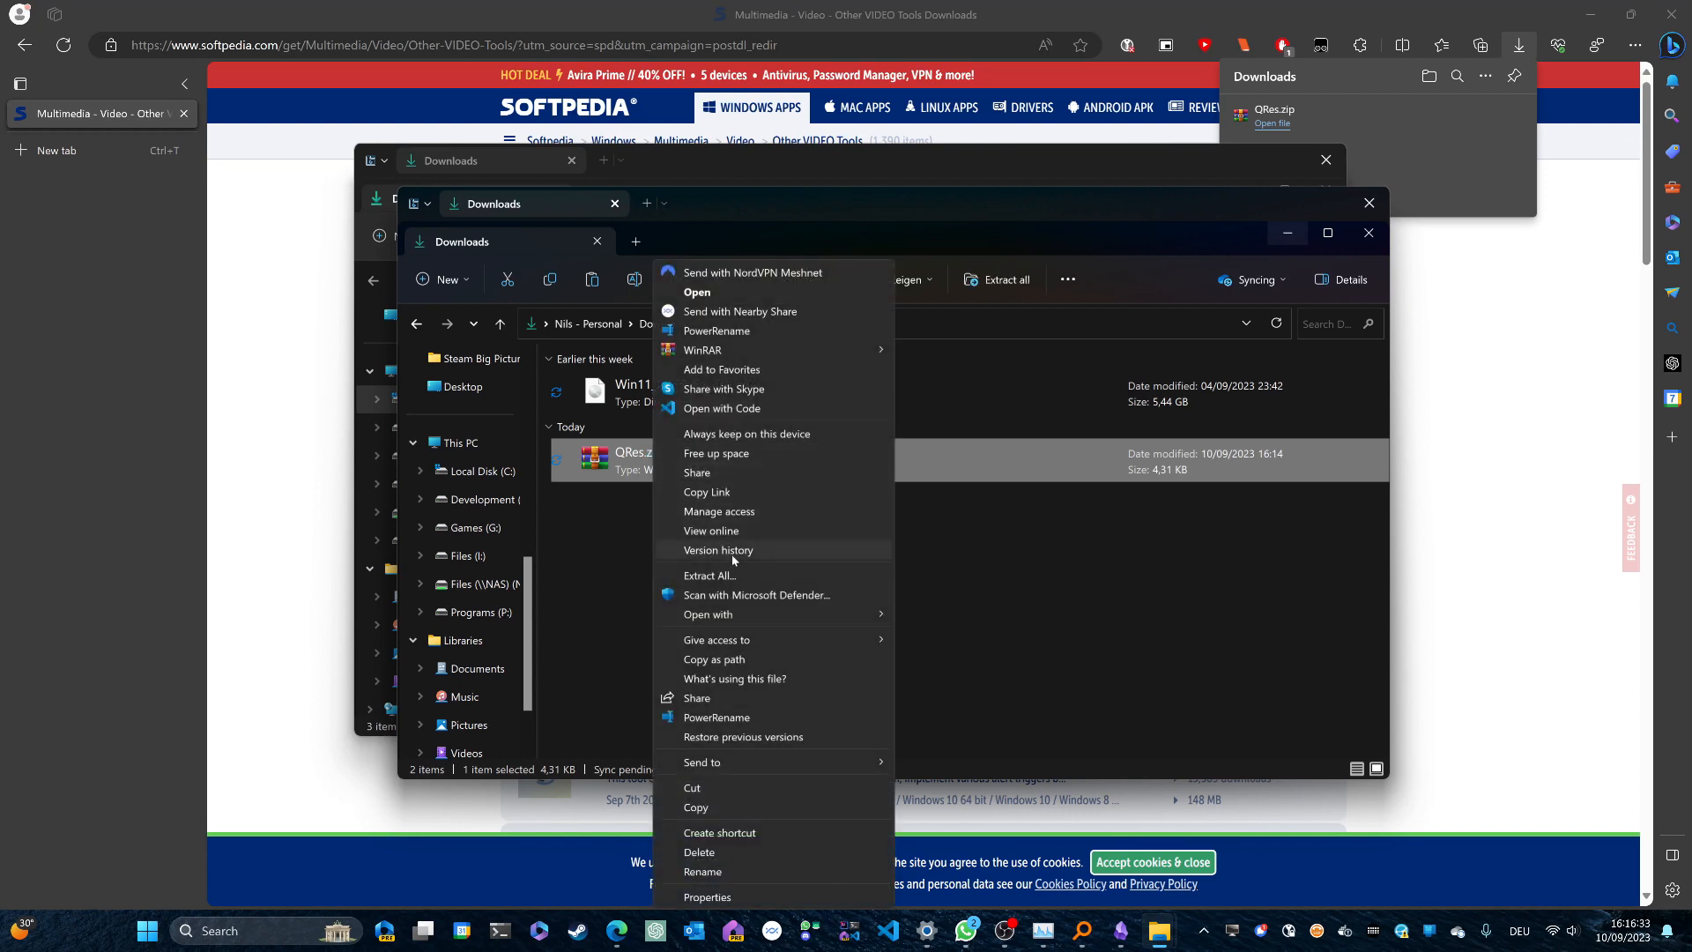
mouse_move(719, 511)
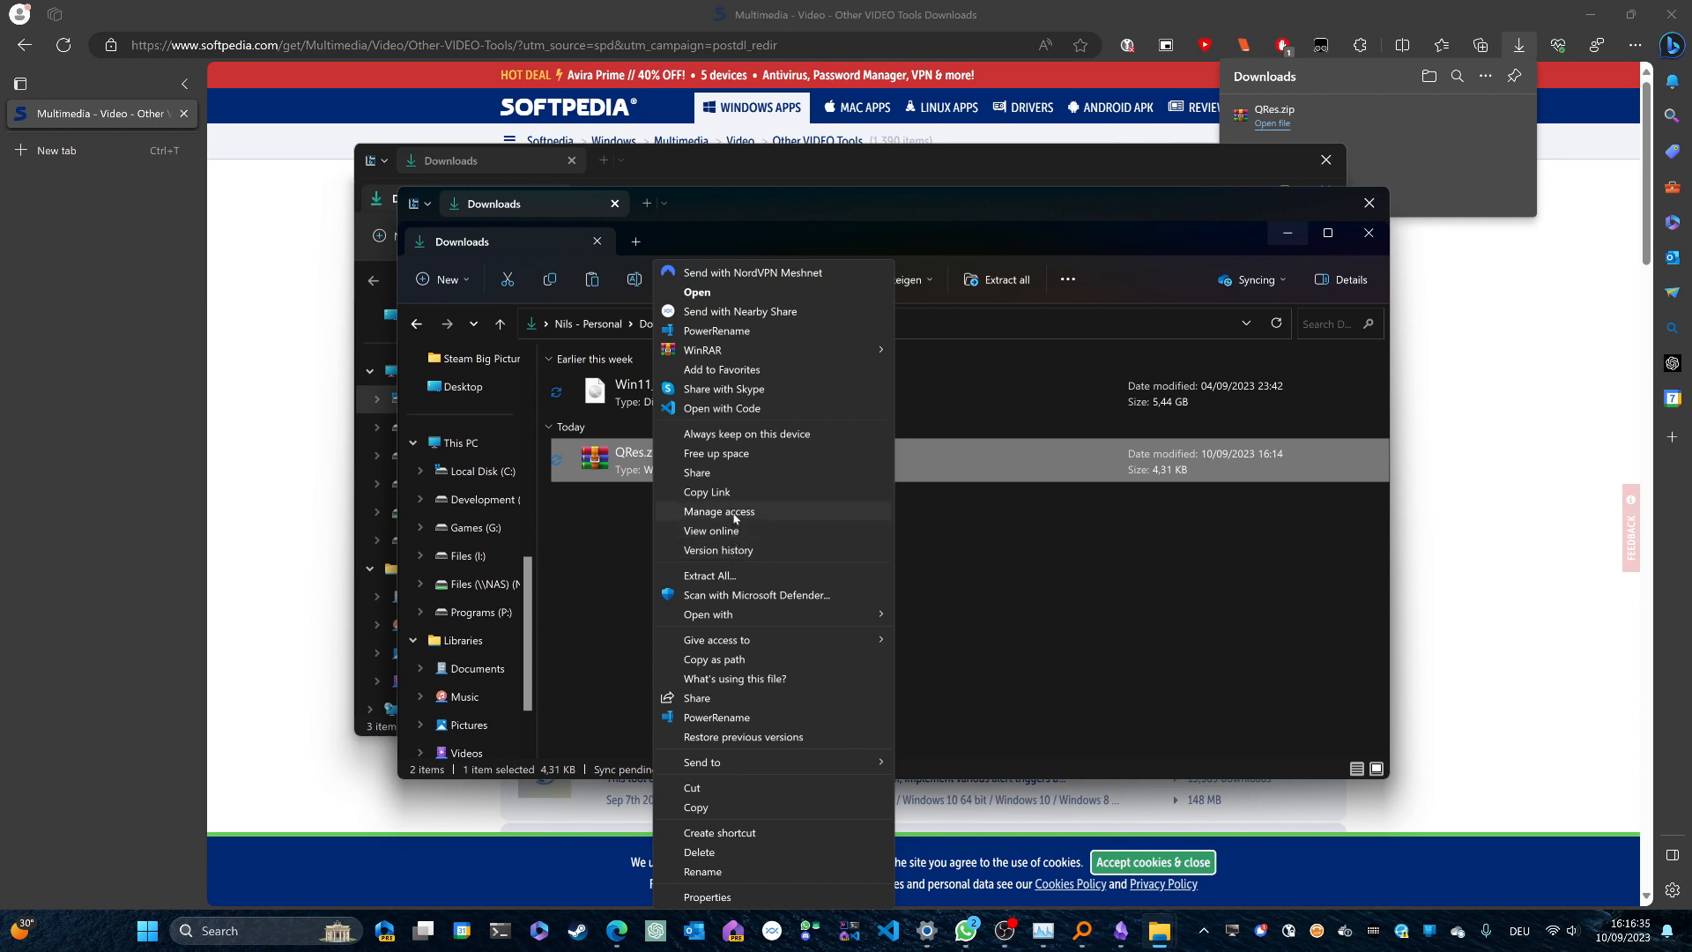
mouse_move(743, 529)
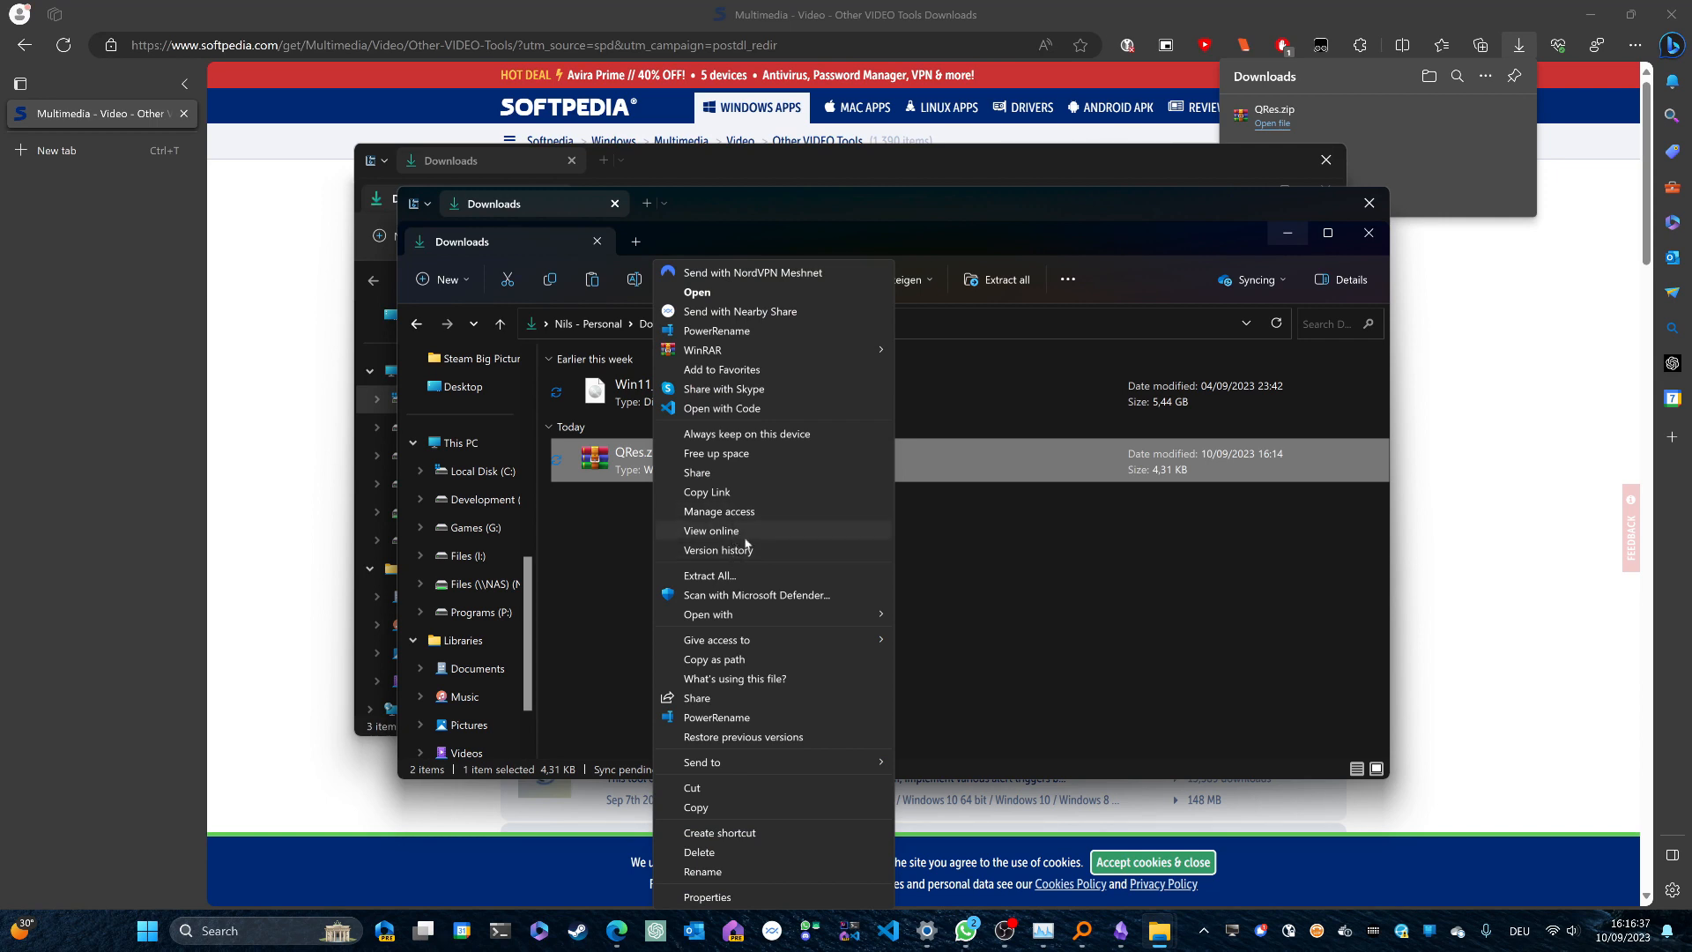
left_click(708, 576)
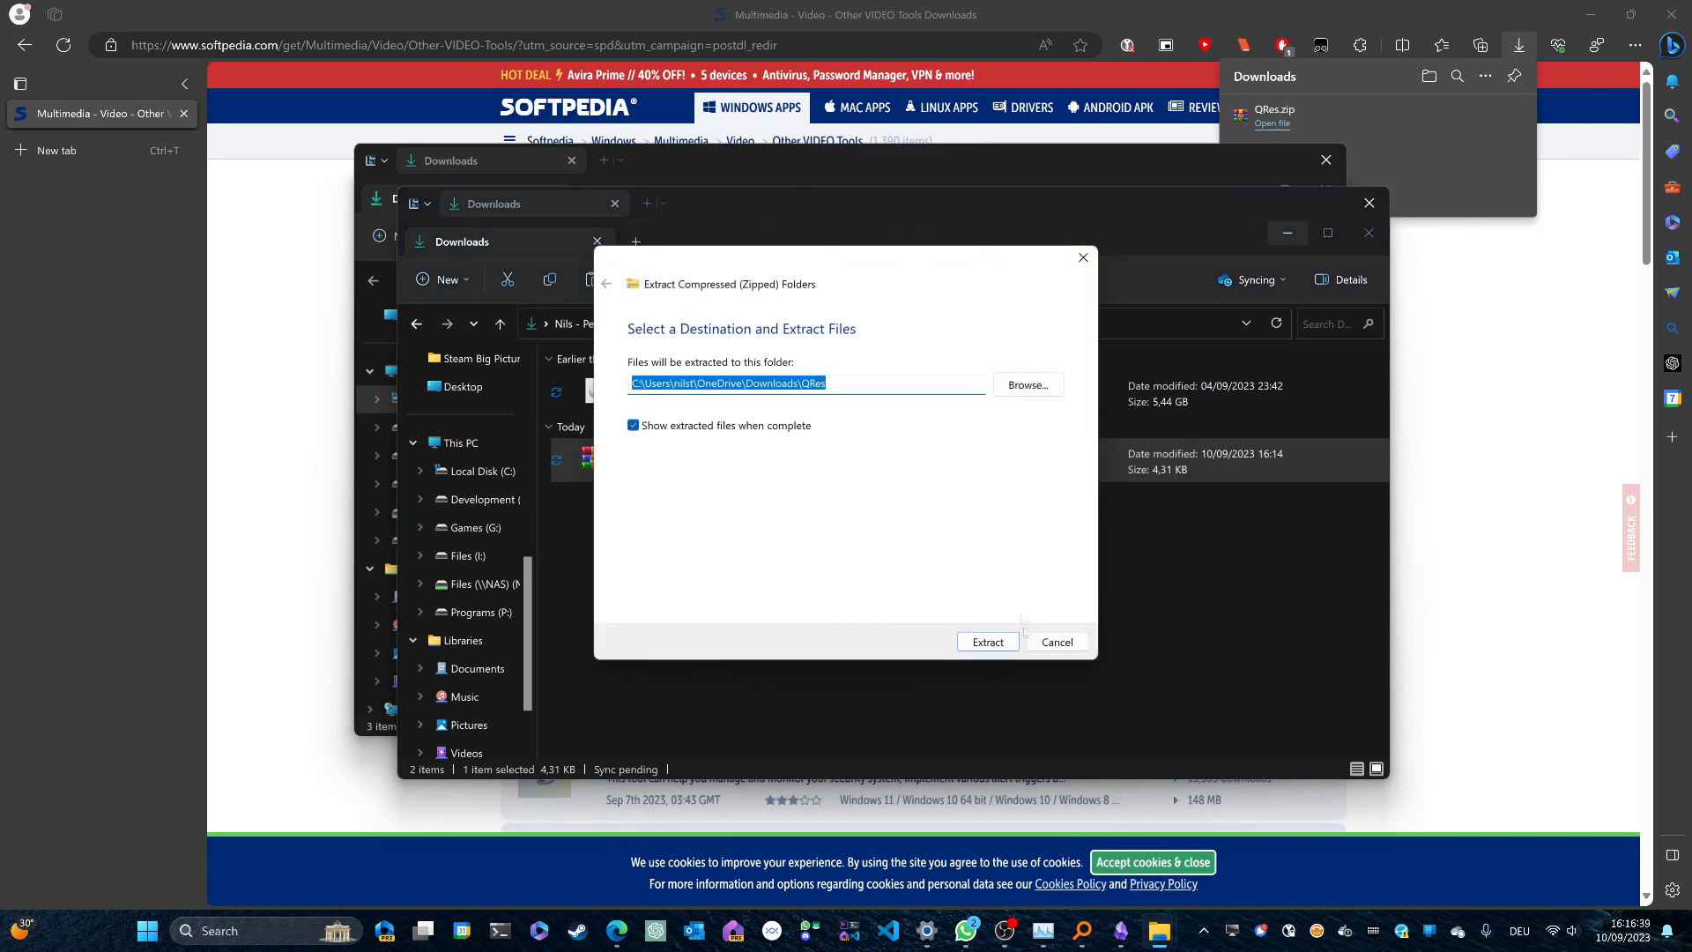
left_click(985, 642)
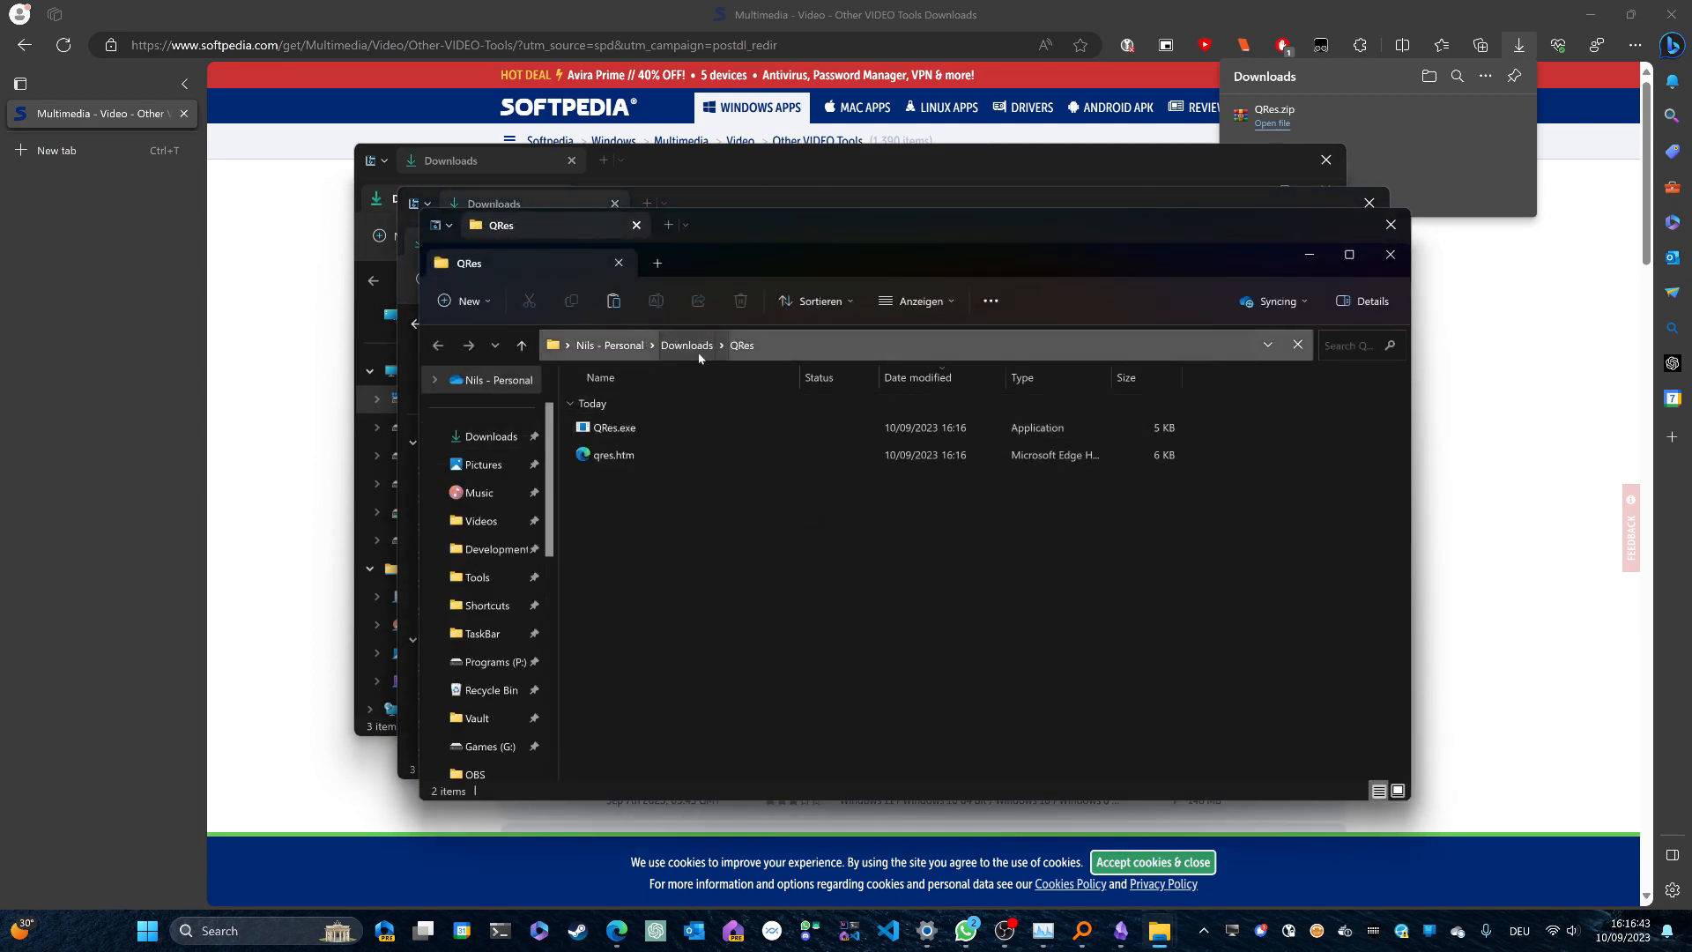
left_click(687, 345)
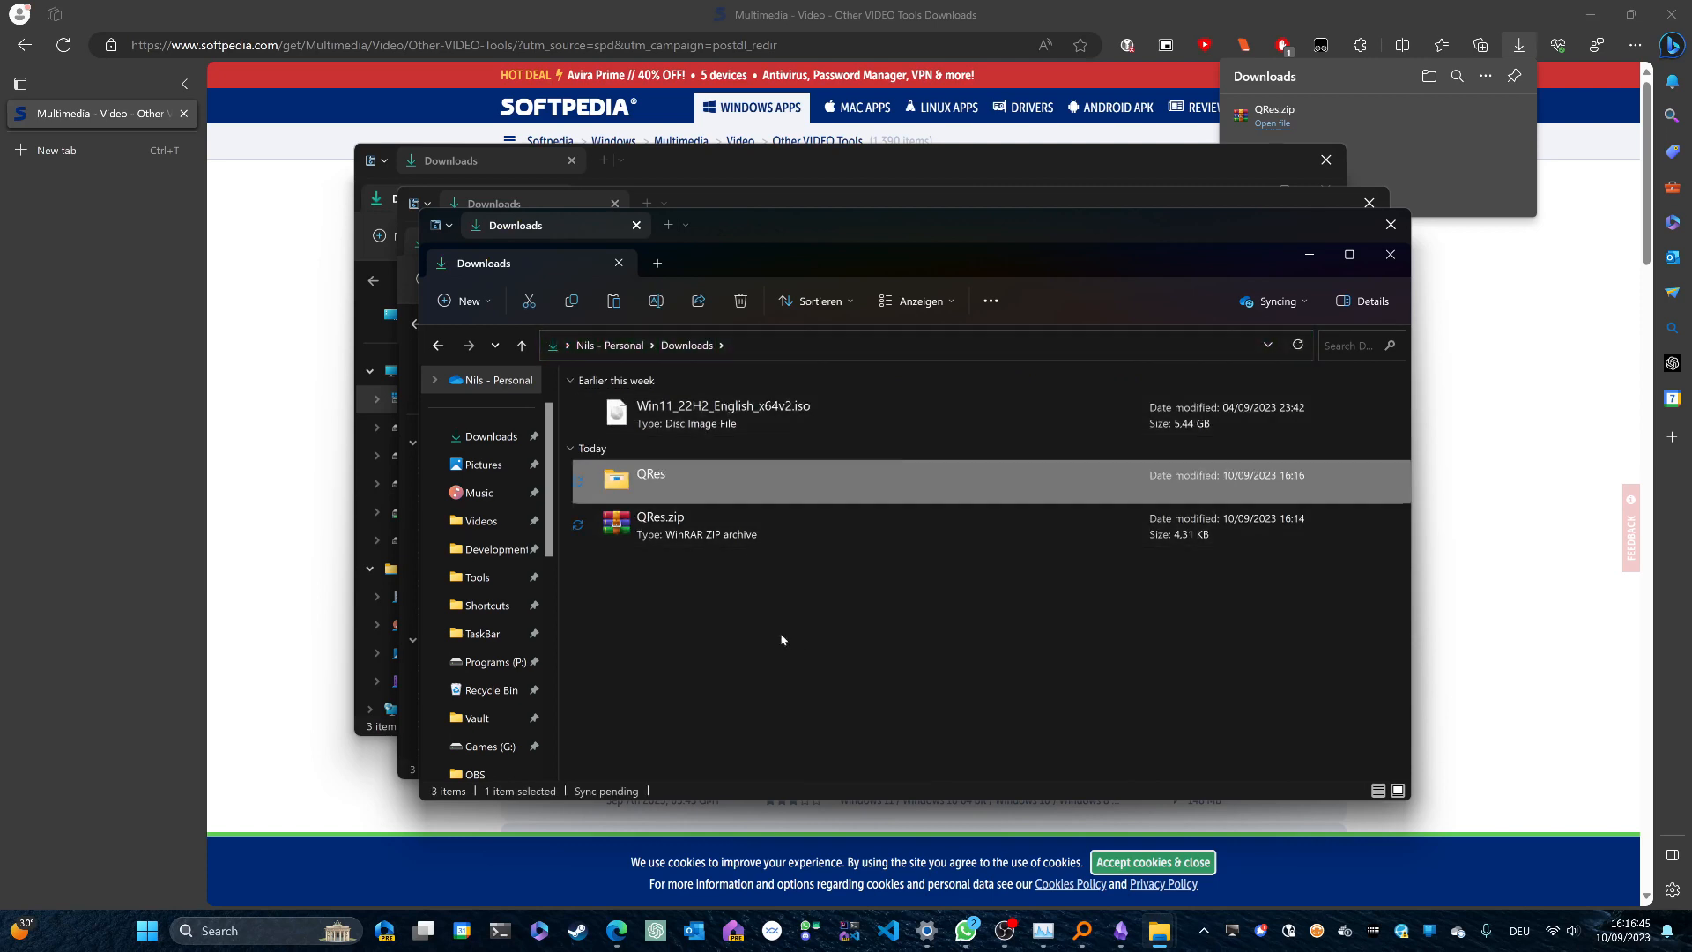
mouse_move(742, 602)
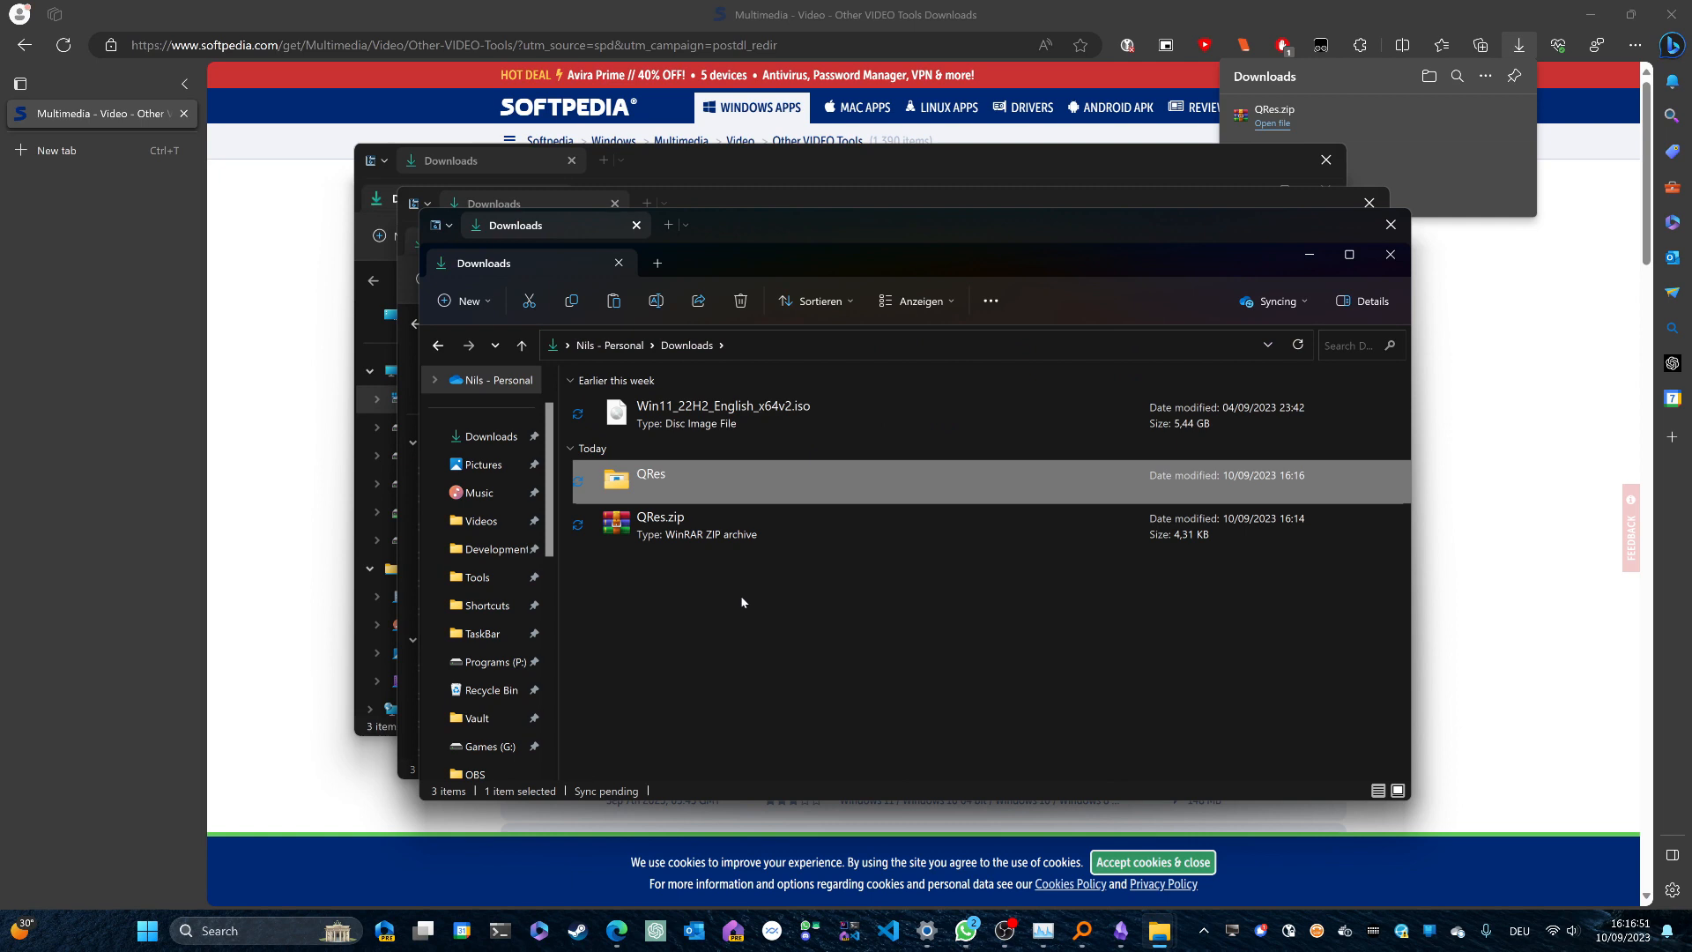
- Navigate through This PC and Local Disk (C:) into Program Files (x86)
scroll("up", 3)
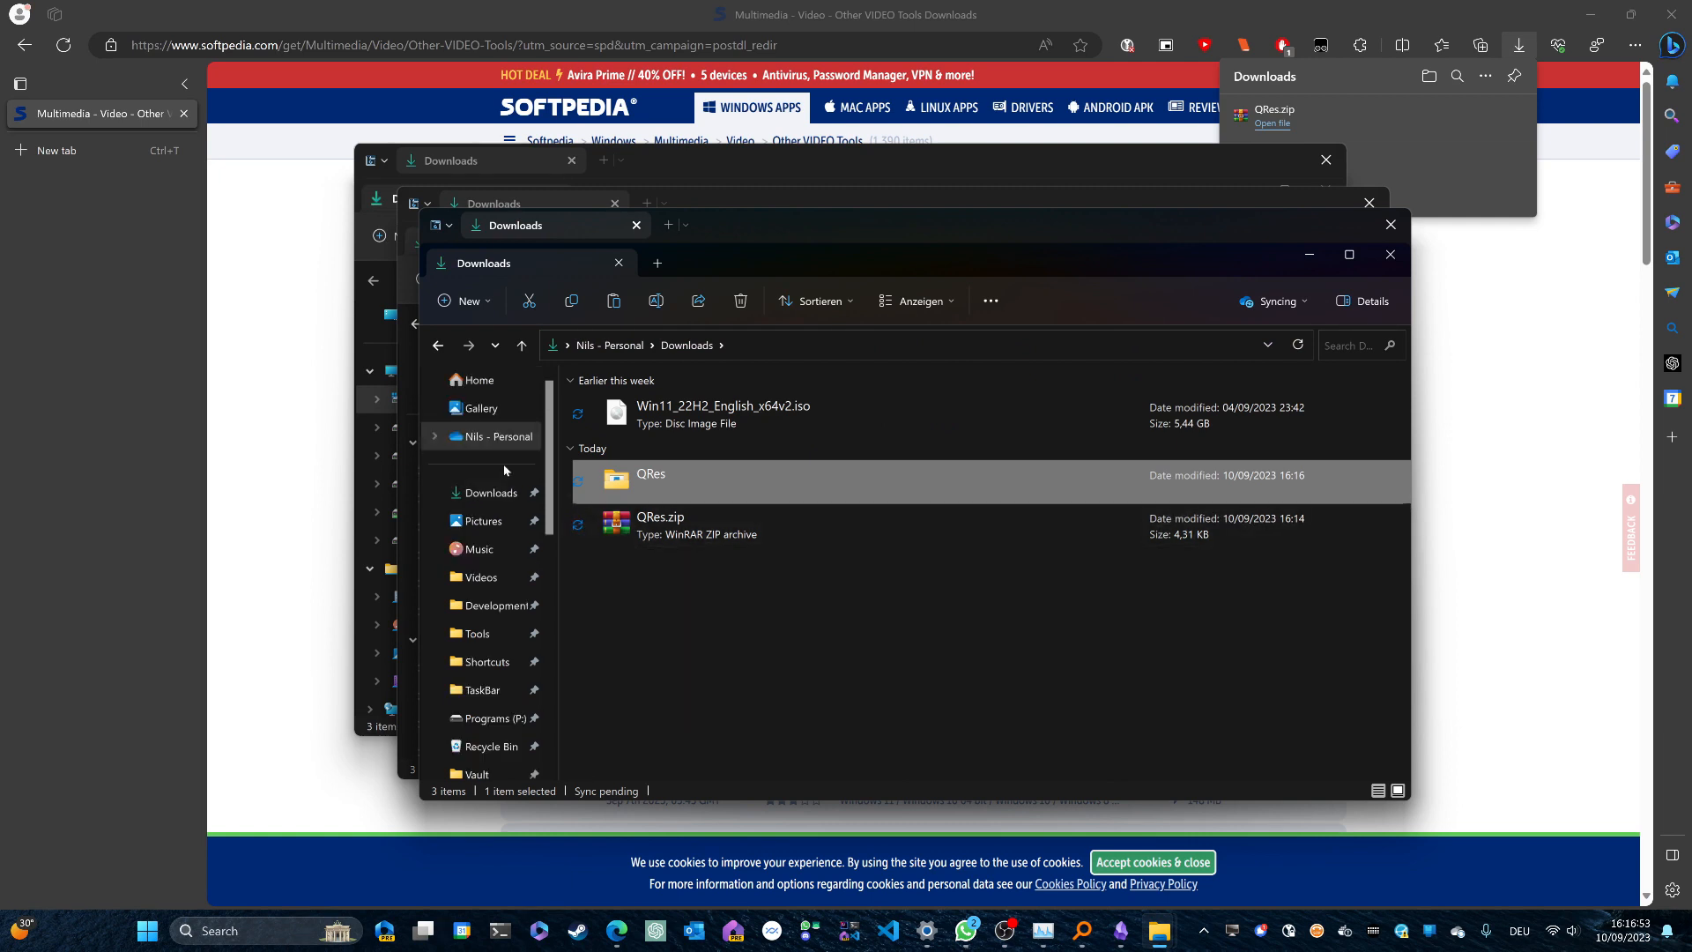
scroll("down", 3)
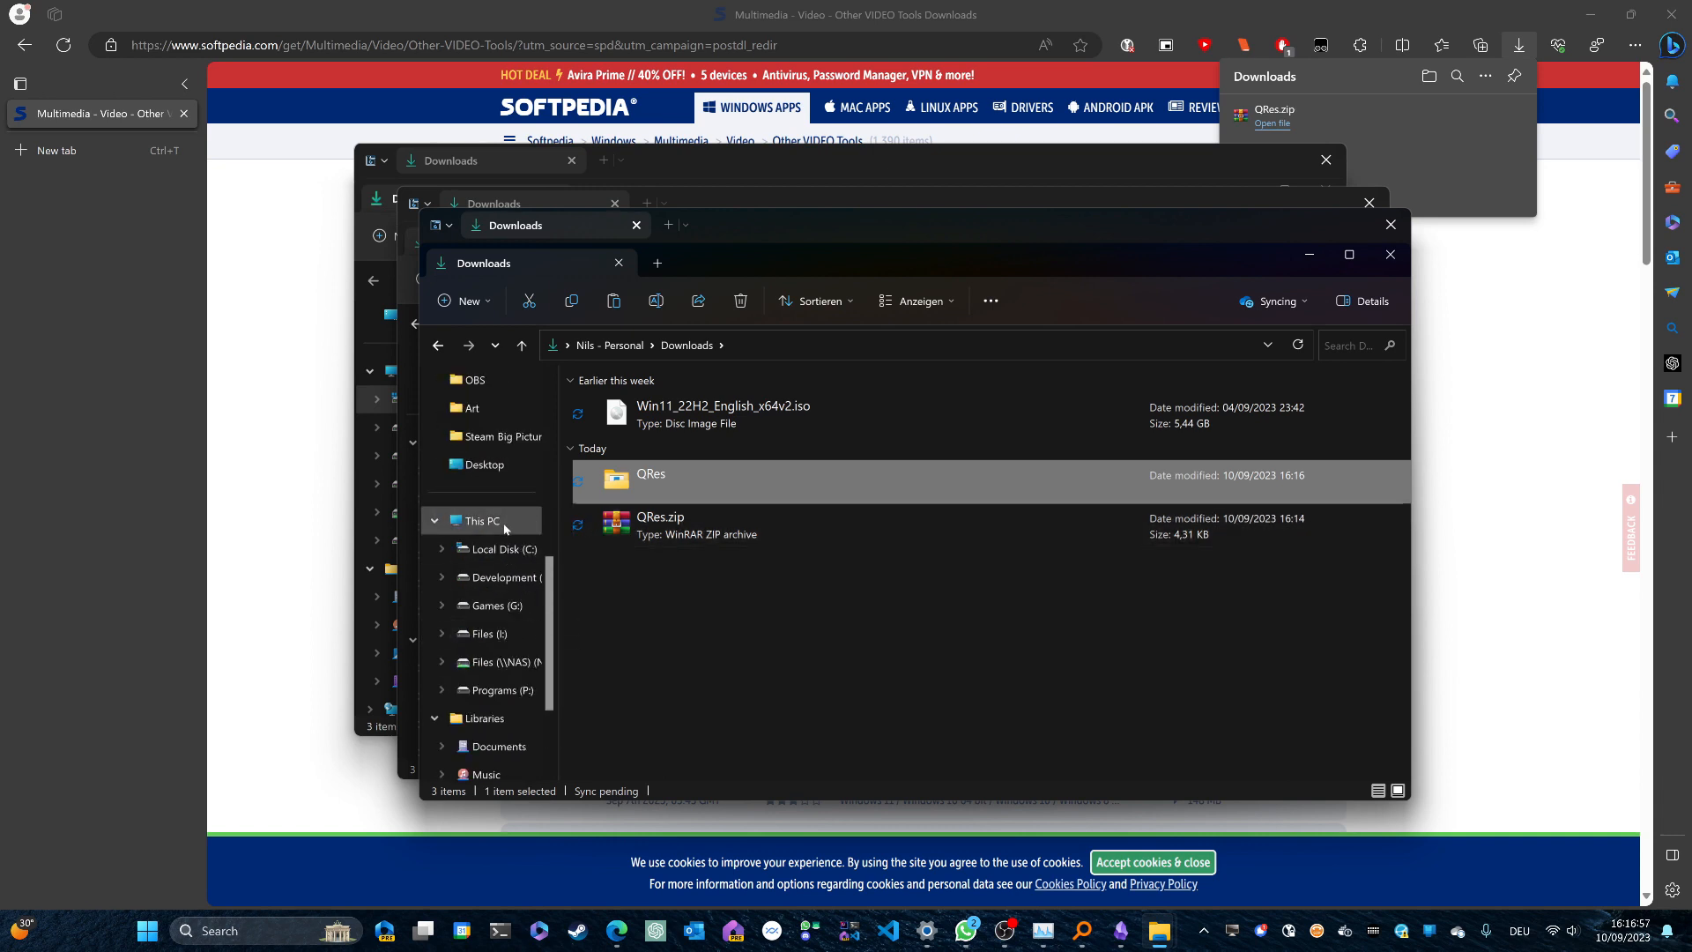
left_click(481, 520)
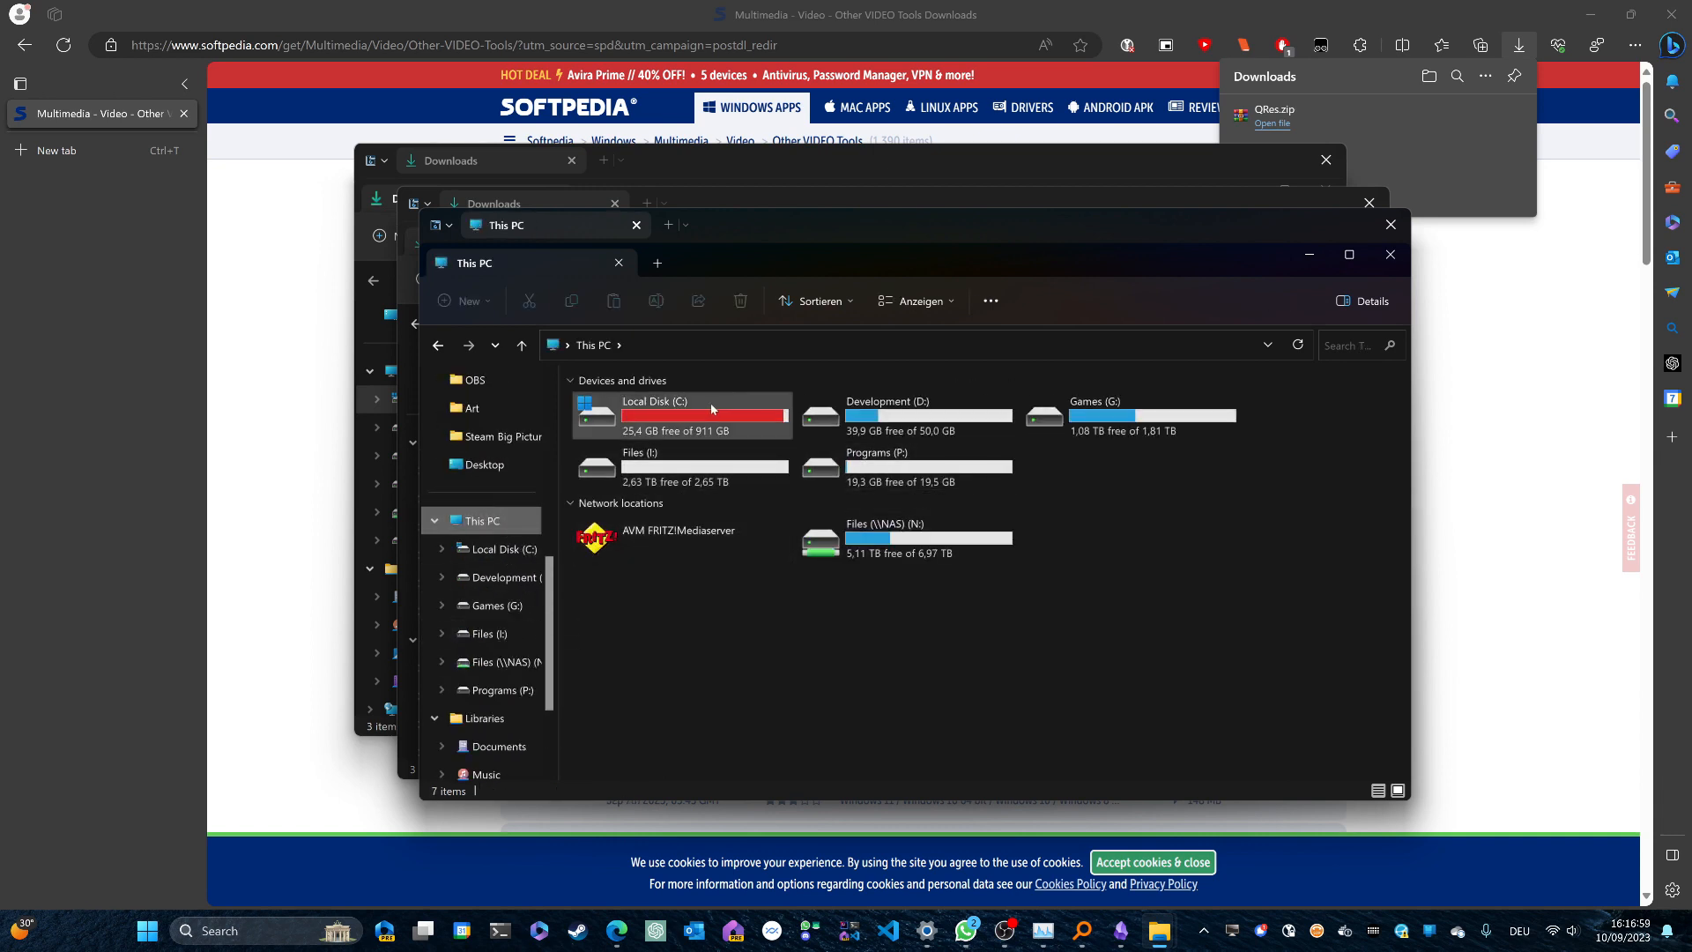
double_click(654, 414)
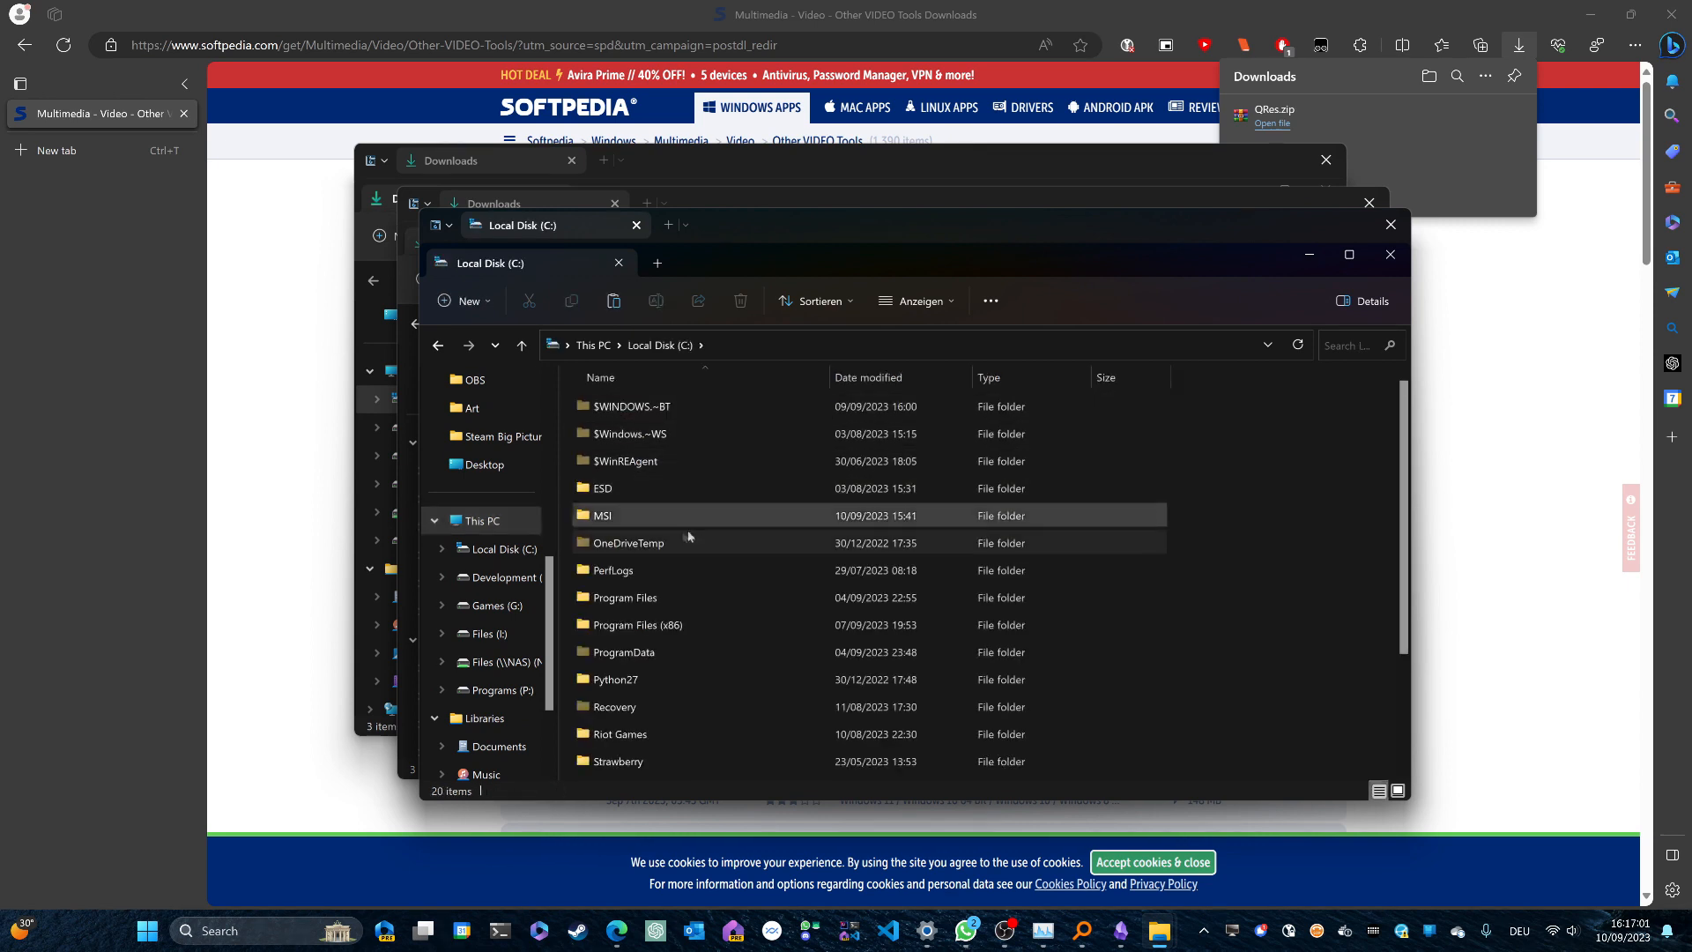
scroll("down", 3)
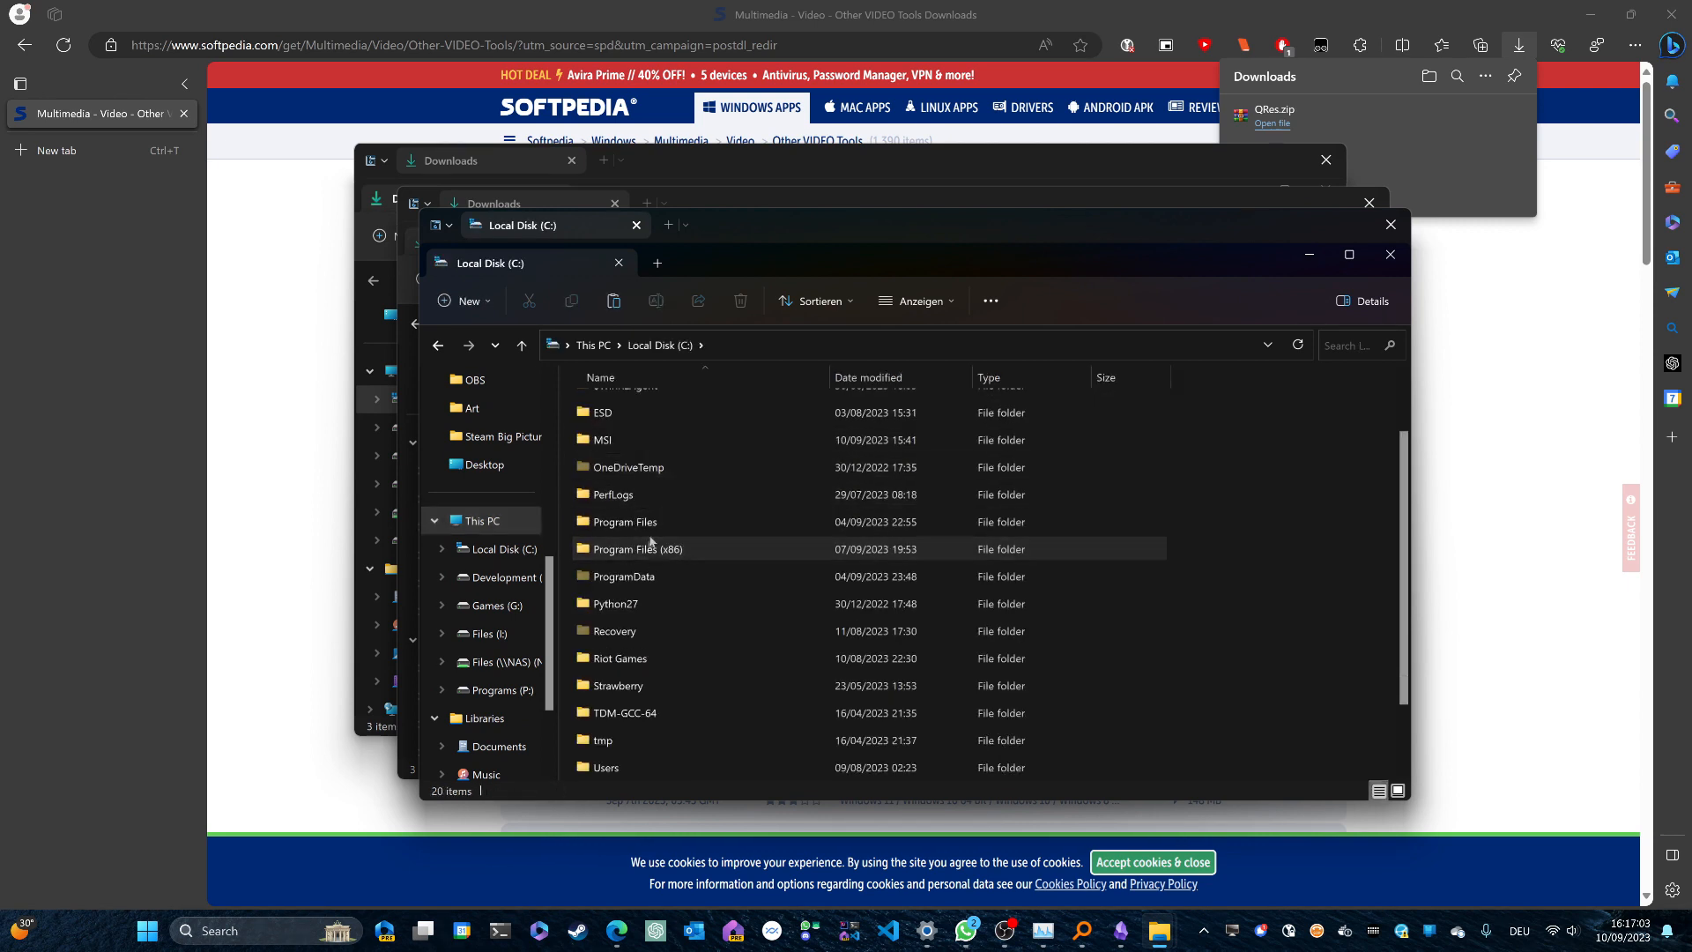
double_click(636, 548)
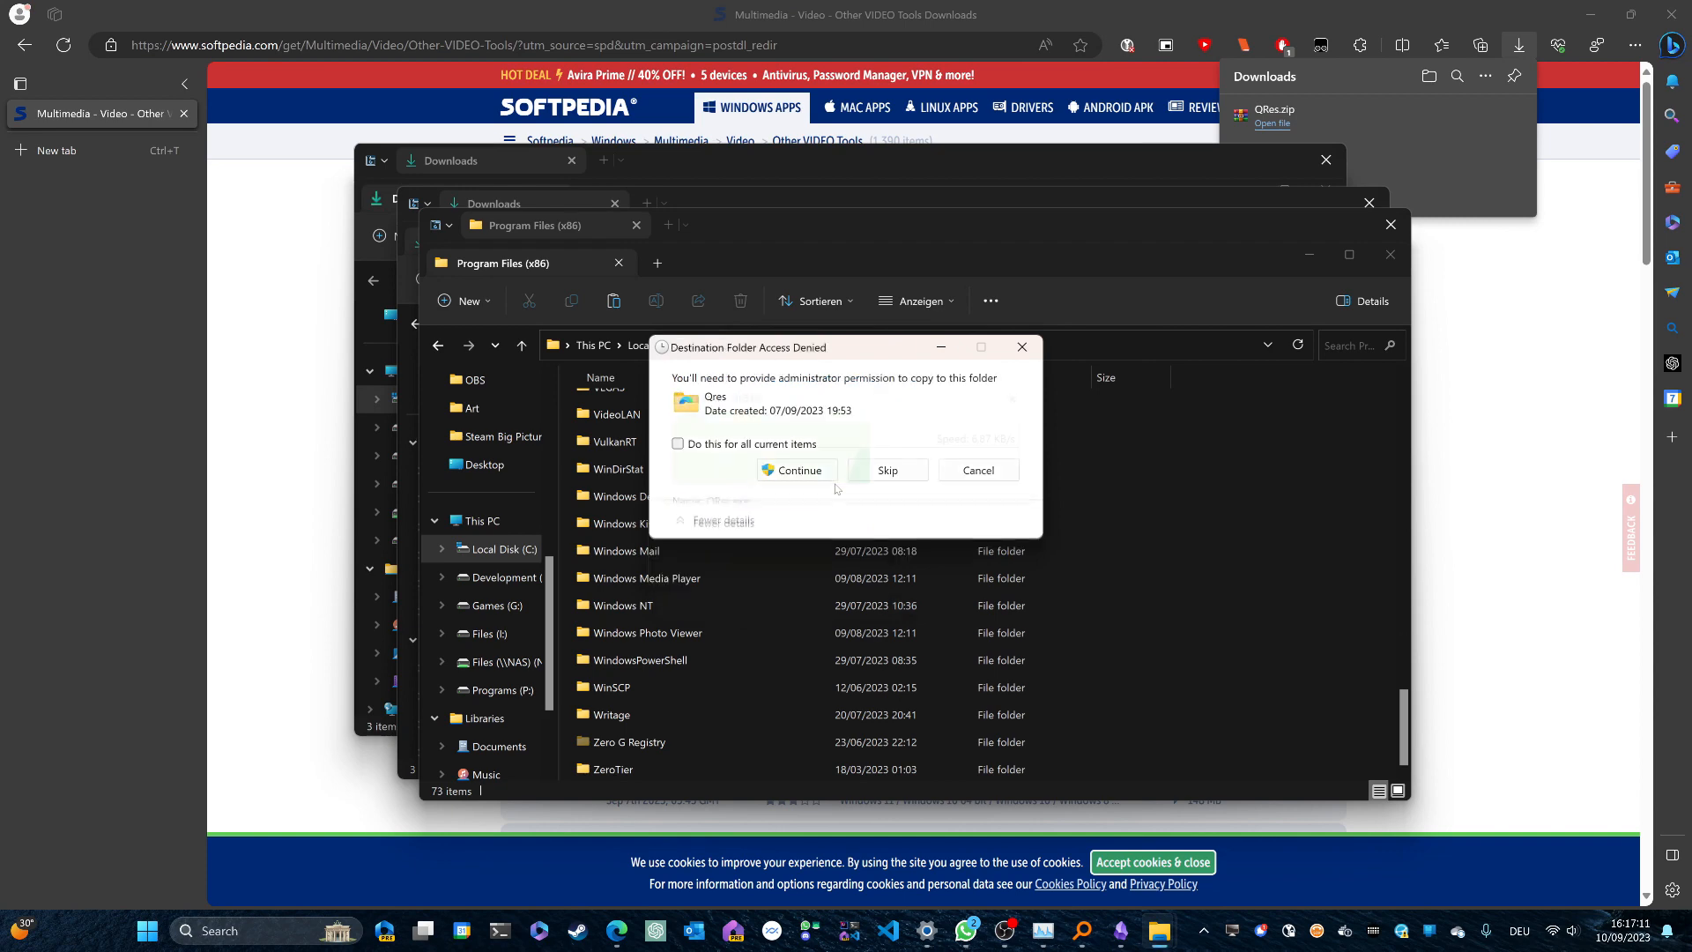
- Approve the administrator prompt to copy the Qres folder there, then open it
left_click(798, 470)
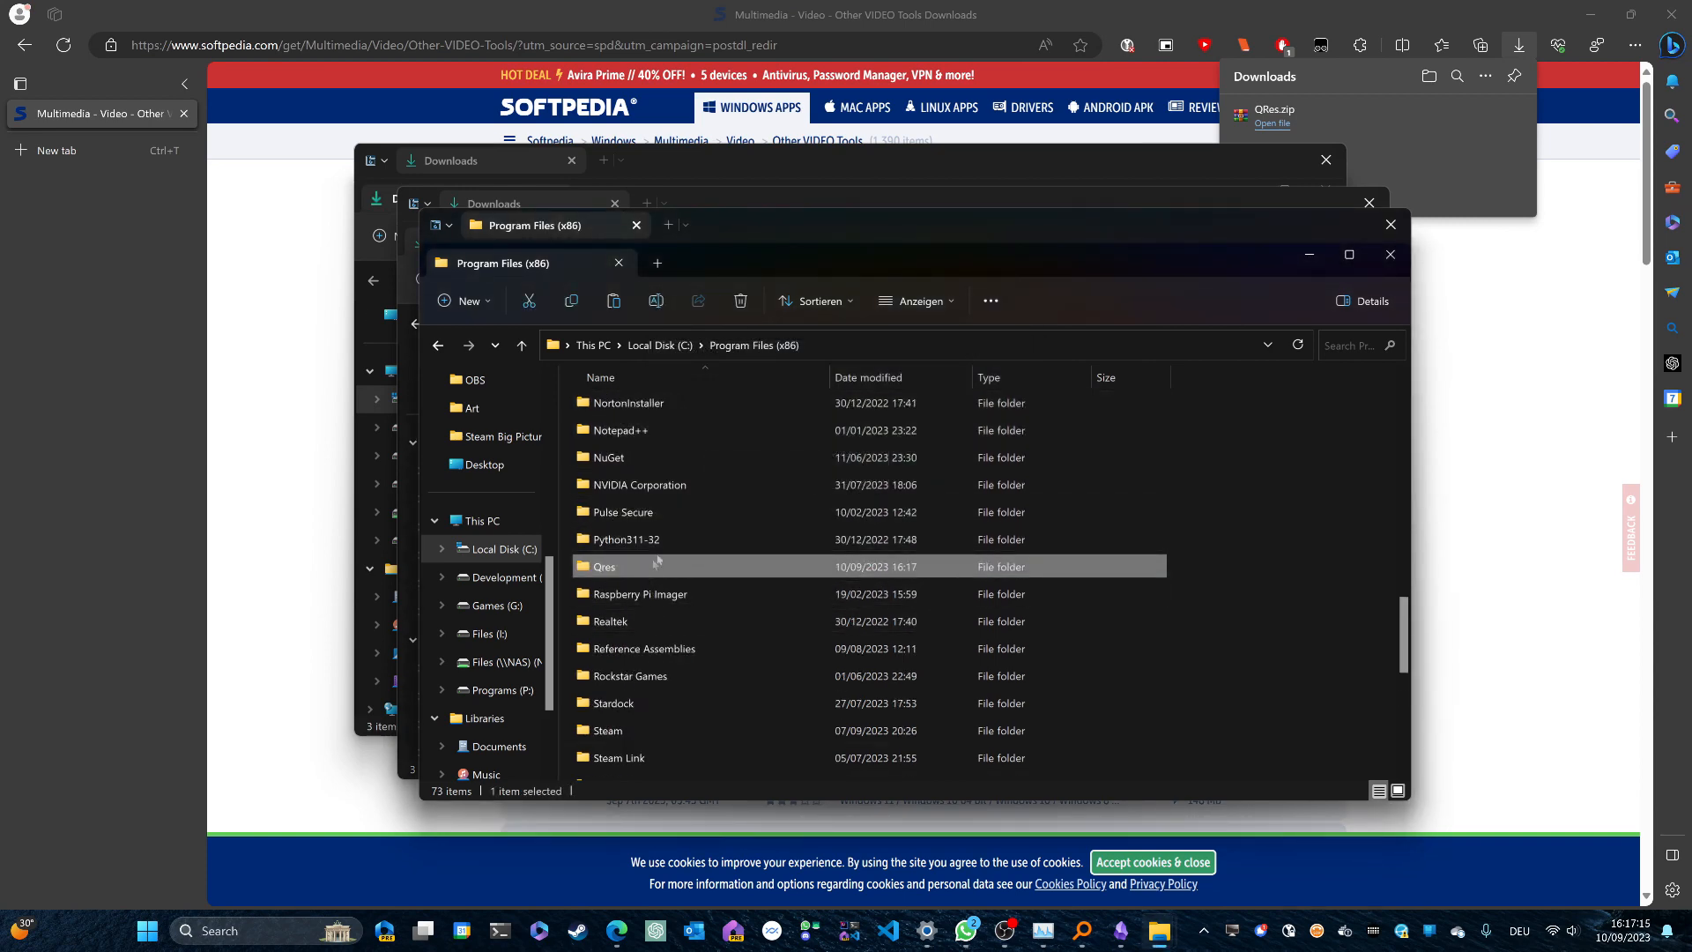
scroll("up", 3)
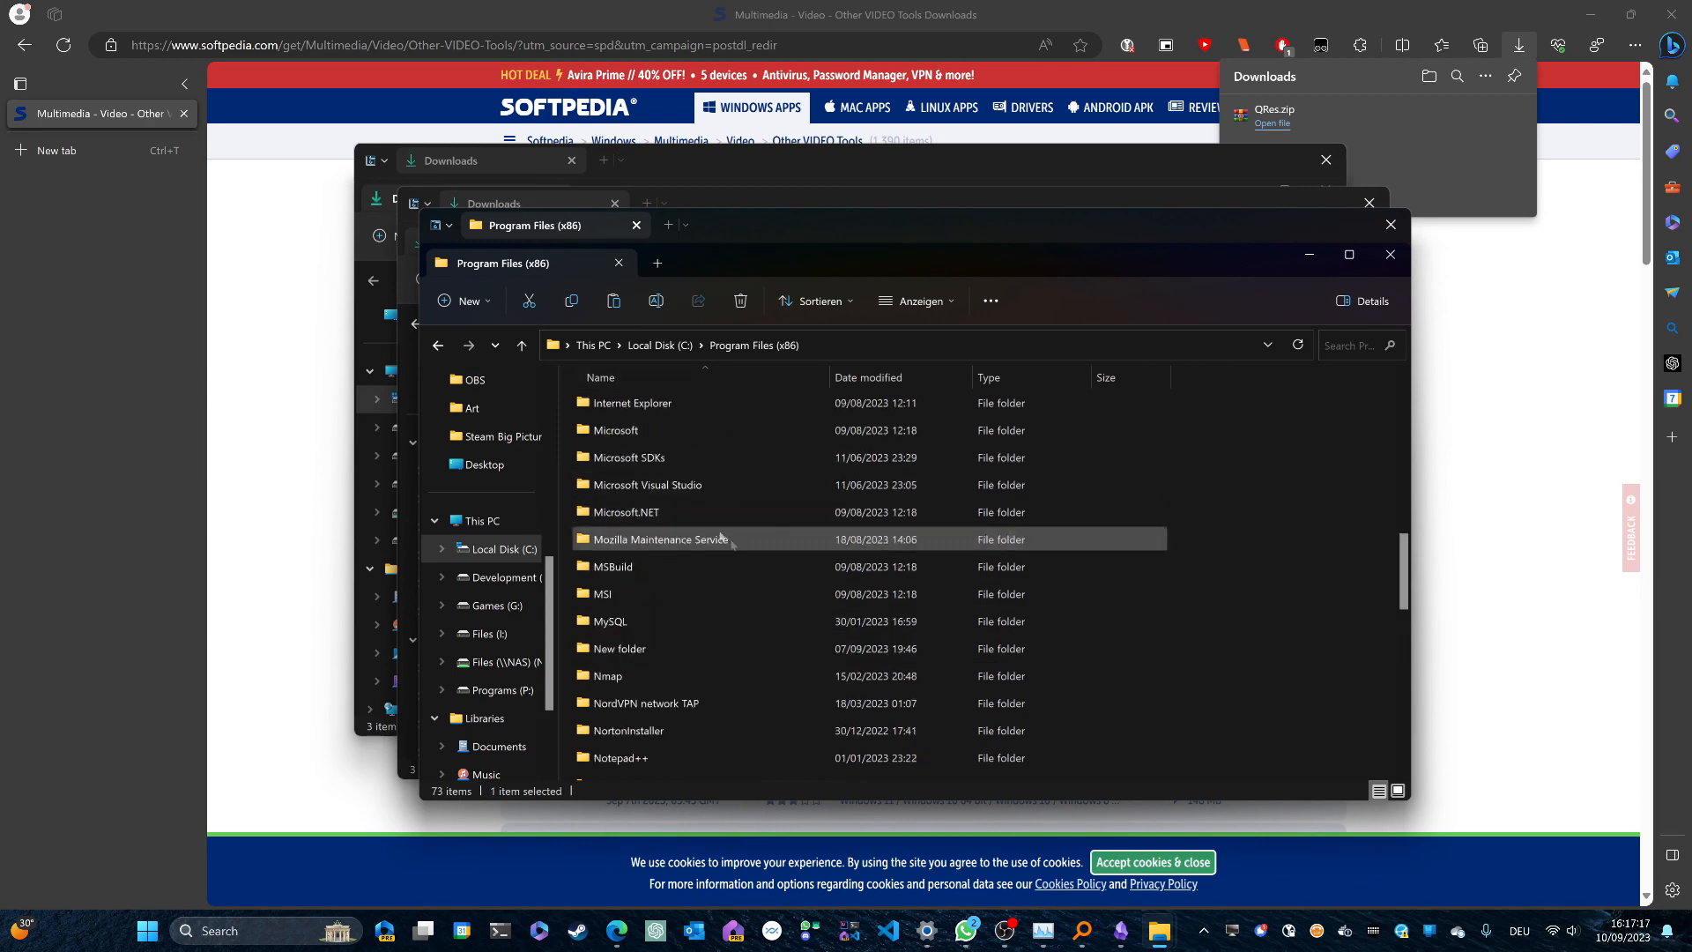
scroll("down", 3)
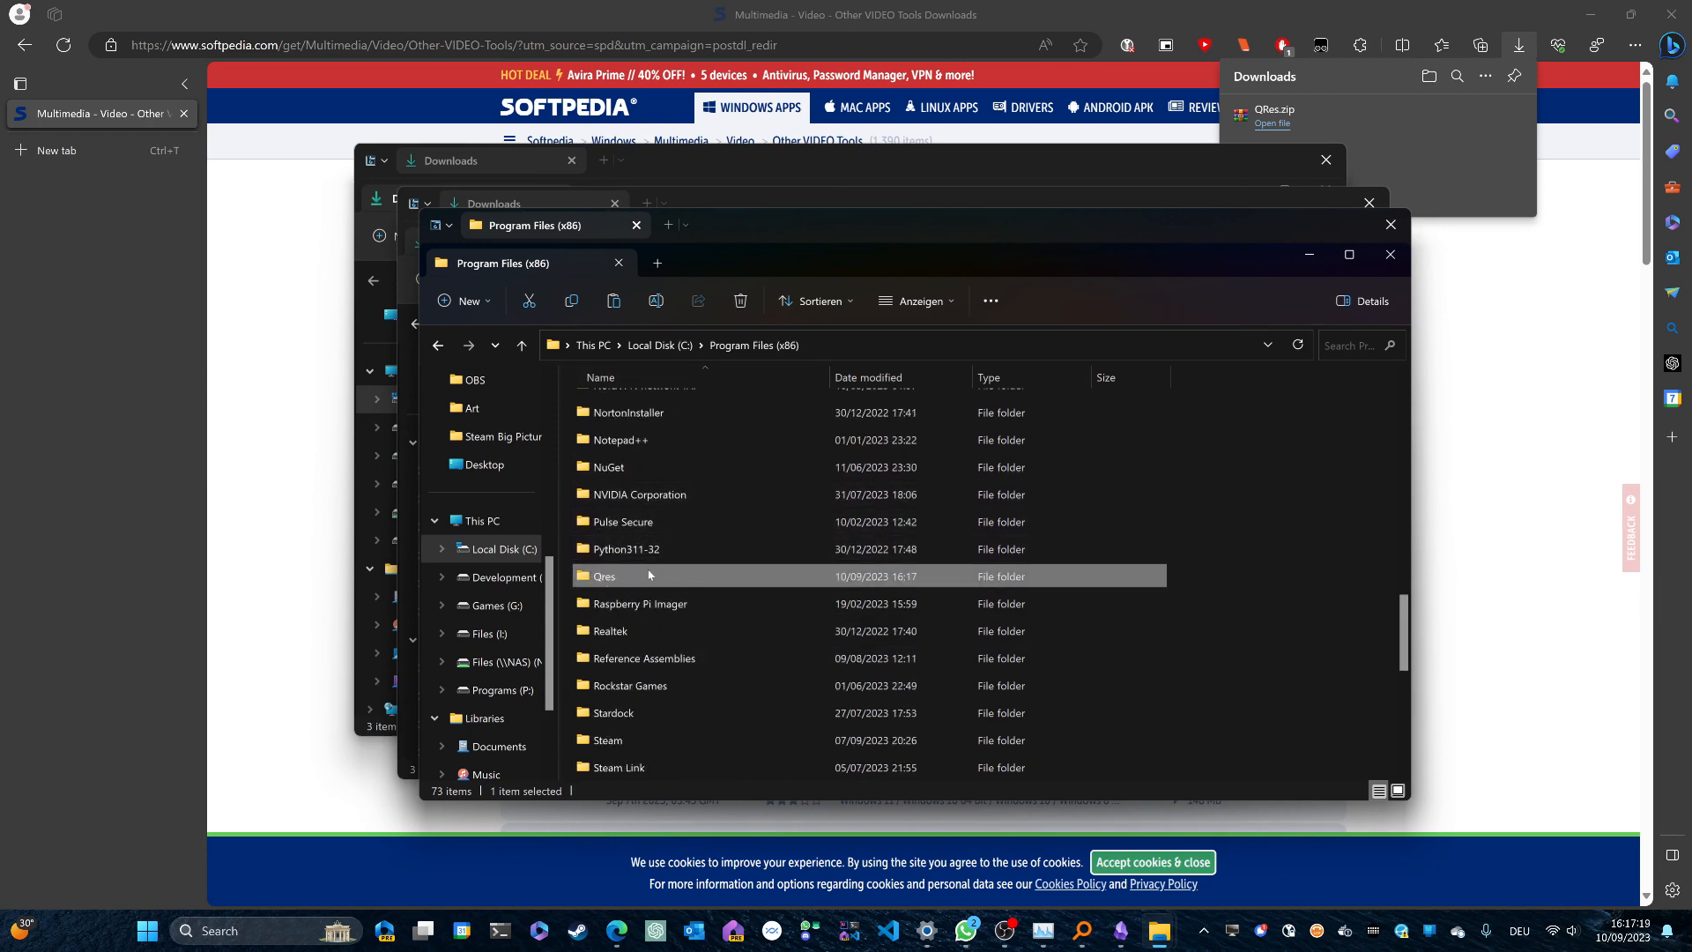
double_click(604, 575)
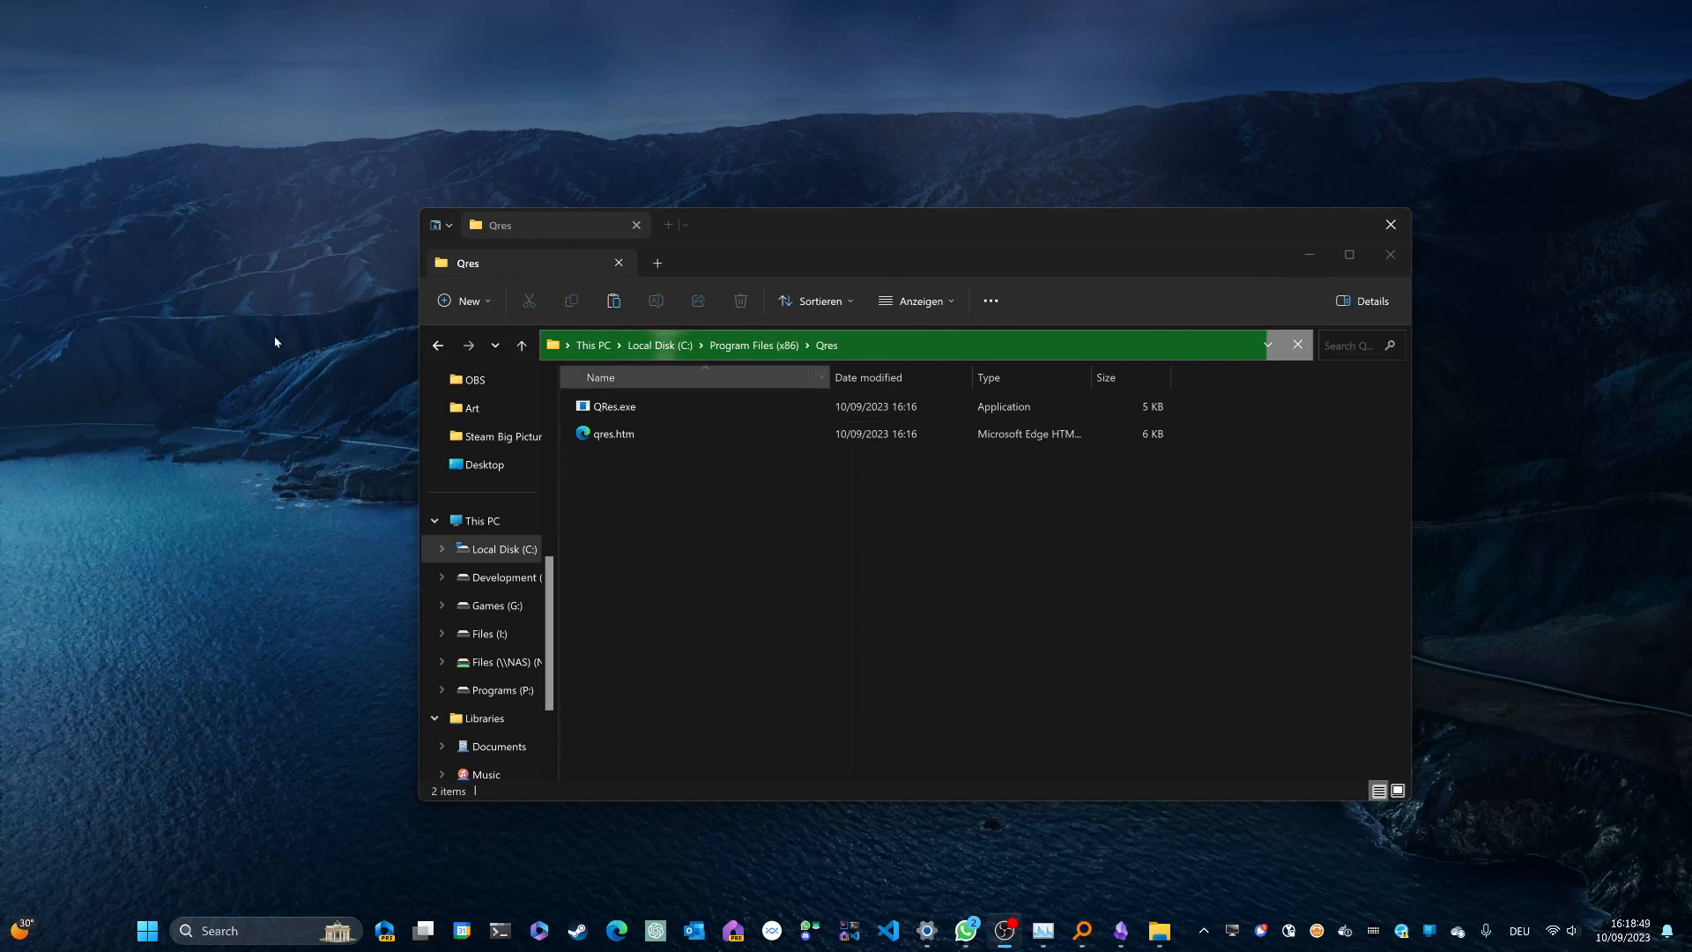
mouse_move(197, 289)
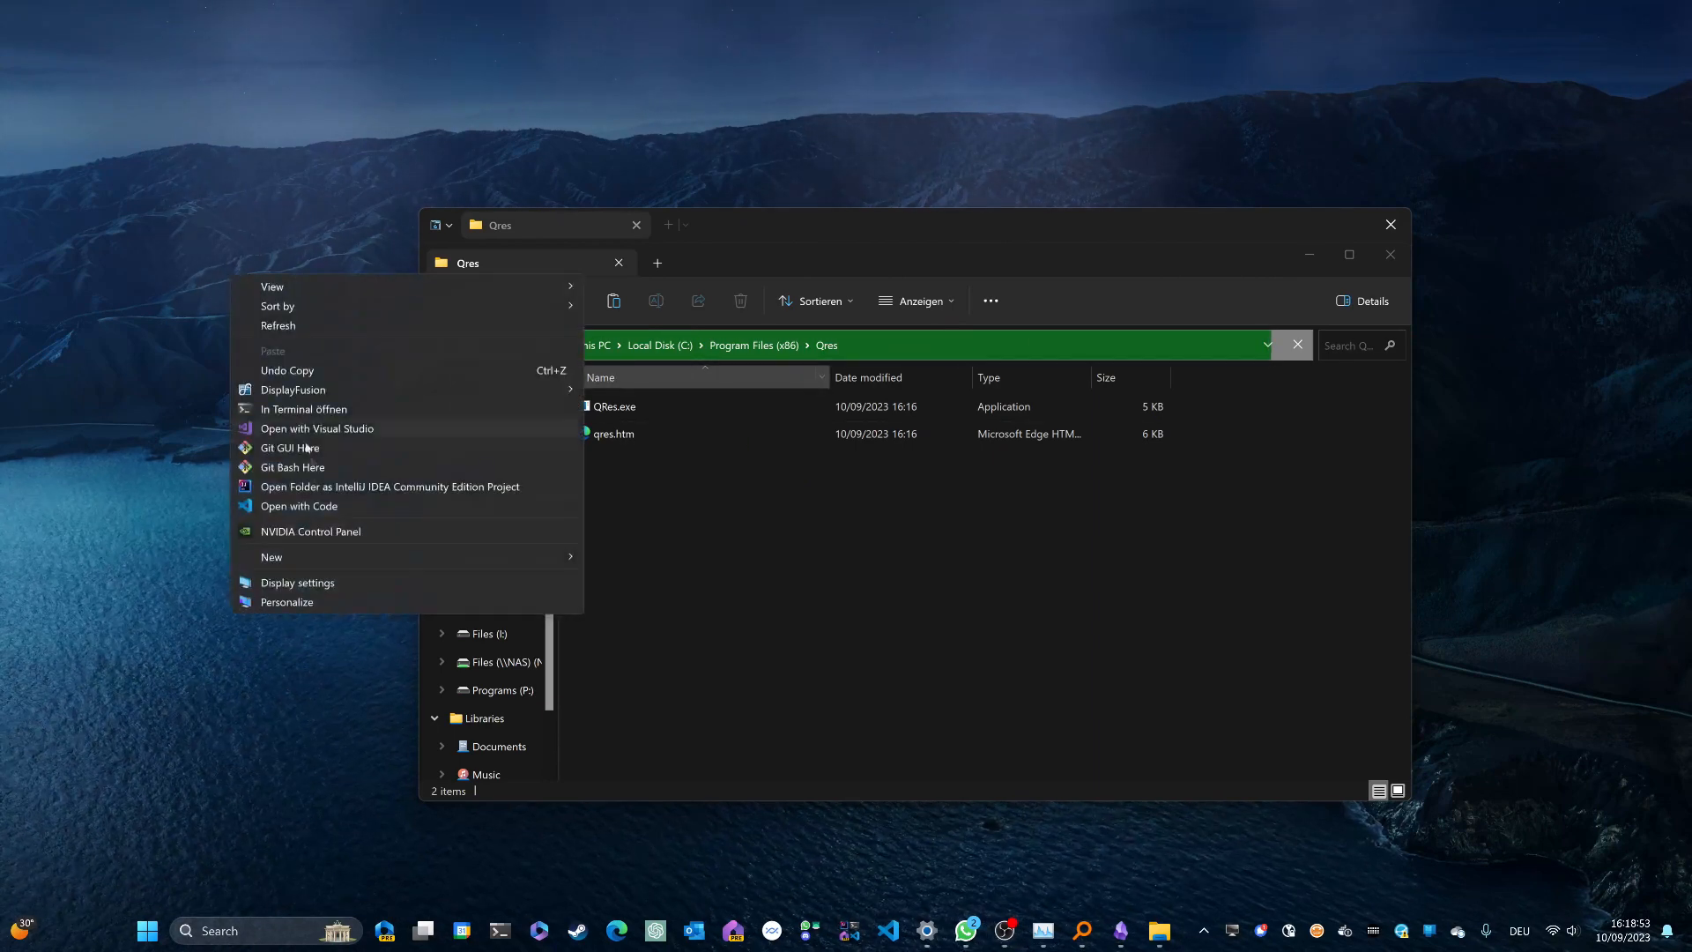
mouse_move(101, 226)
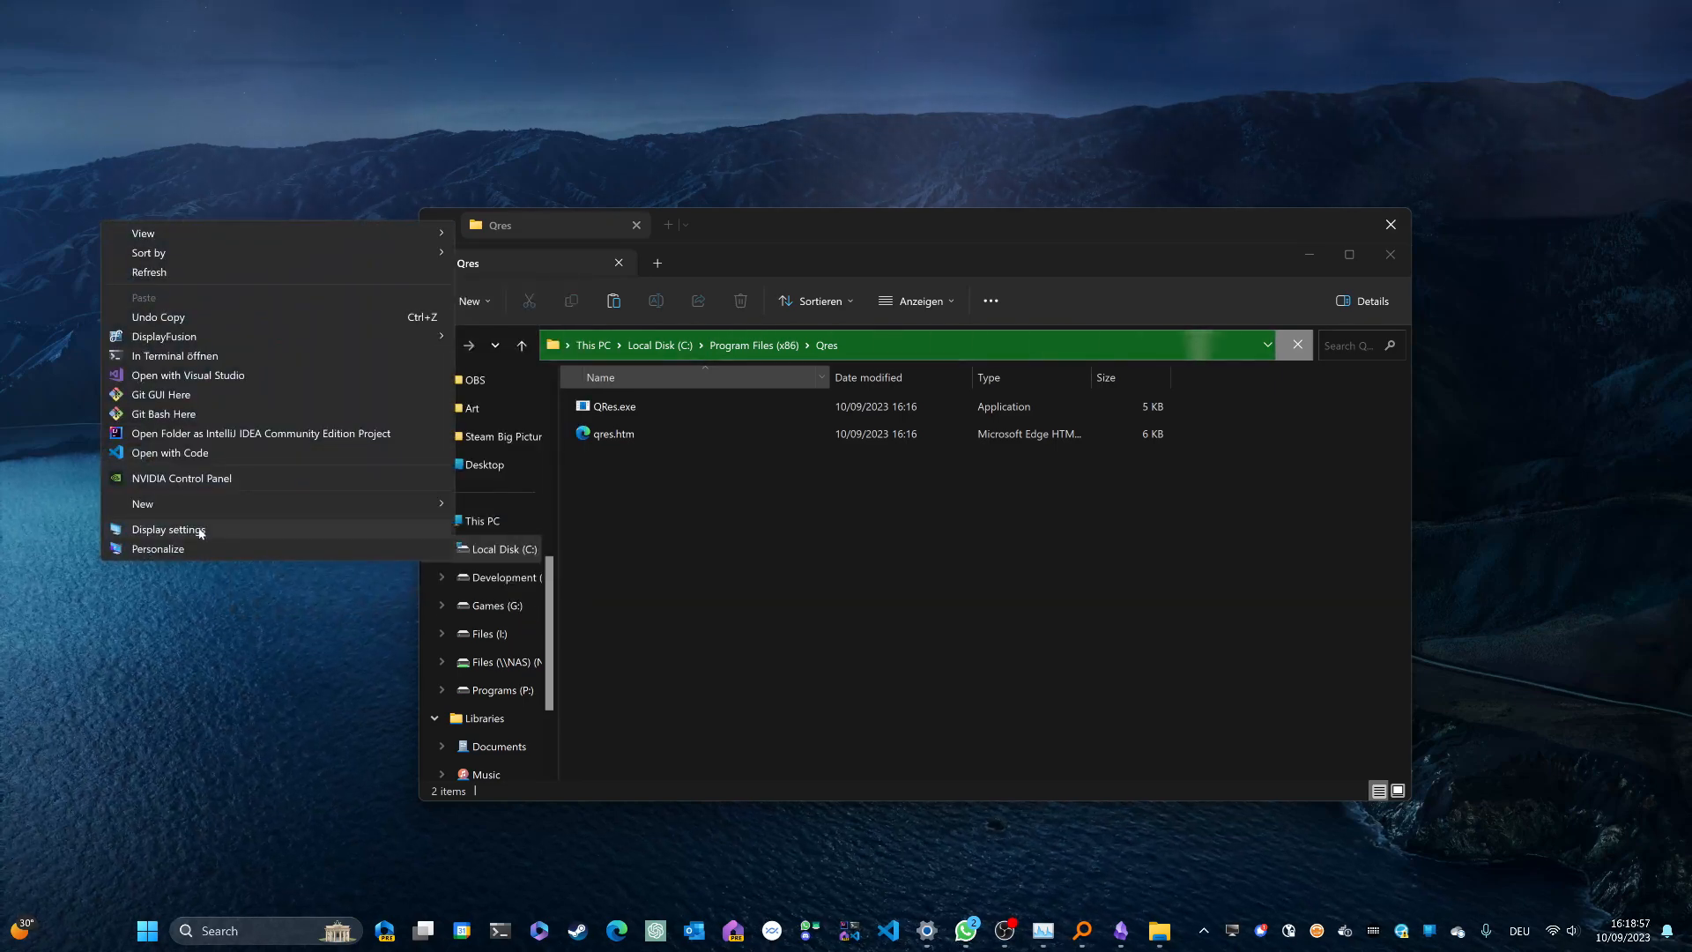
- Choose Display settings from the desktop menu to view the 3840×2160 resolution
left_click(168, 529)
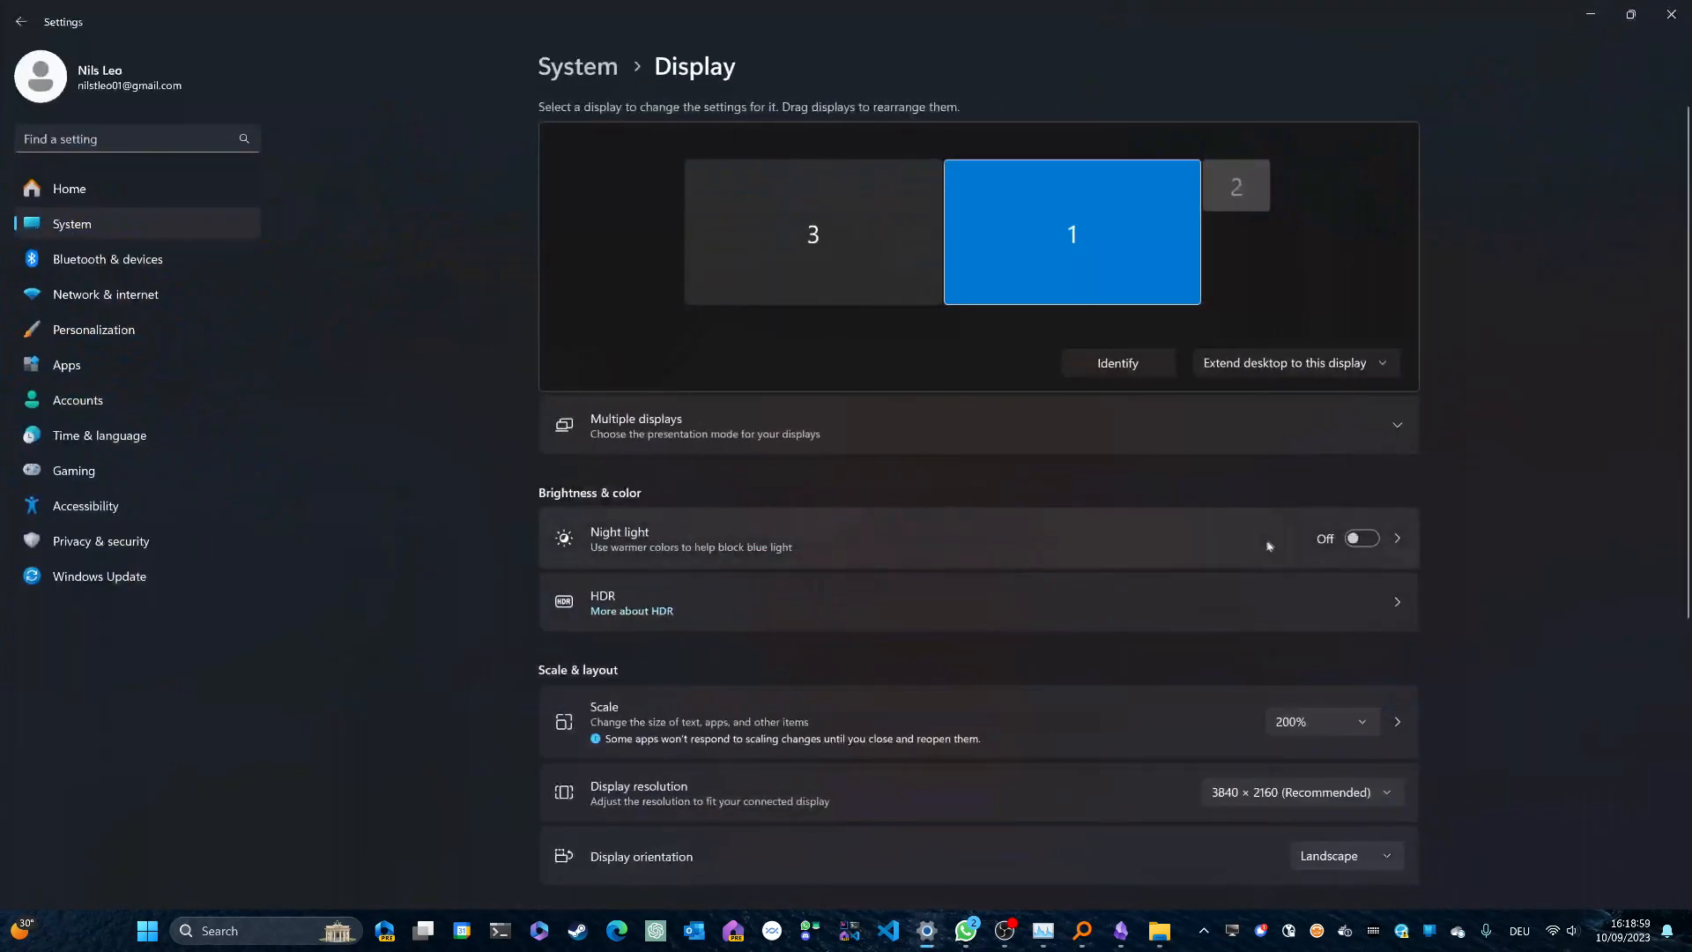
scroll("down", 3)
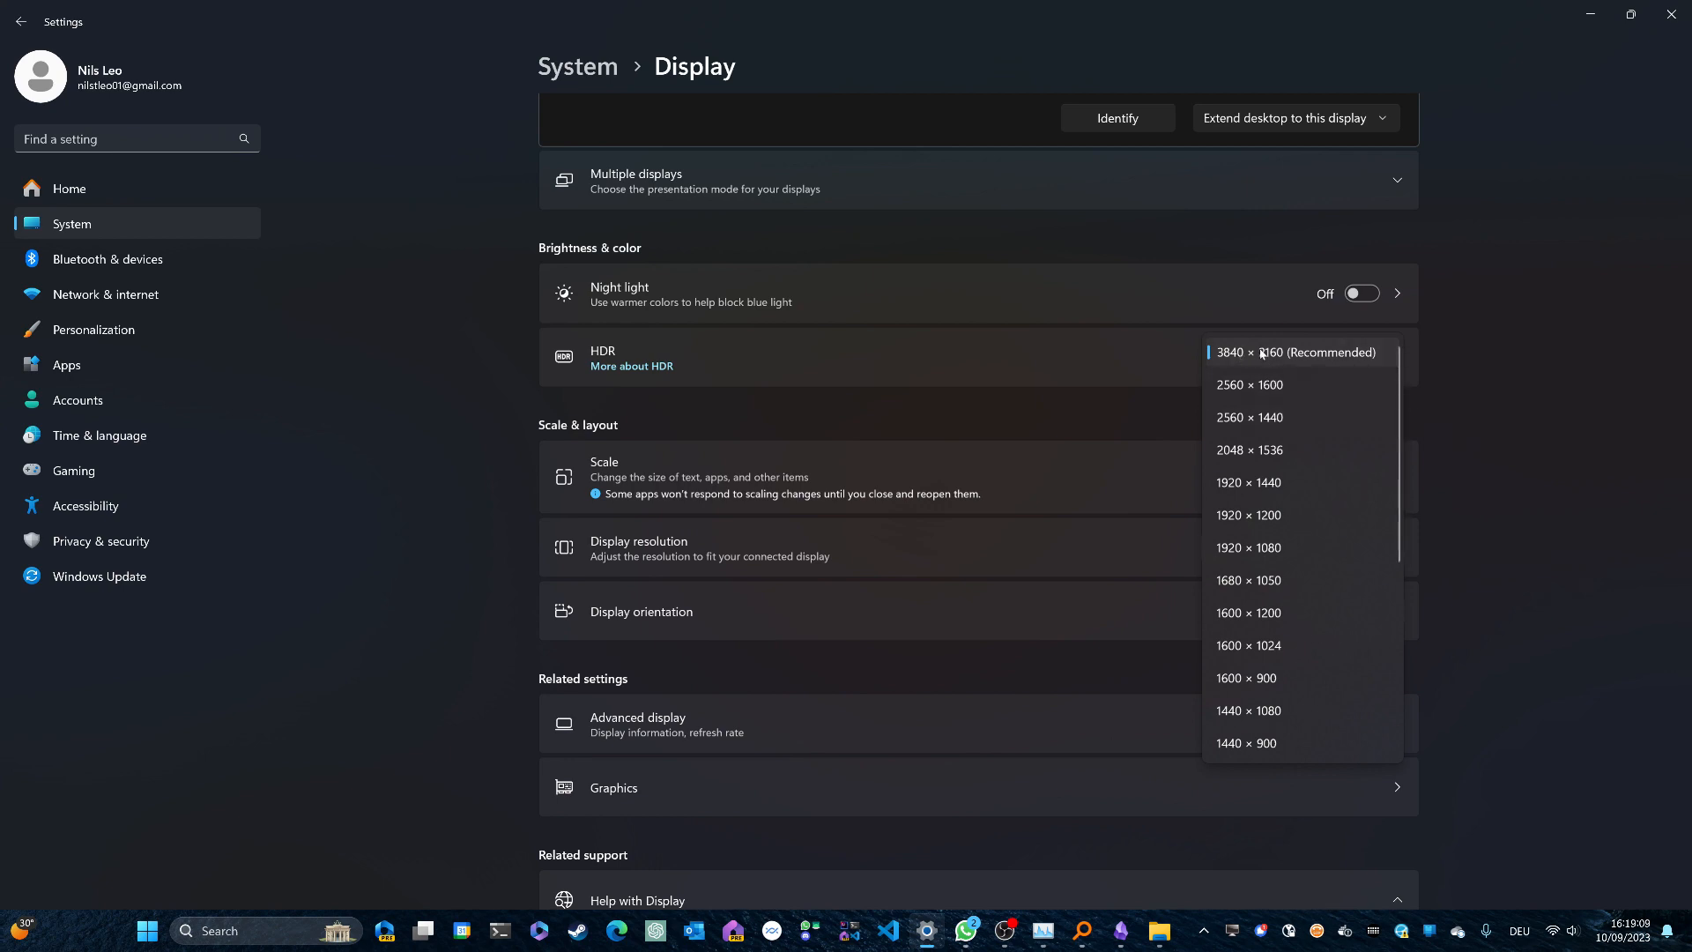
mouse_move(1227, 580)
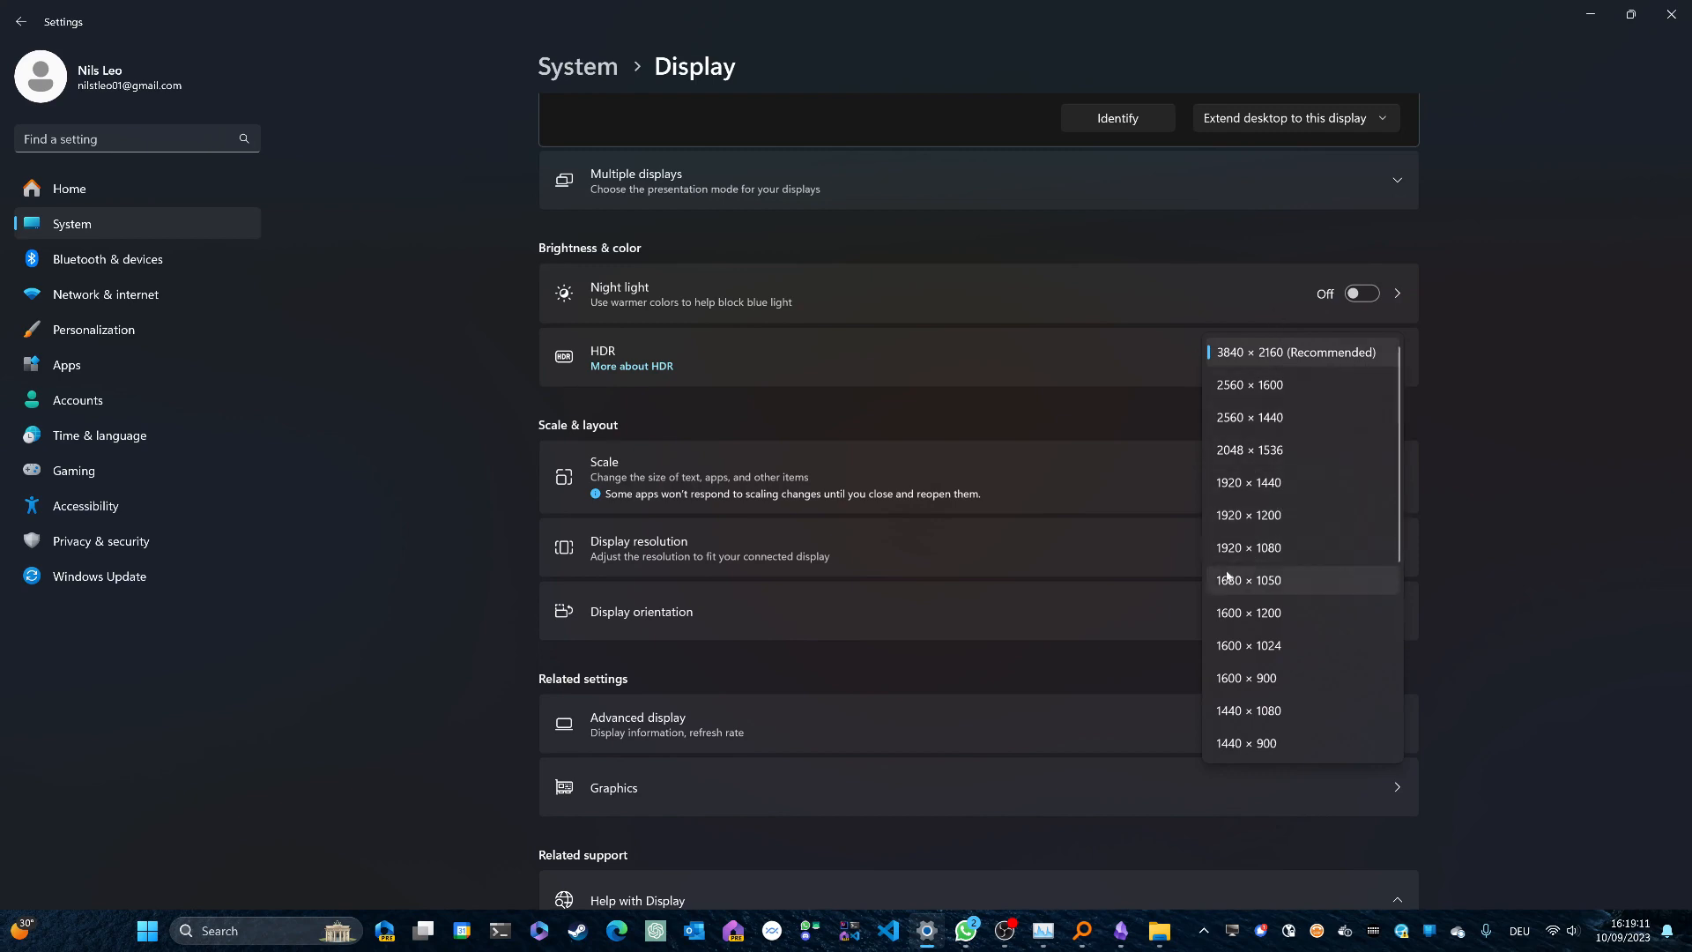
mouse_move(1312, 548)
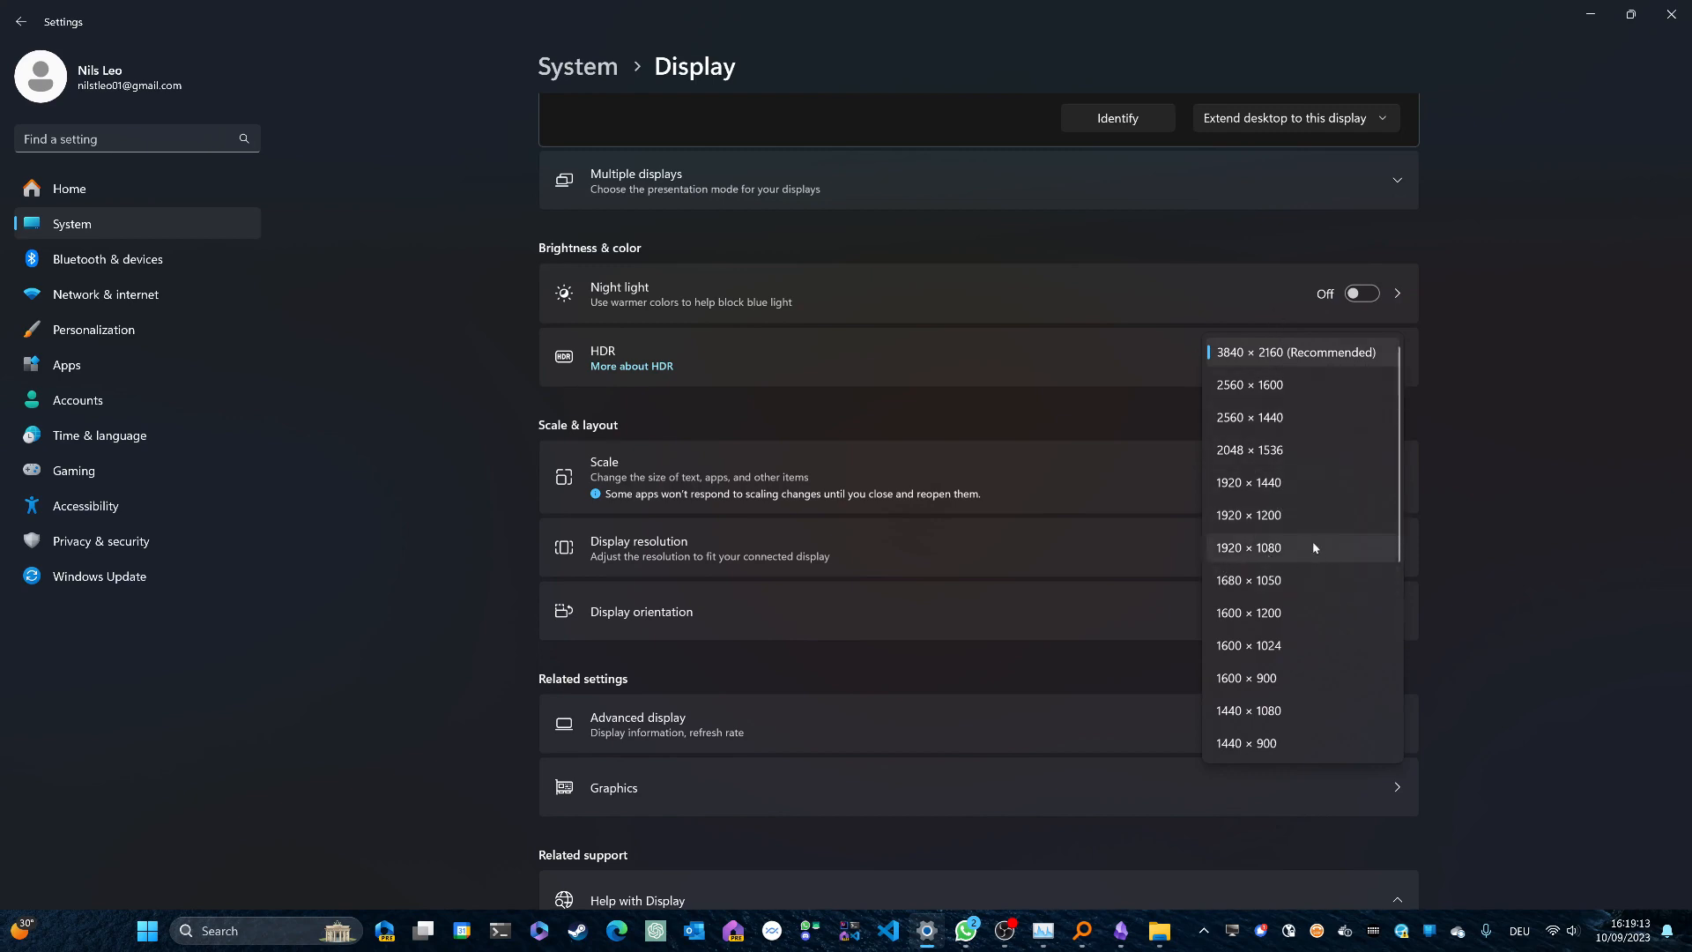
mouse_move(1284, 346)
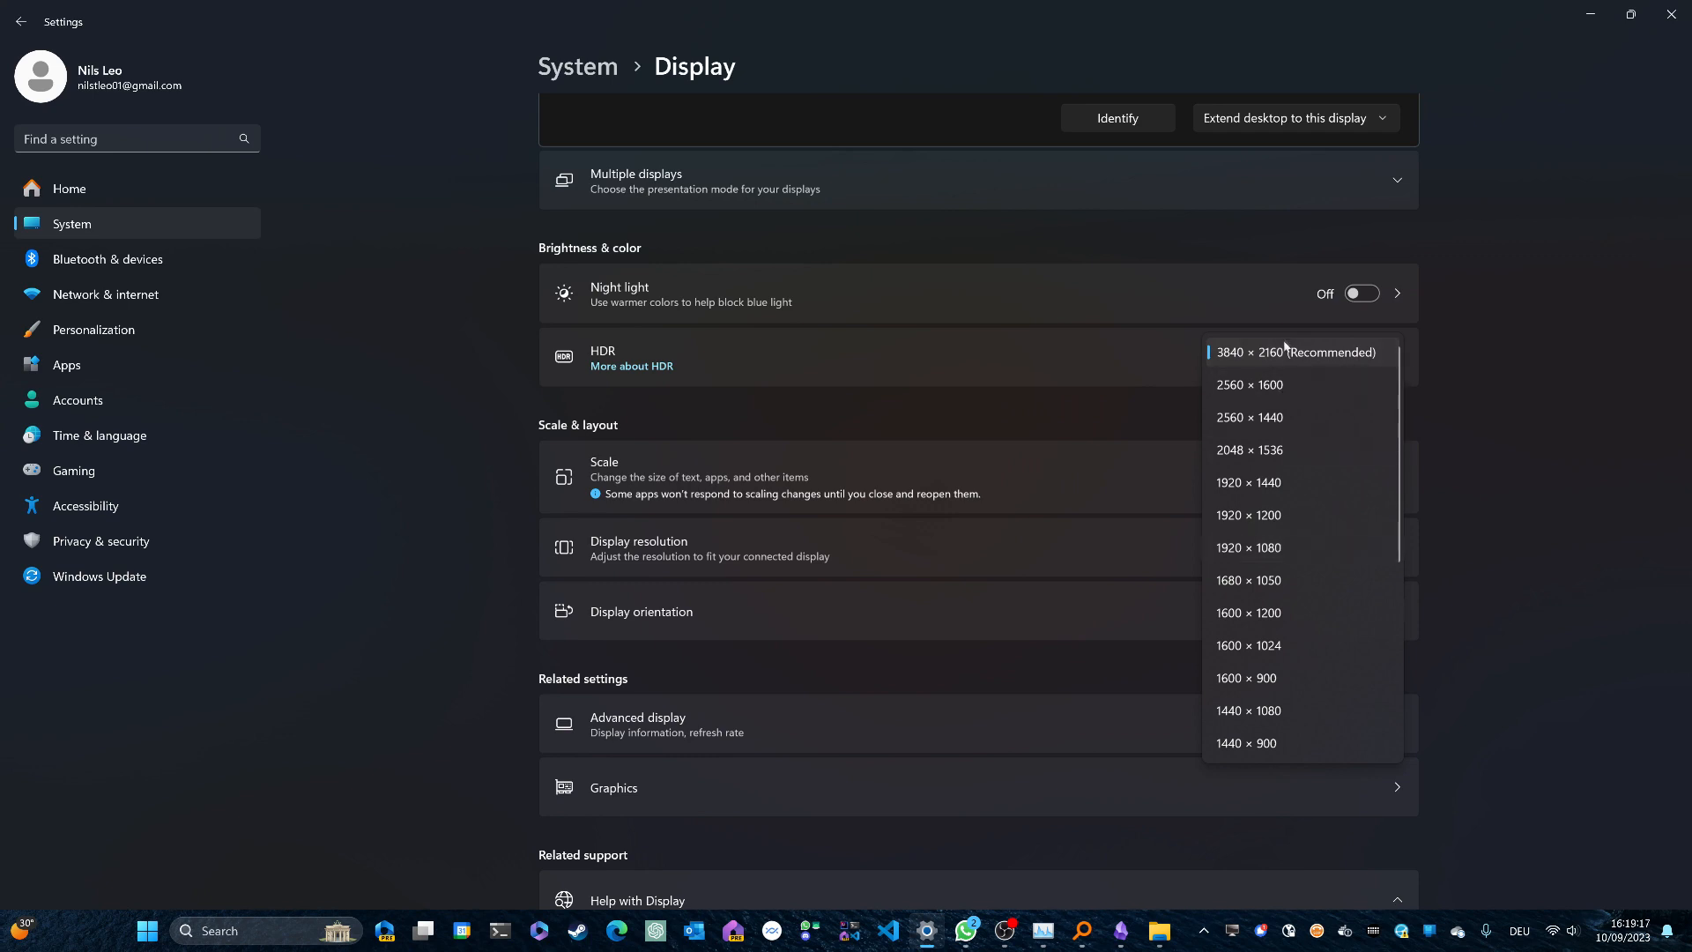
mouse_move(1287, 450)
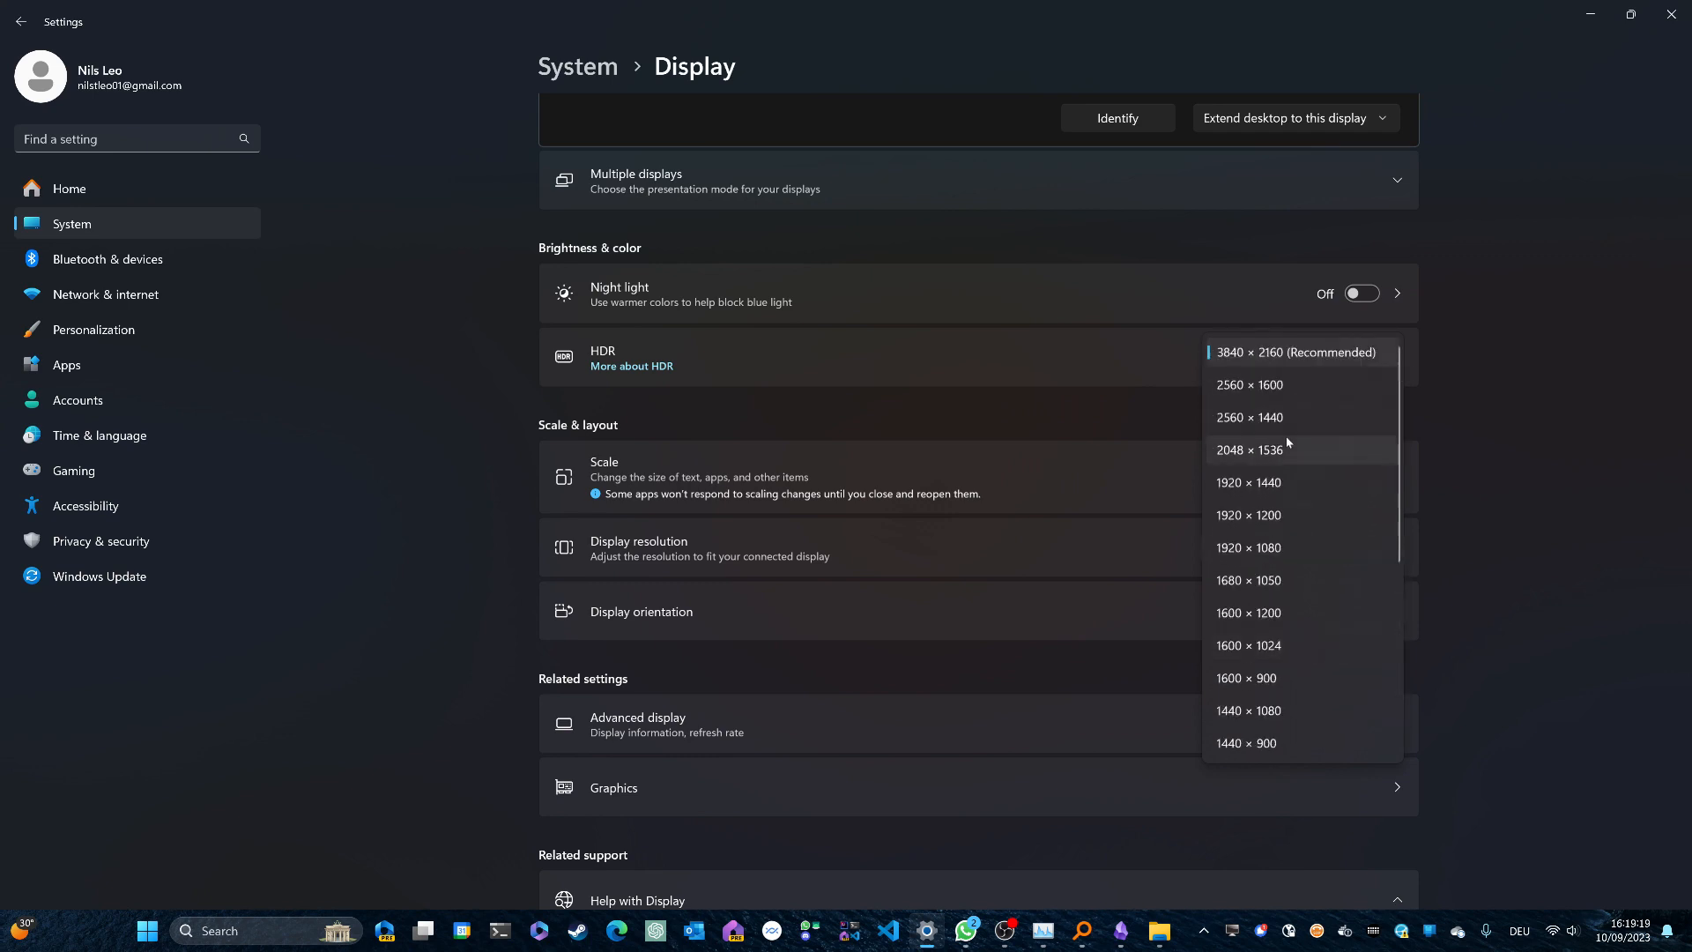
scroll("down", 3)
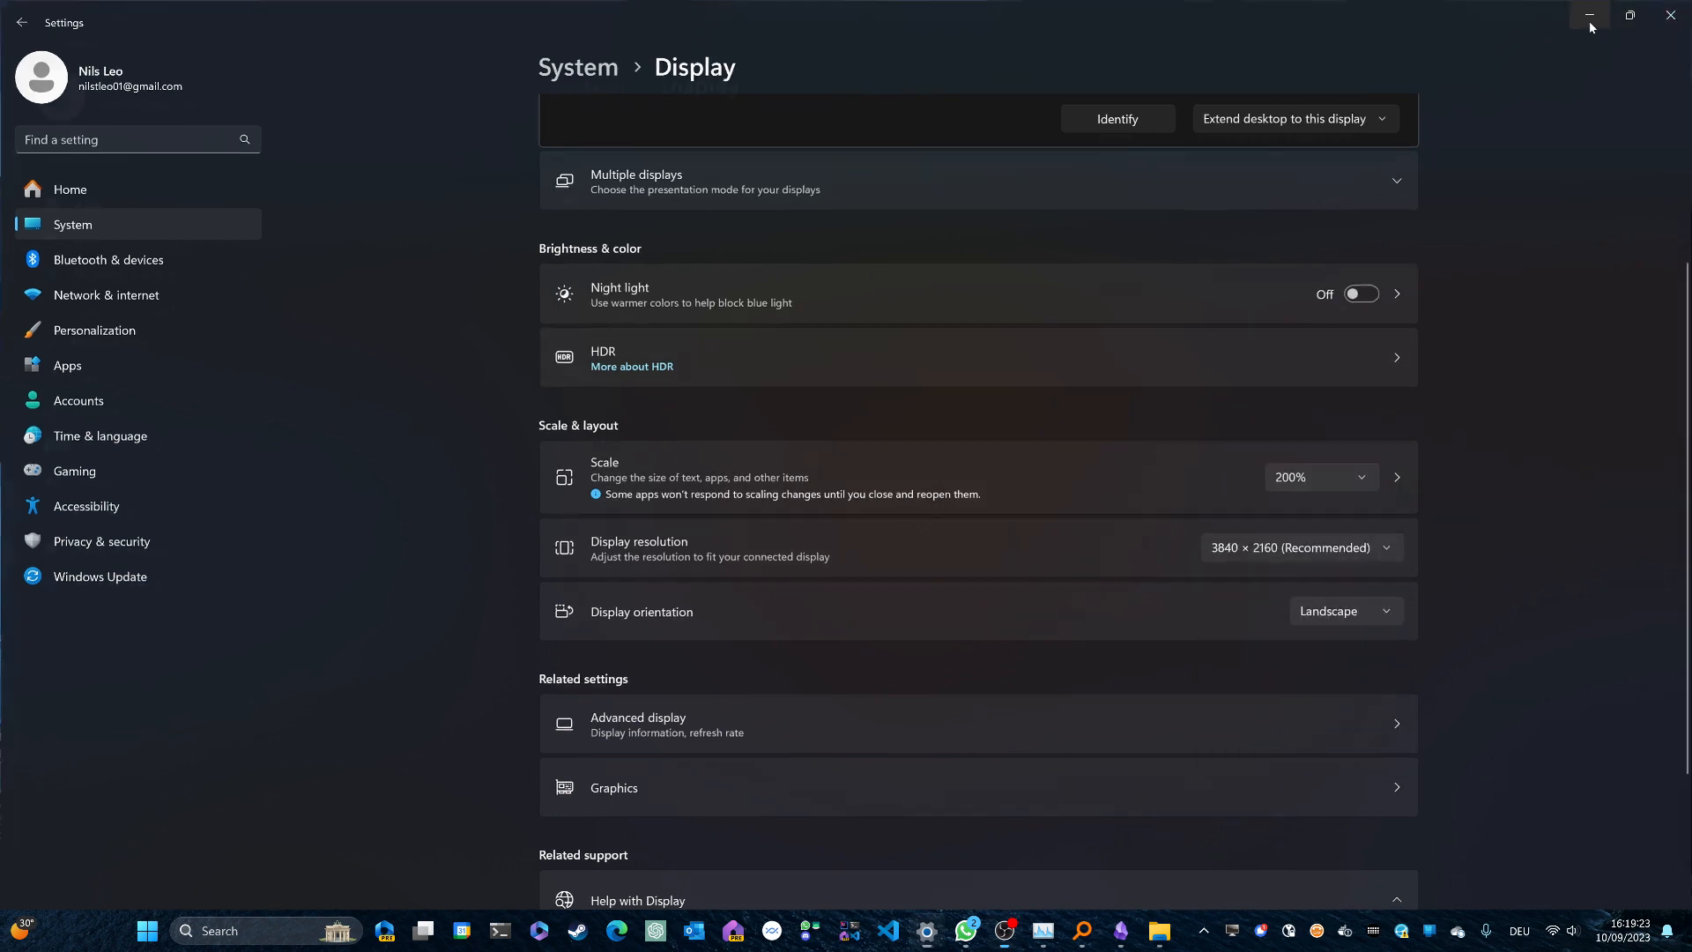
- Minimize Settings and launch cmd from the Qres folder's address bar
left_click(1587, 15)
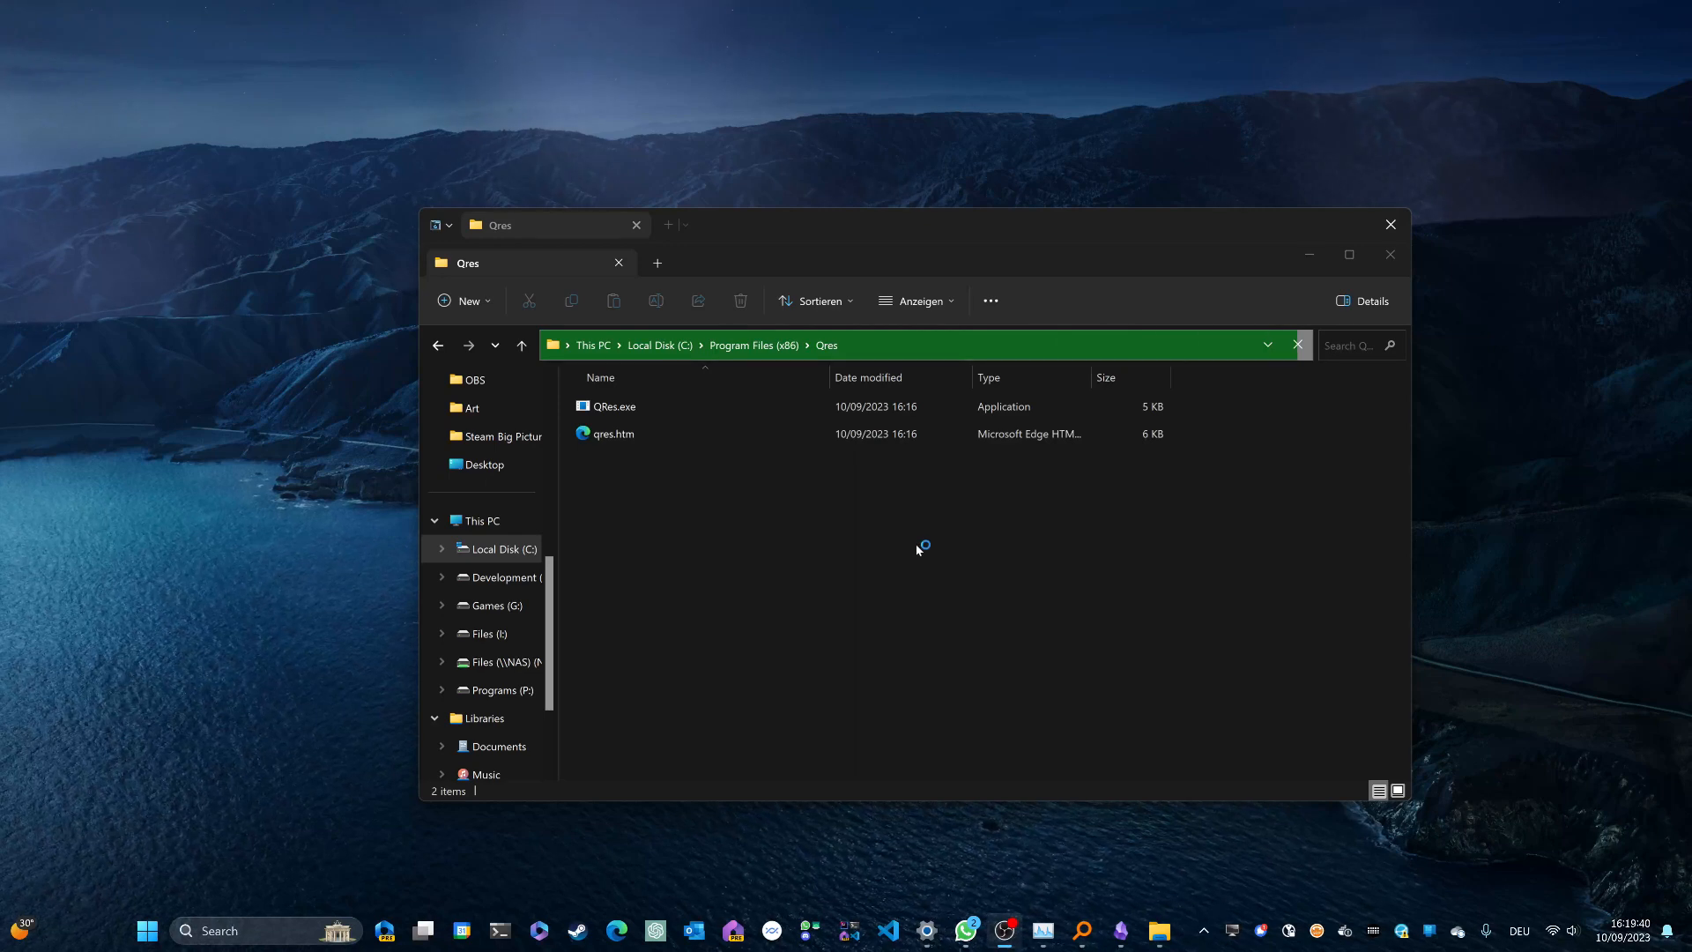
mouse_move(773, 523)
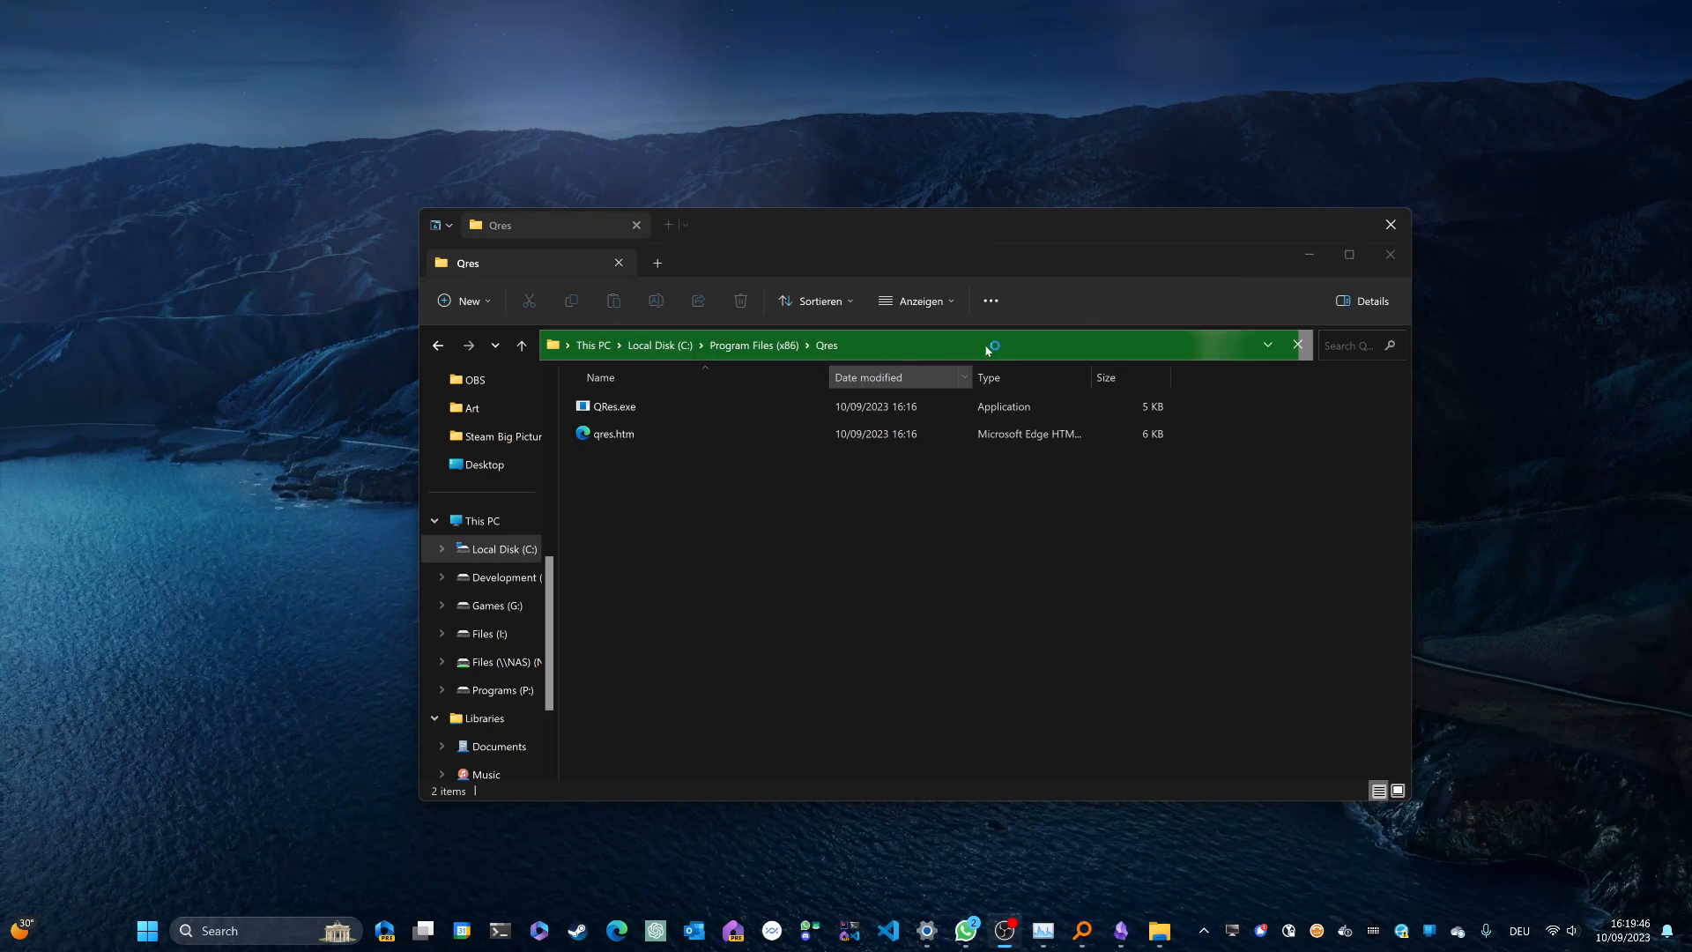
type("cmd")
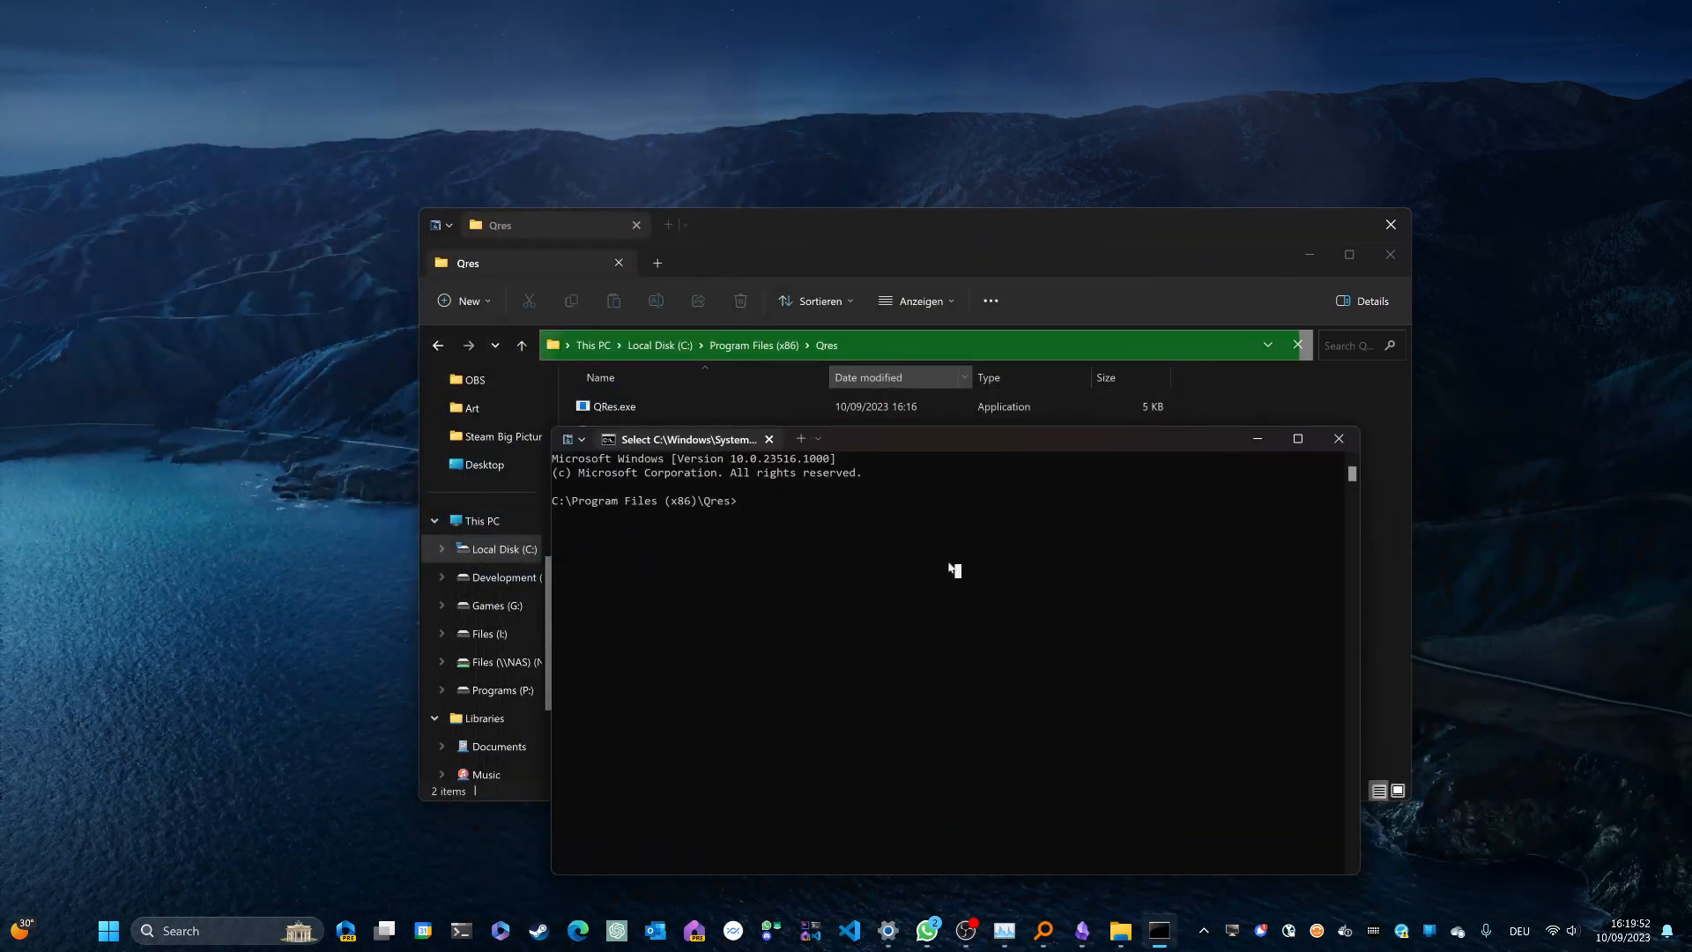
- Paste 'QRes.exe /x:1920 /y:1080' at the prompt from clipboard history
key("win+v")
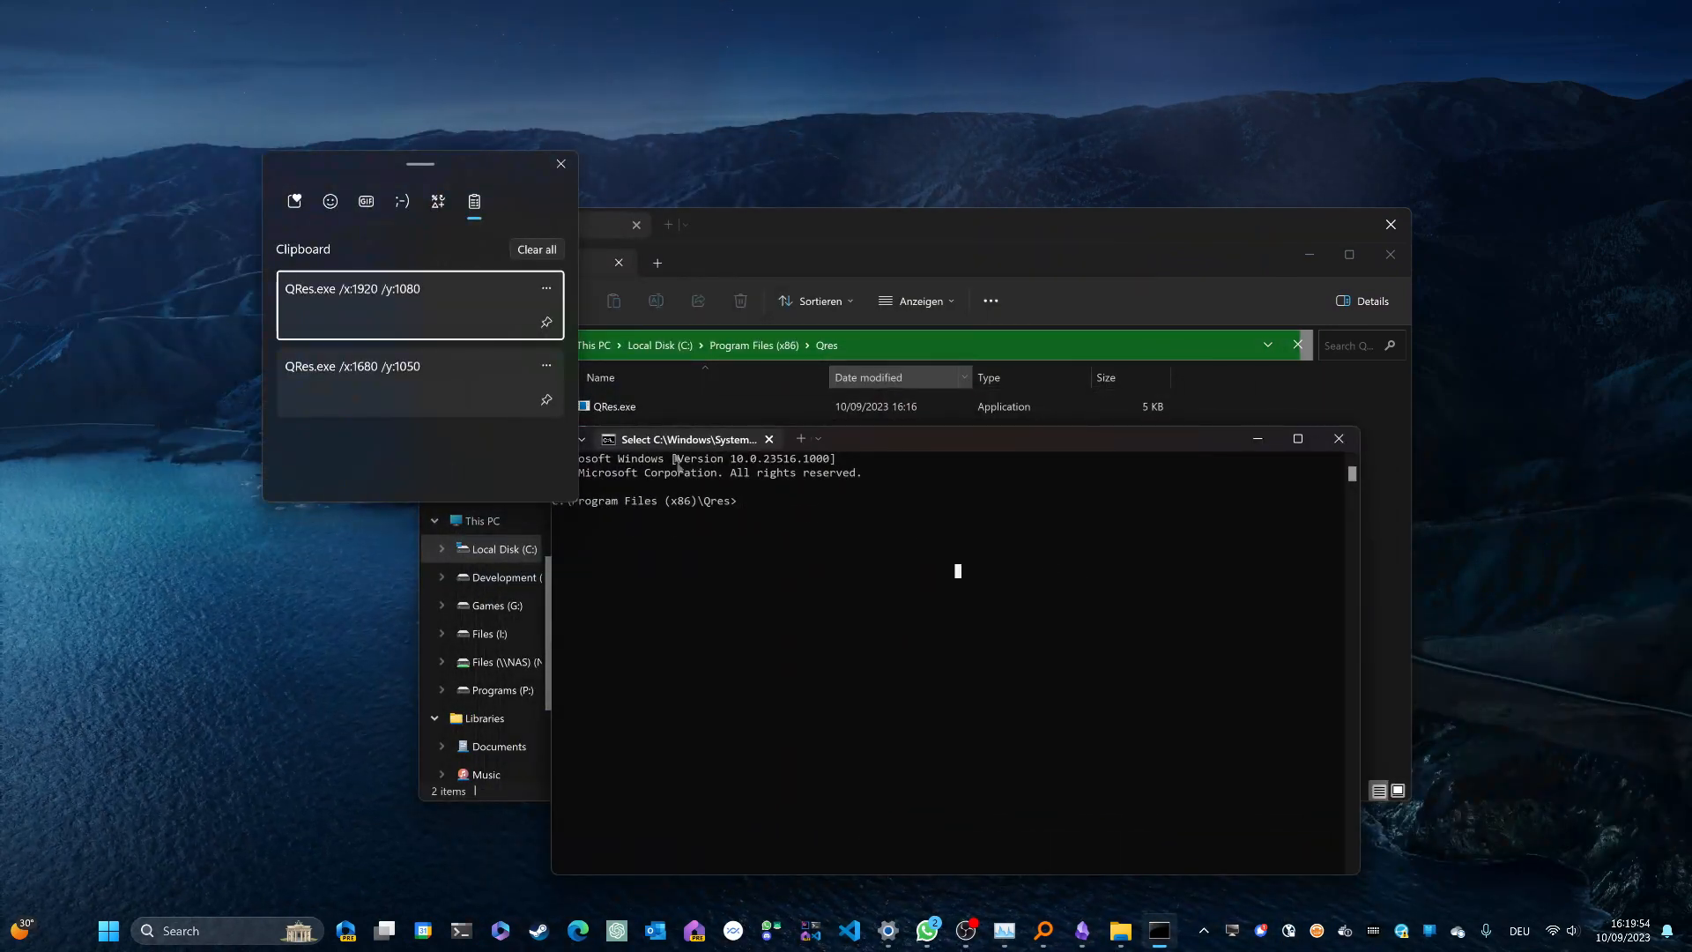
left_click(419, 289)
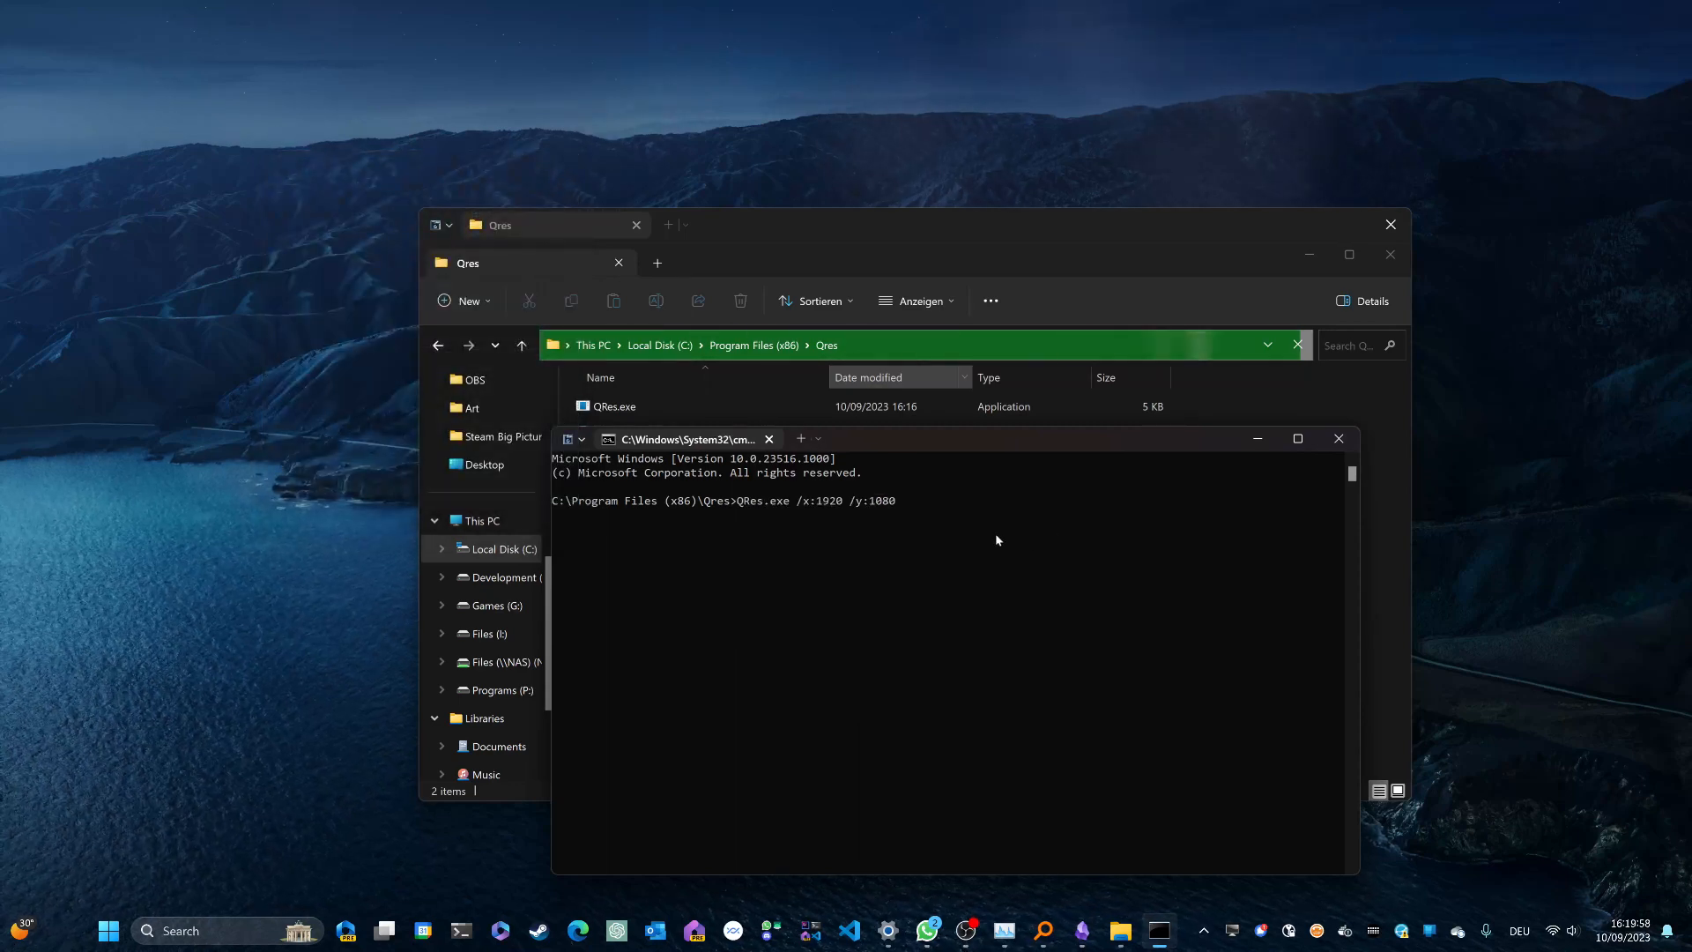
mouse_move(795, 518)
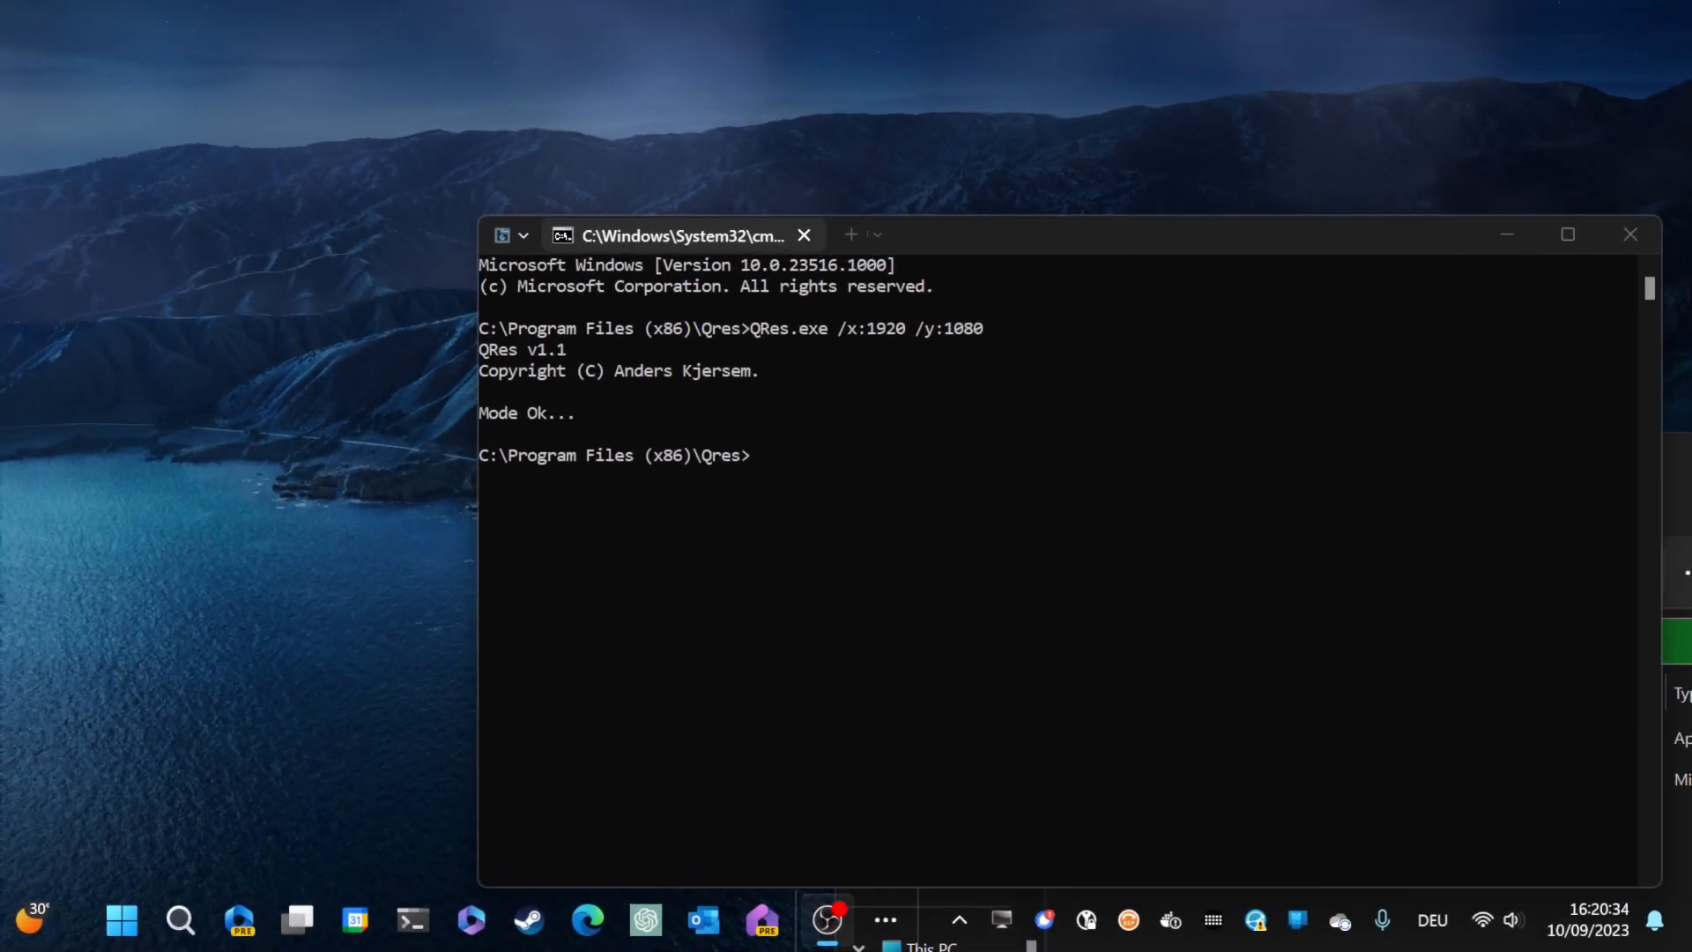
mouse_move(1462, 865)
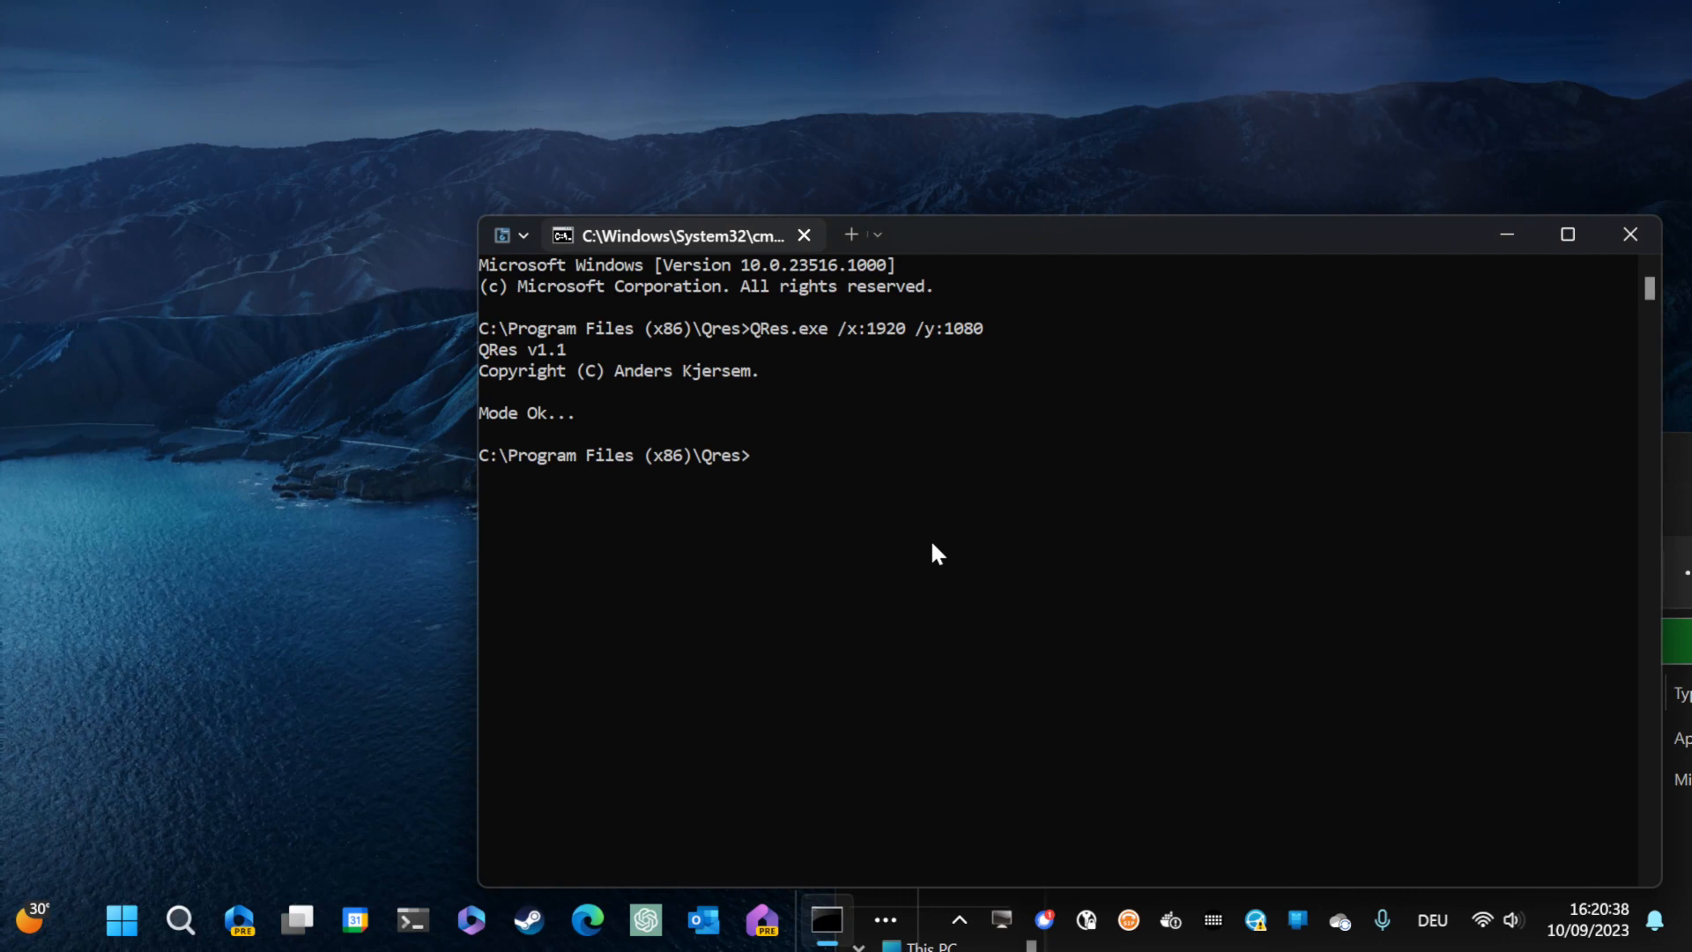
- Edit the QRes command to /x:3840 /y:2160 and run it
type("QRes.exe /x:1920 /y:1080")
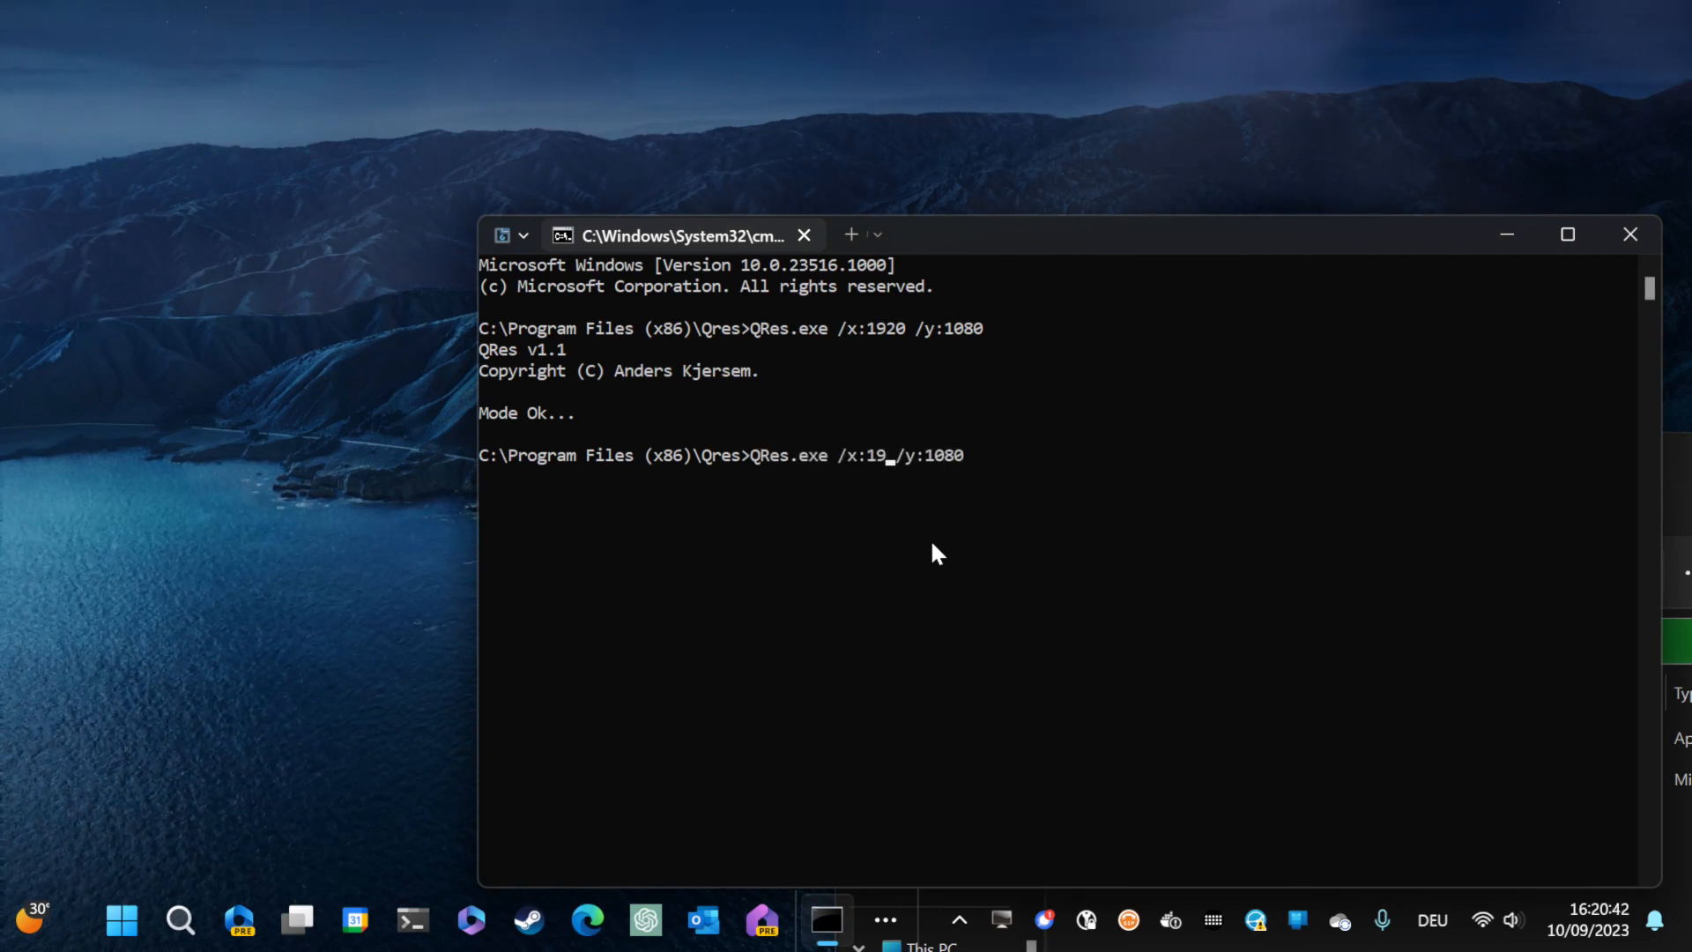
type("384")
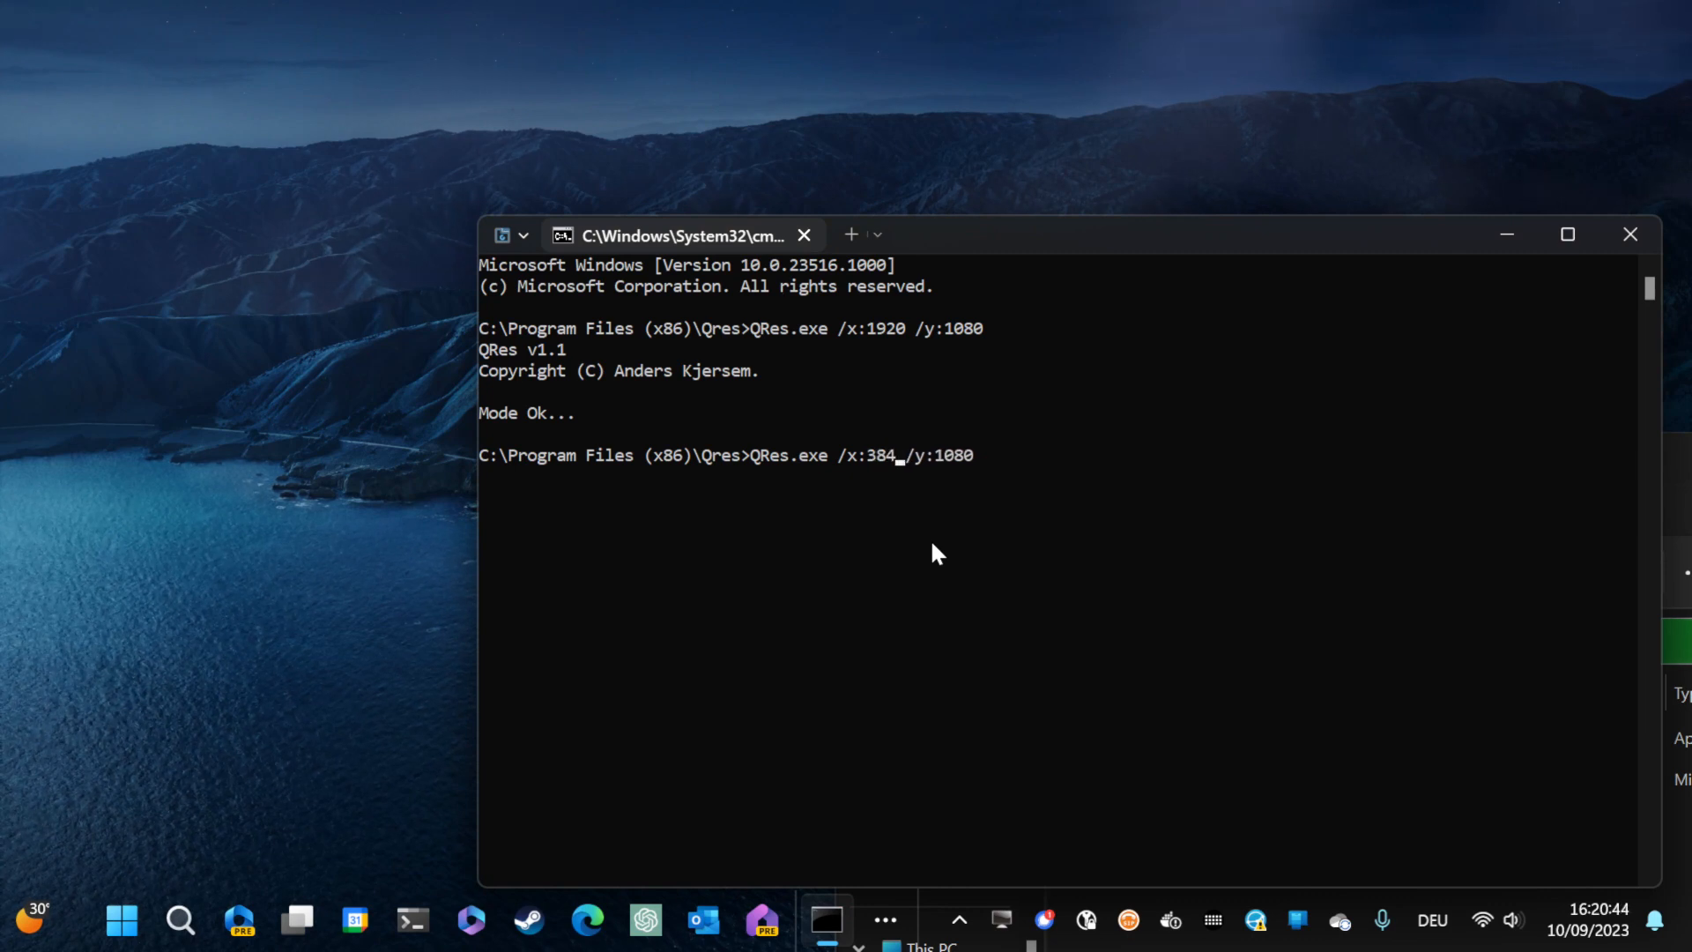
type("0")
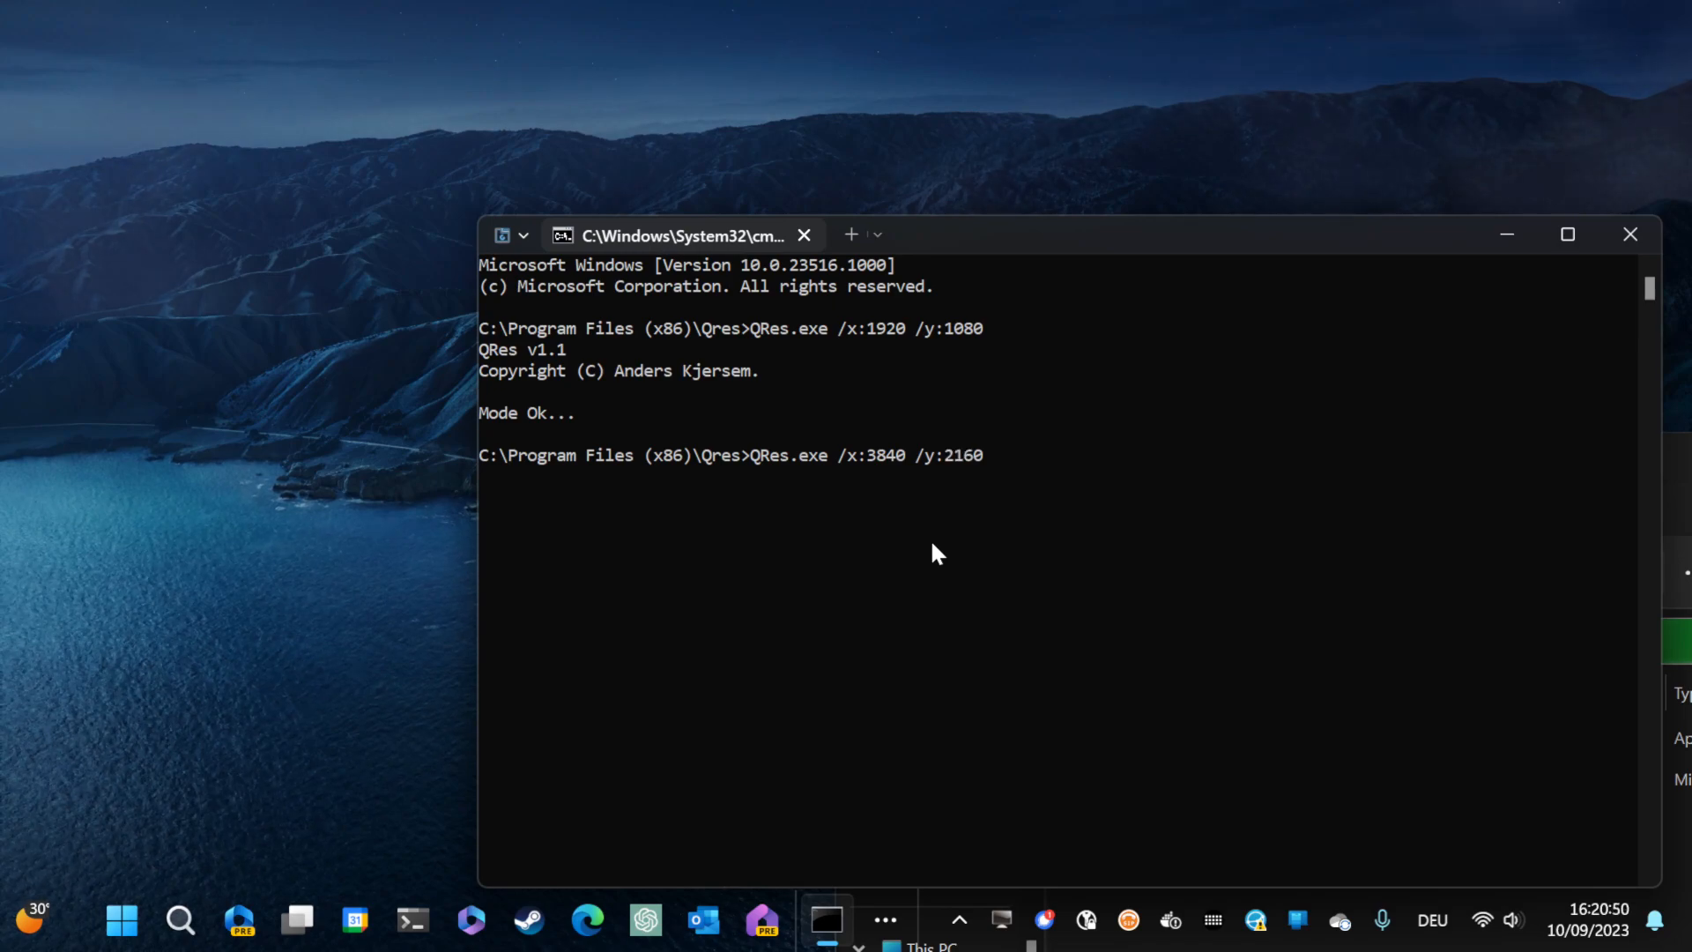
key("Return")
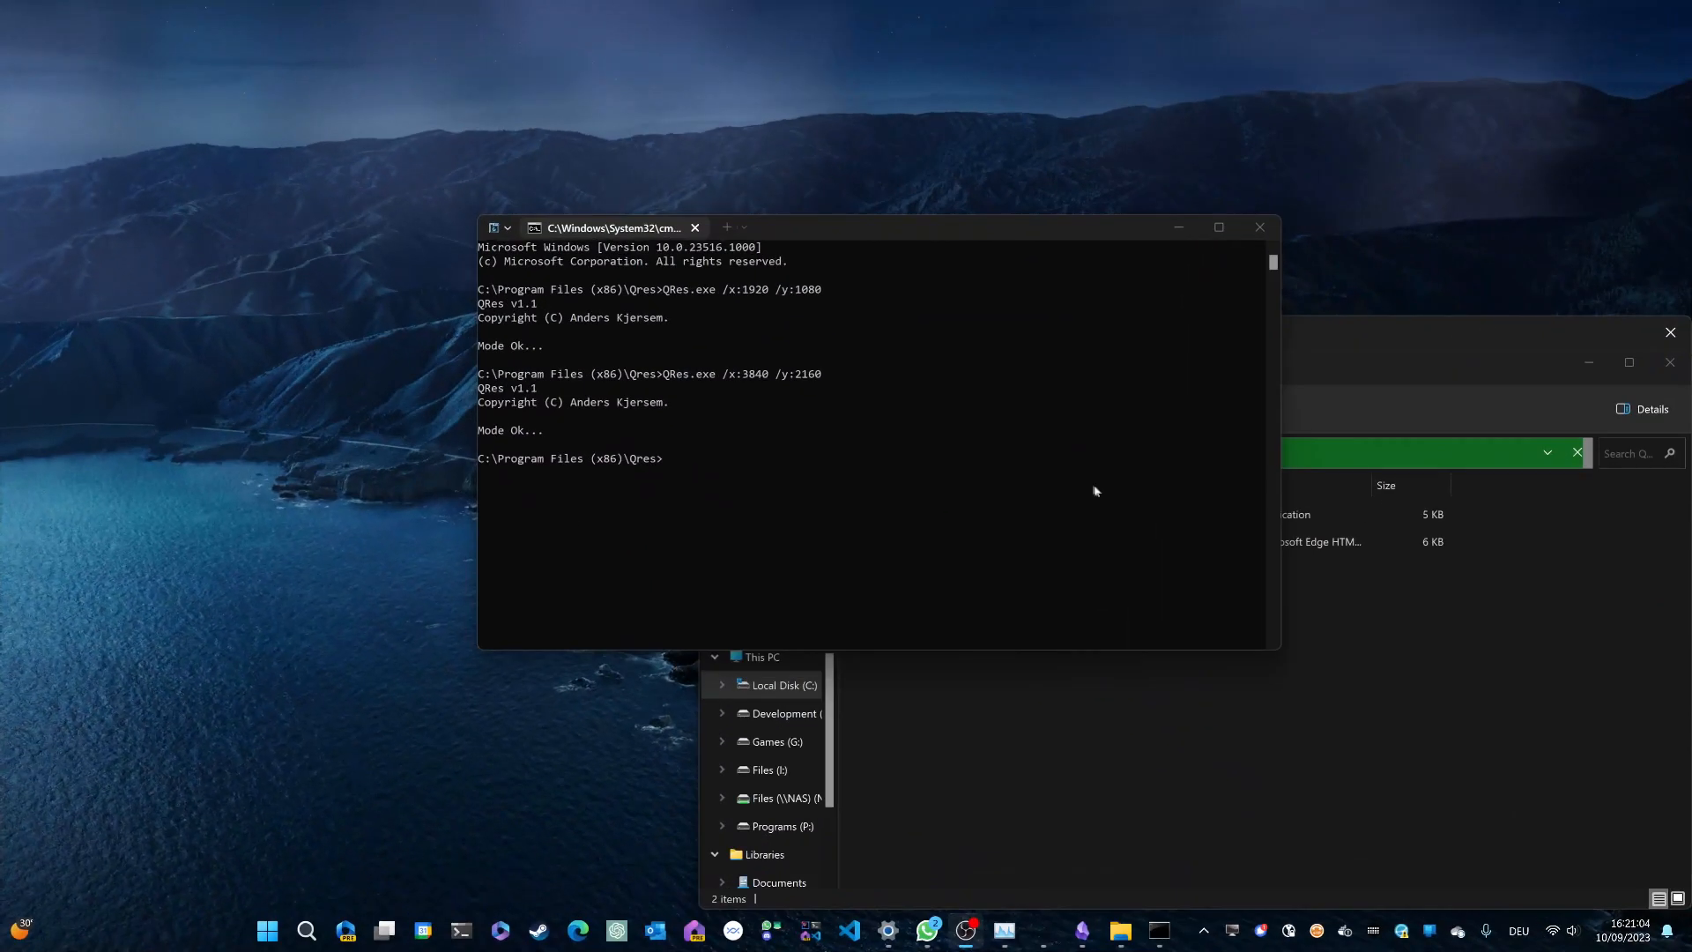
mouse_move(707, 439)
type("ed")
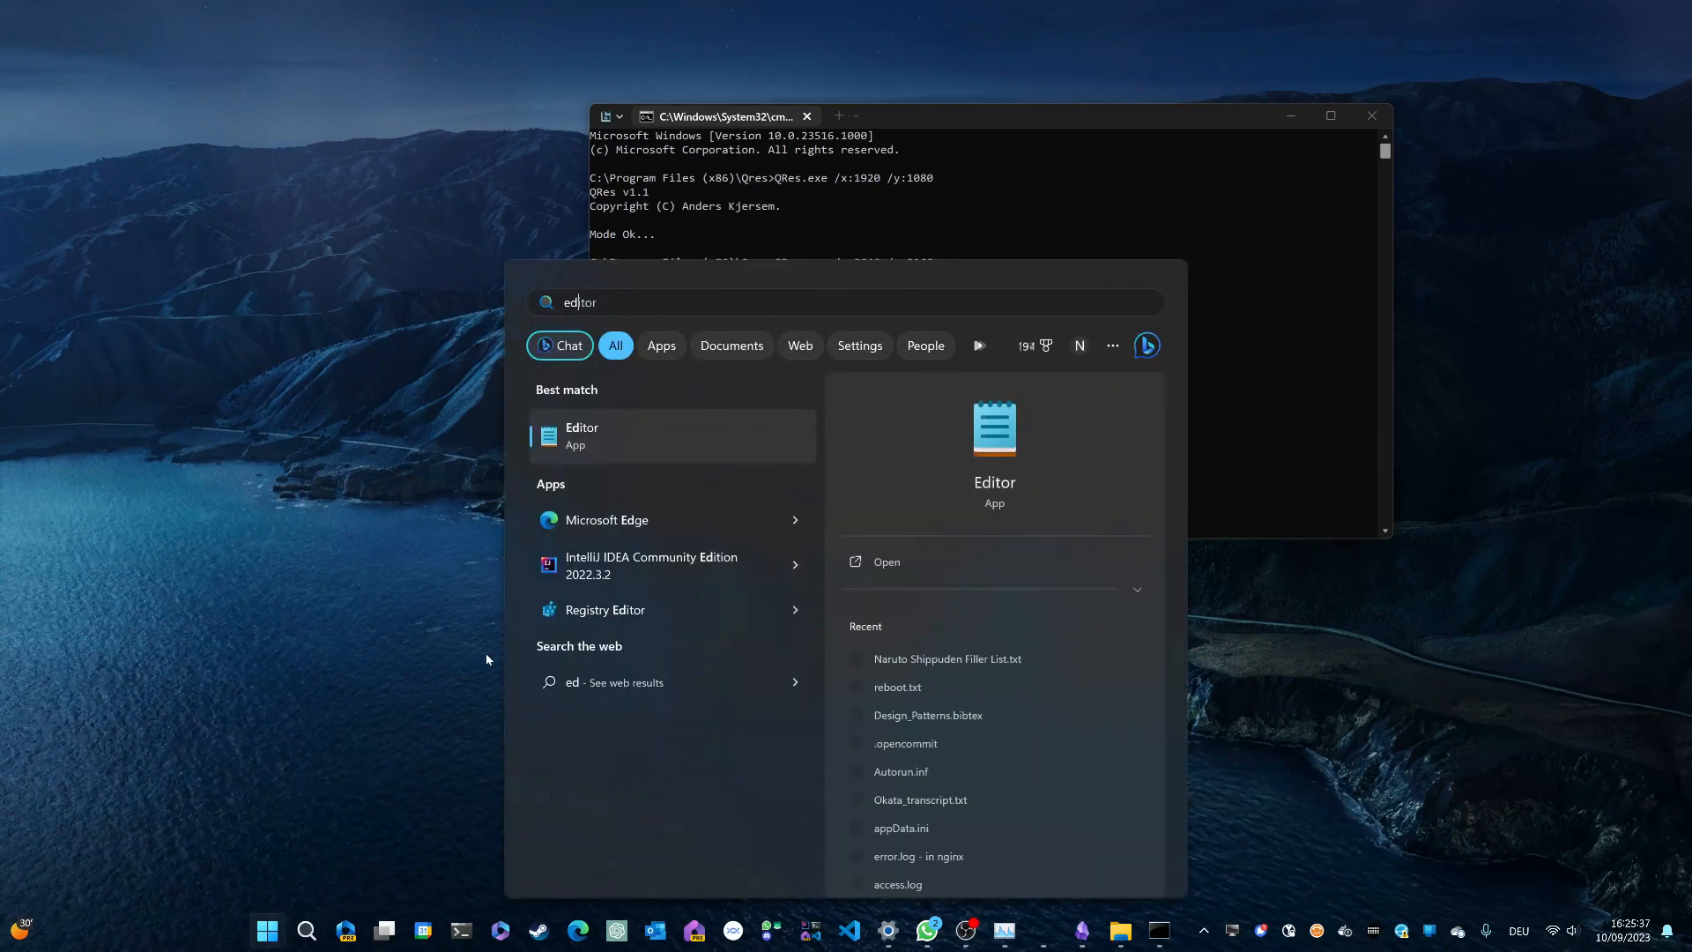
- Write the cd "C:\Program Files (x86)\Qres" and QRes.exe /x:3840 /y:2160 lines in Notepad
type("itor")
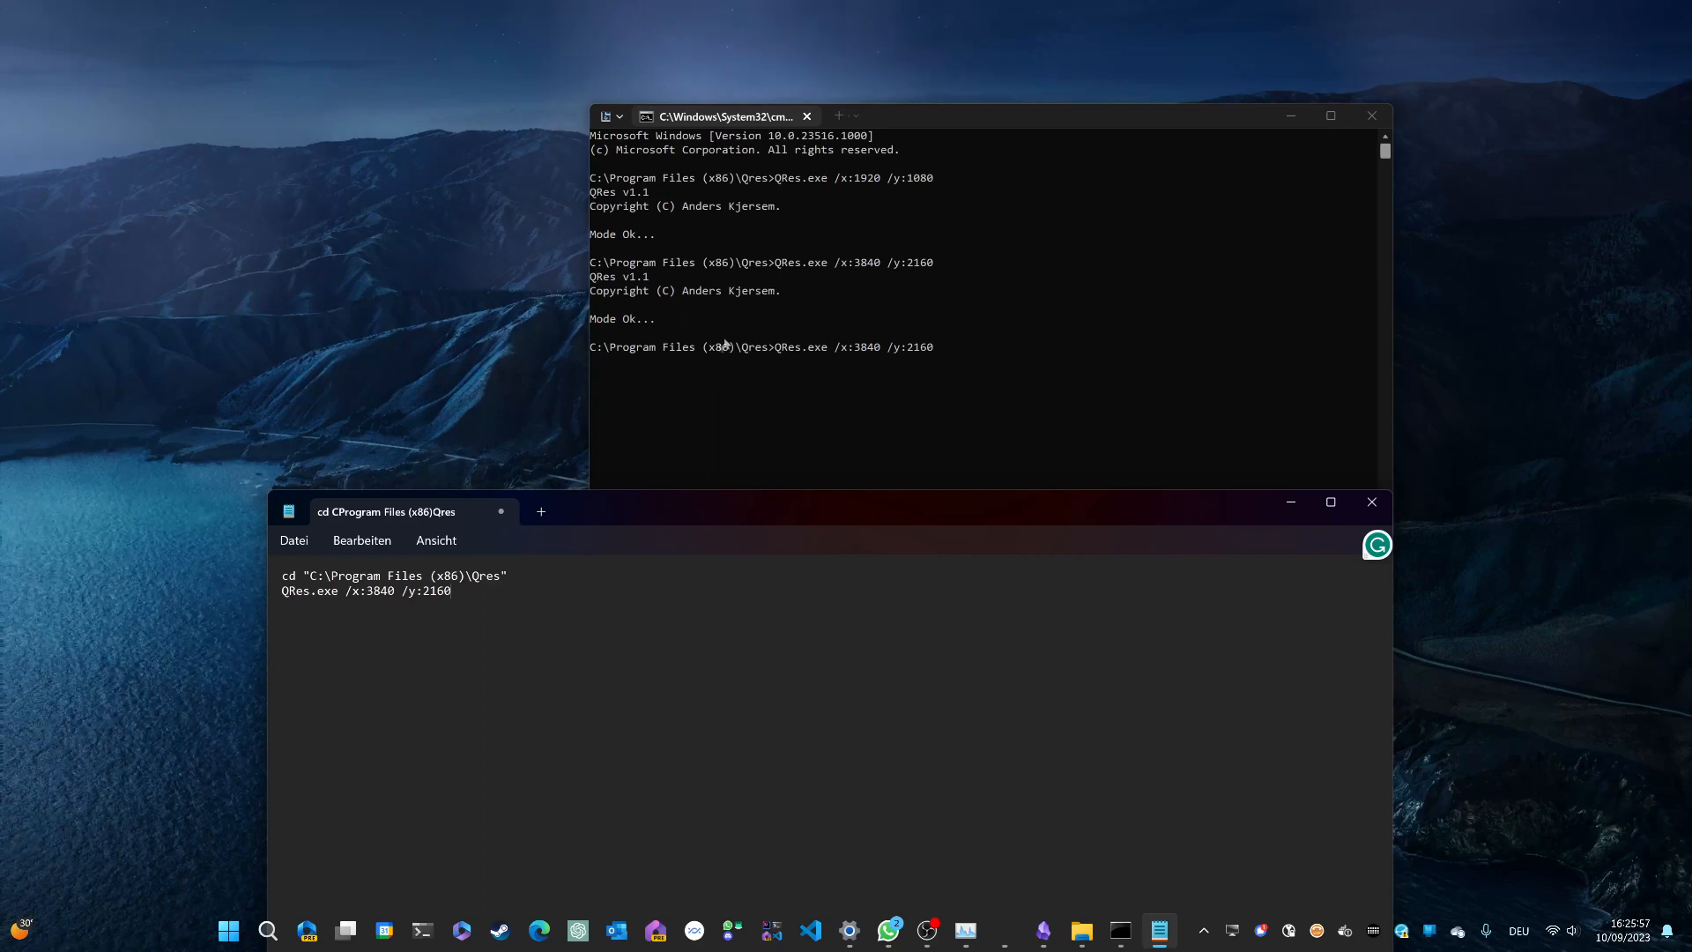
mouse_move(793, 345)
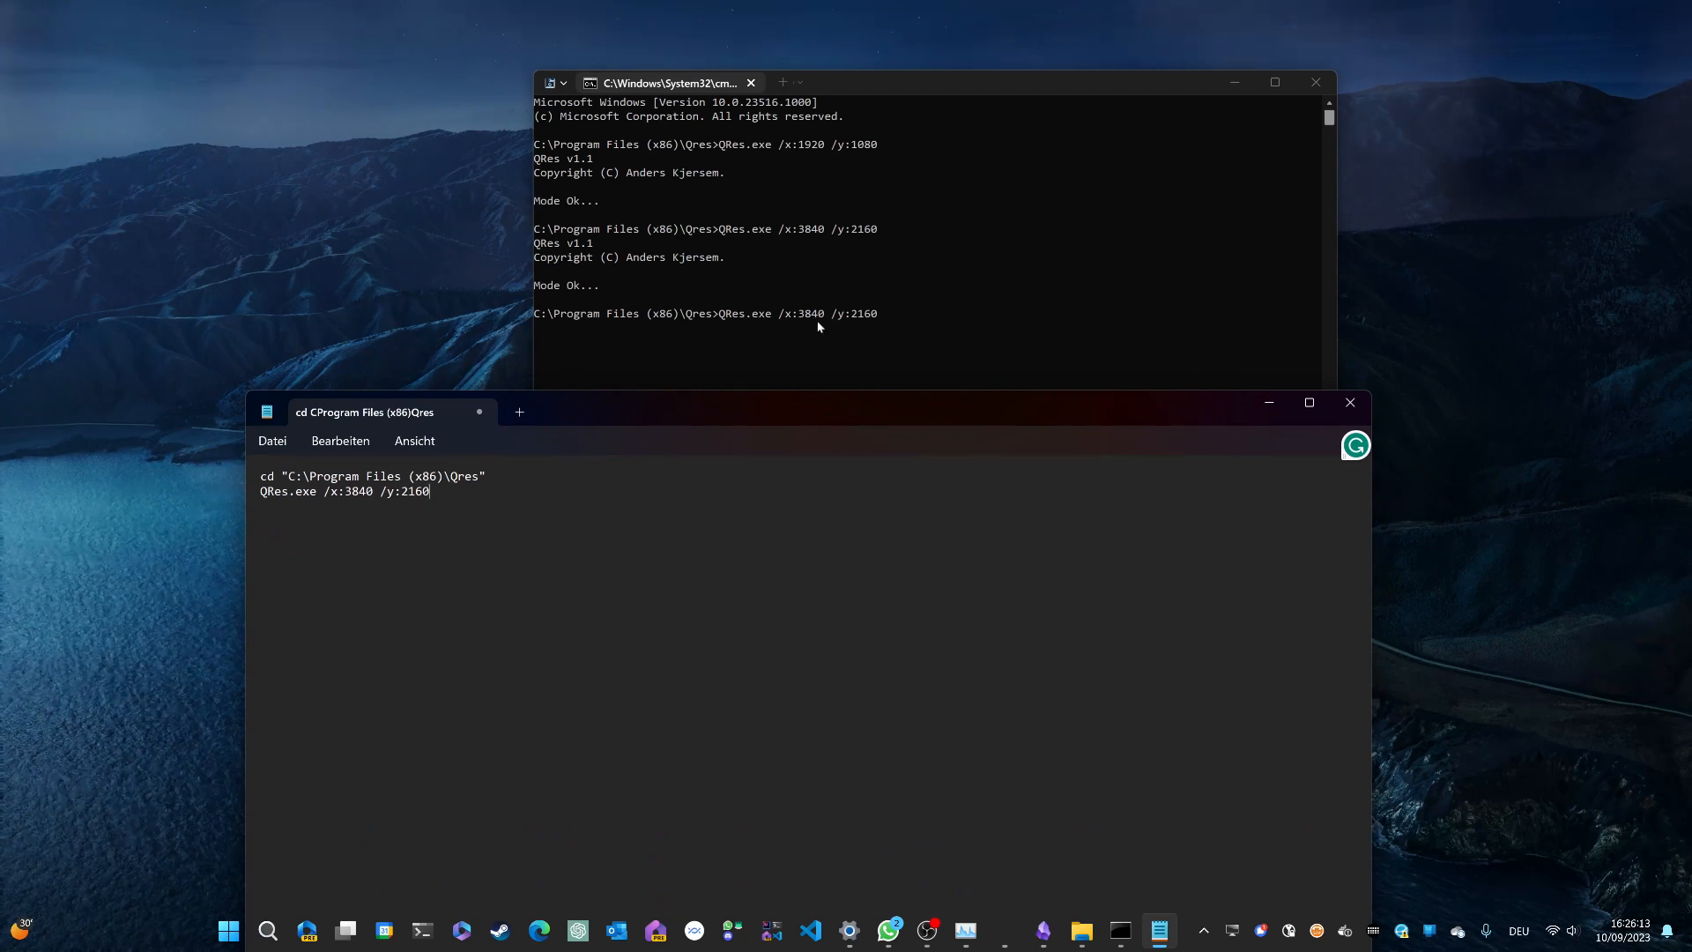
mouse_move(817, 327)
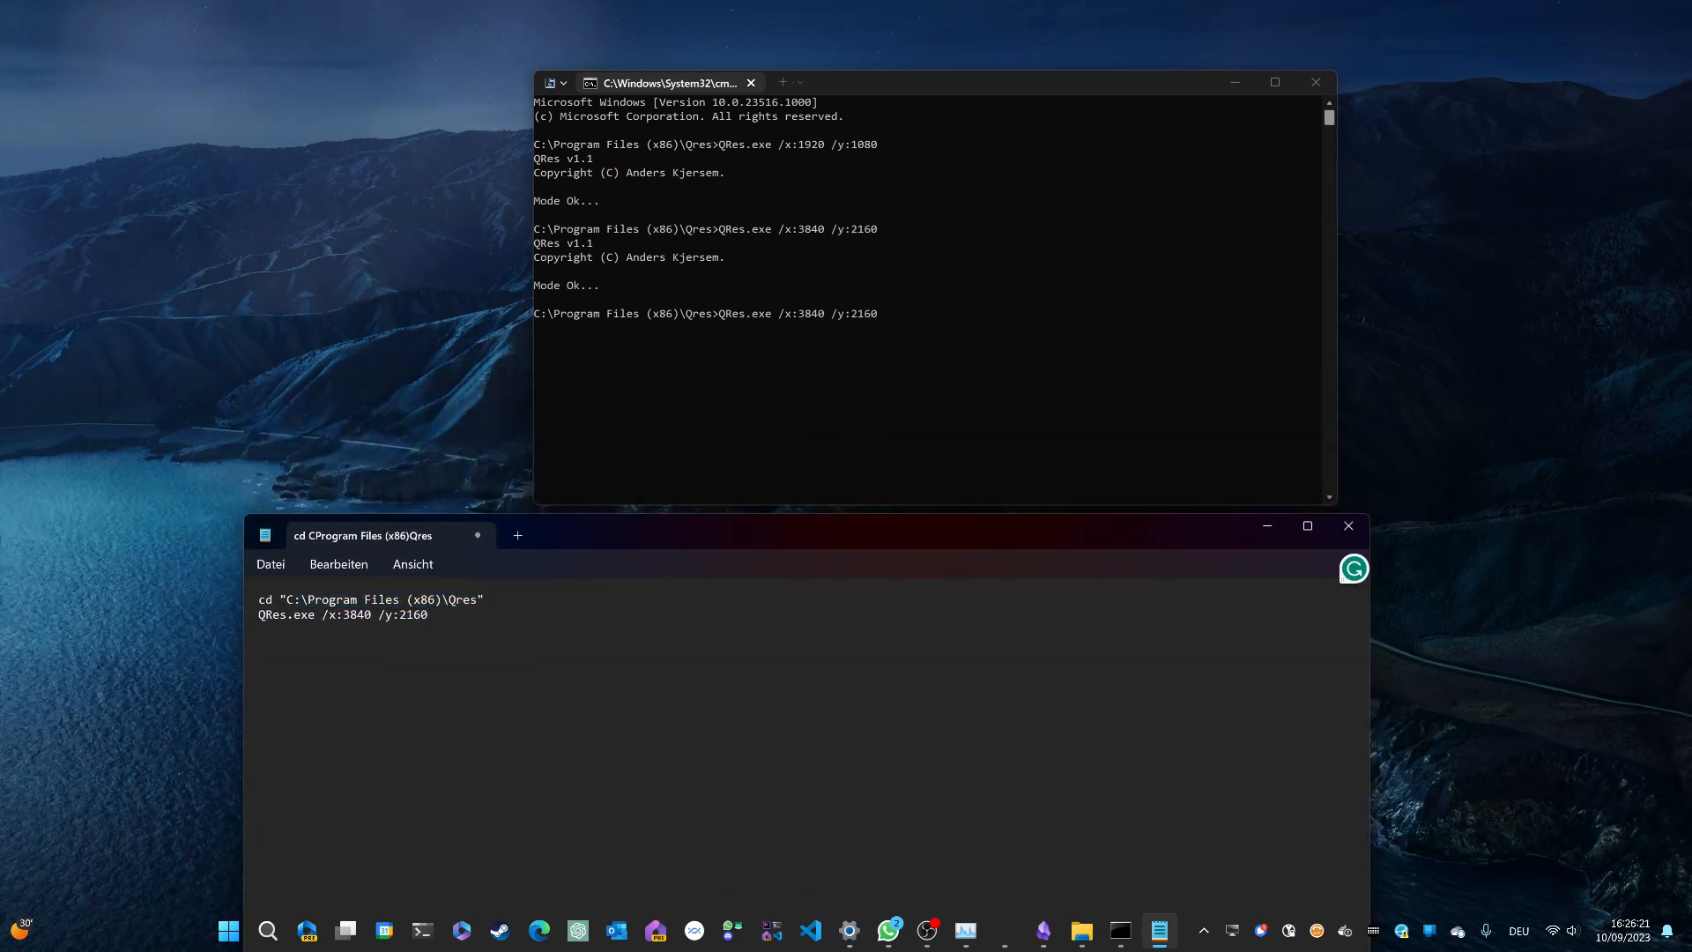
left_click(270, 563)
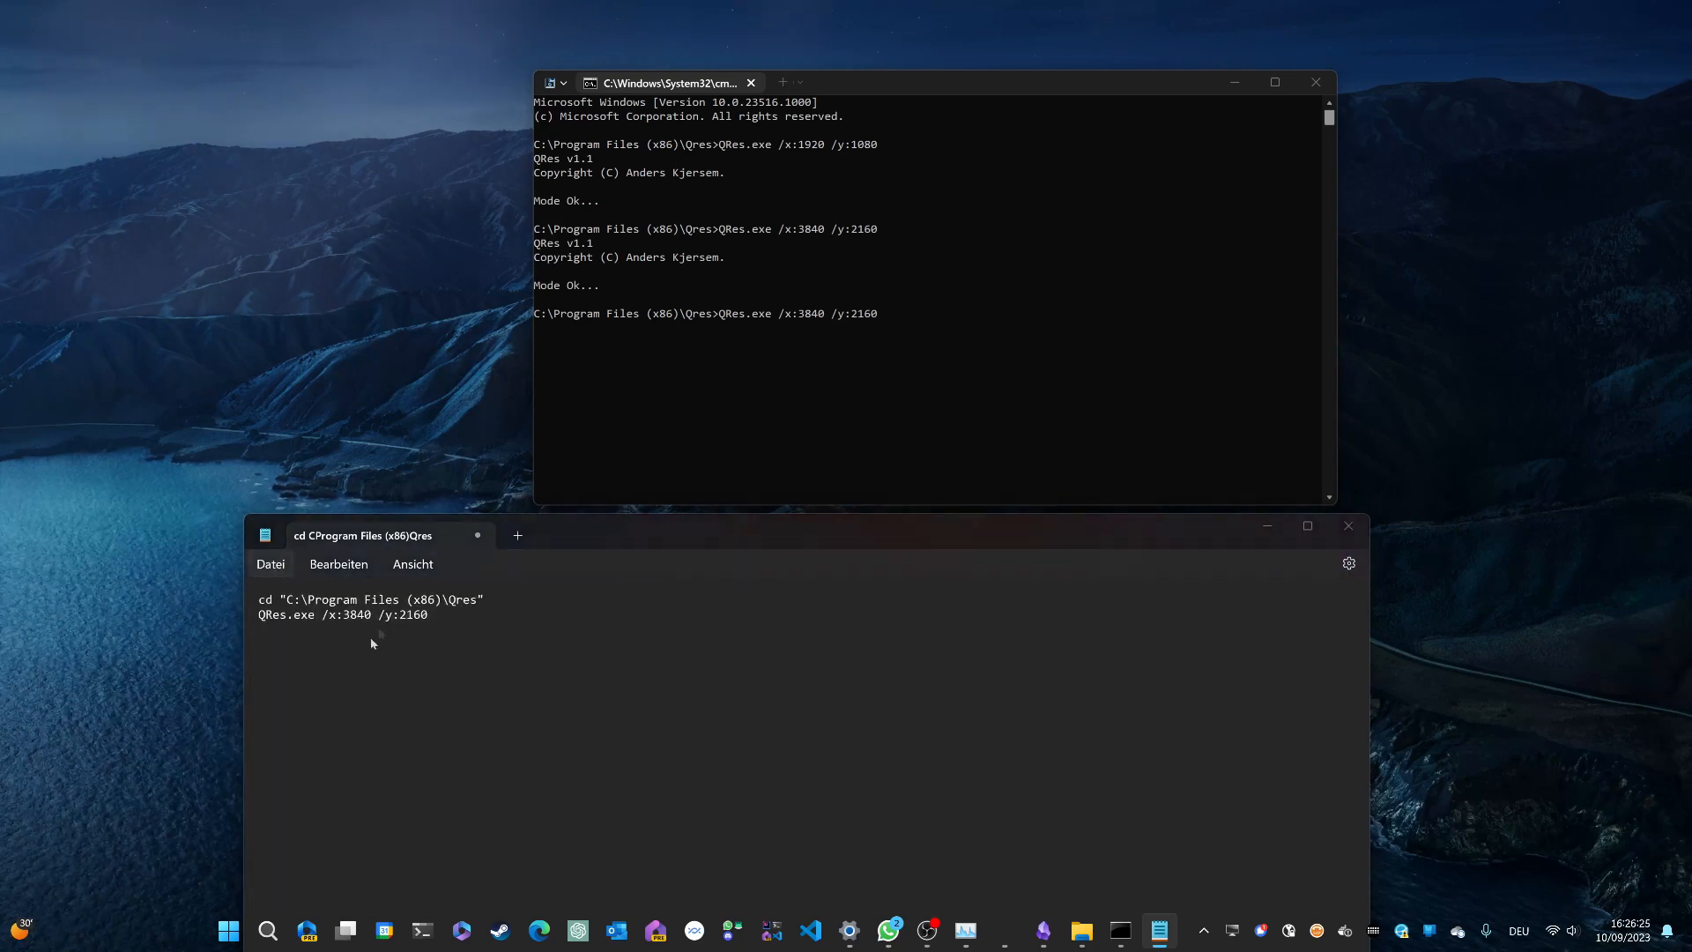
- Save the Notepad script to the Desktop as 4k.bat
left_click(270, 563)
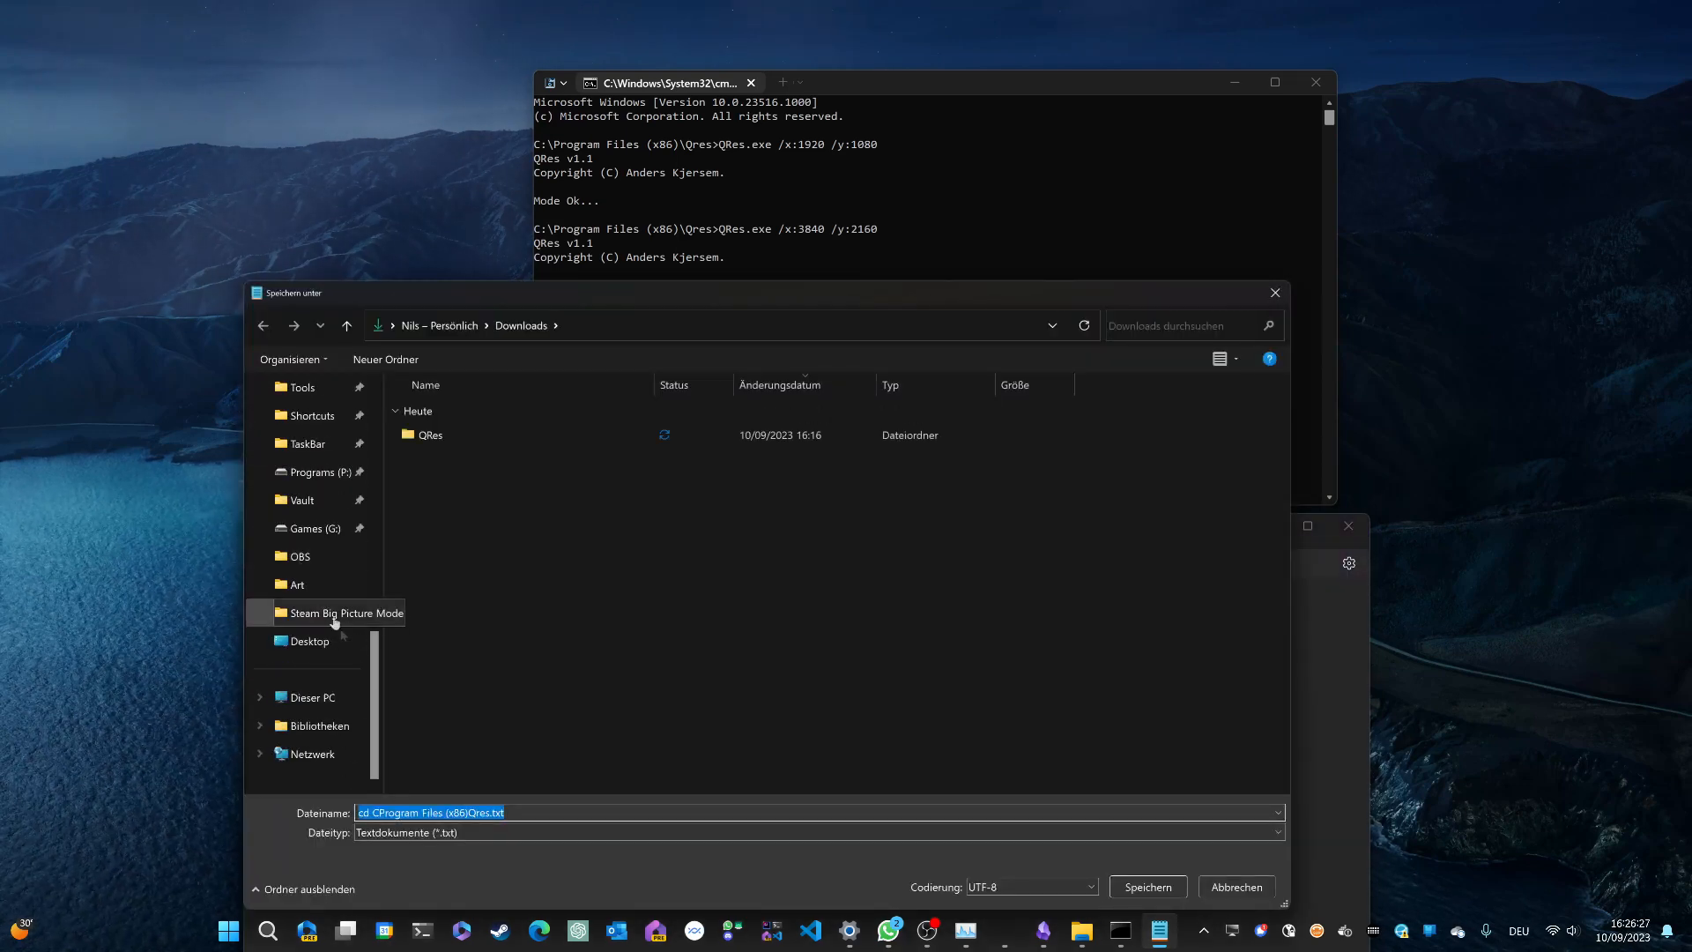
left_click(309, 641)
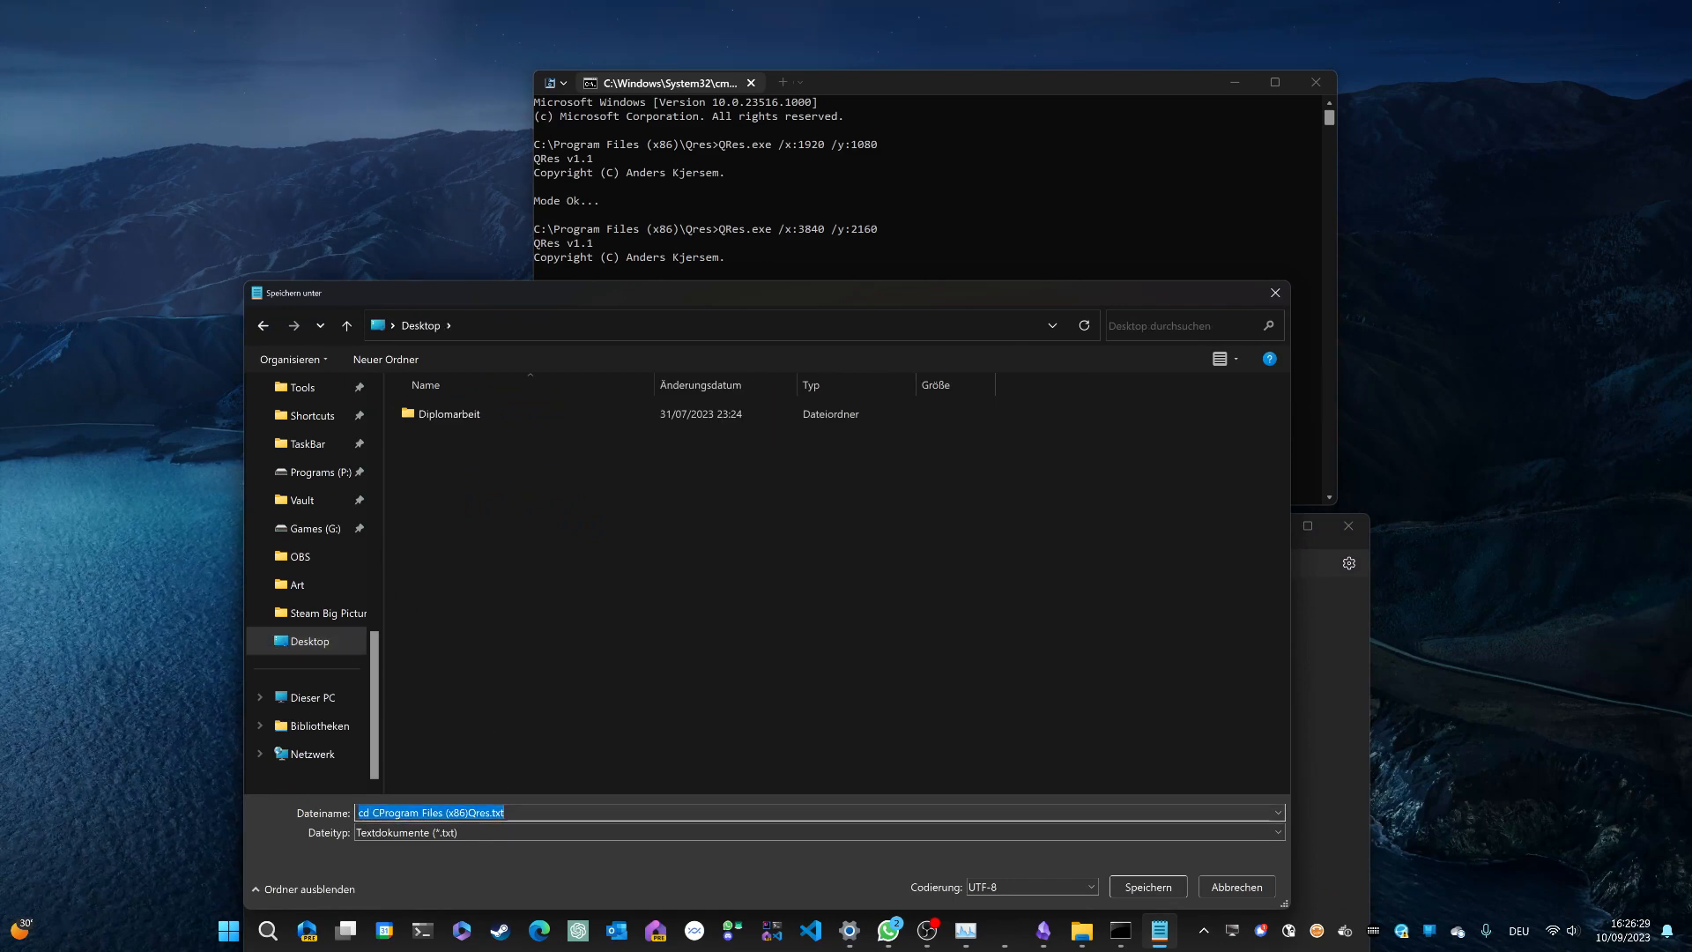
type("4k")
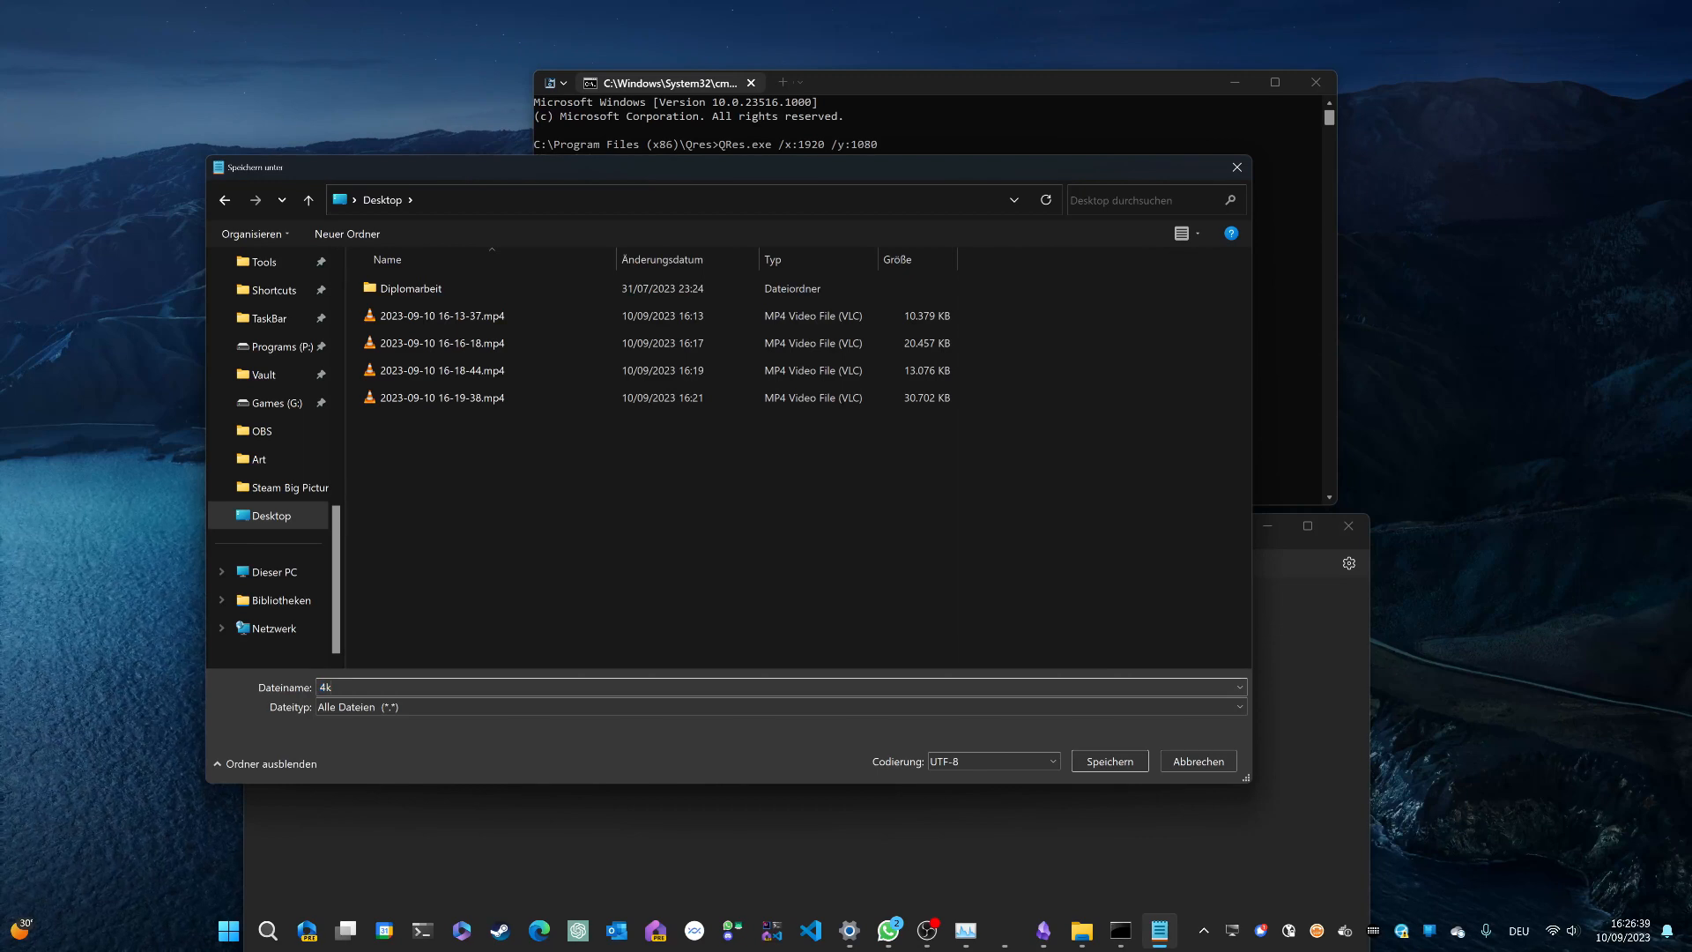
type(".bat")
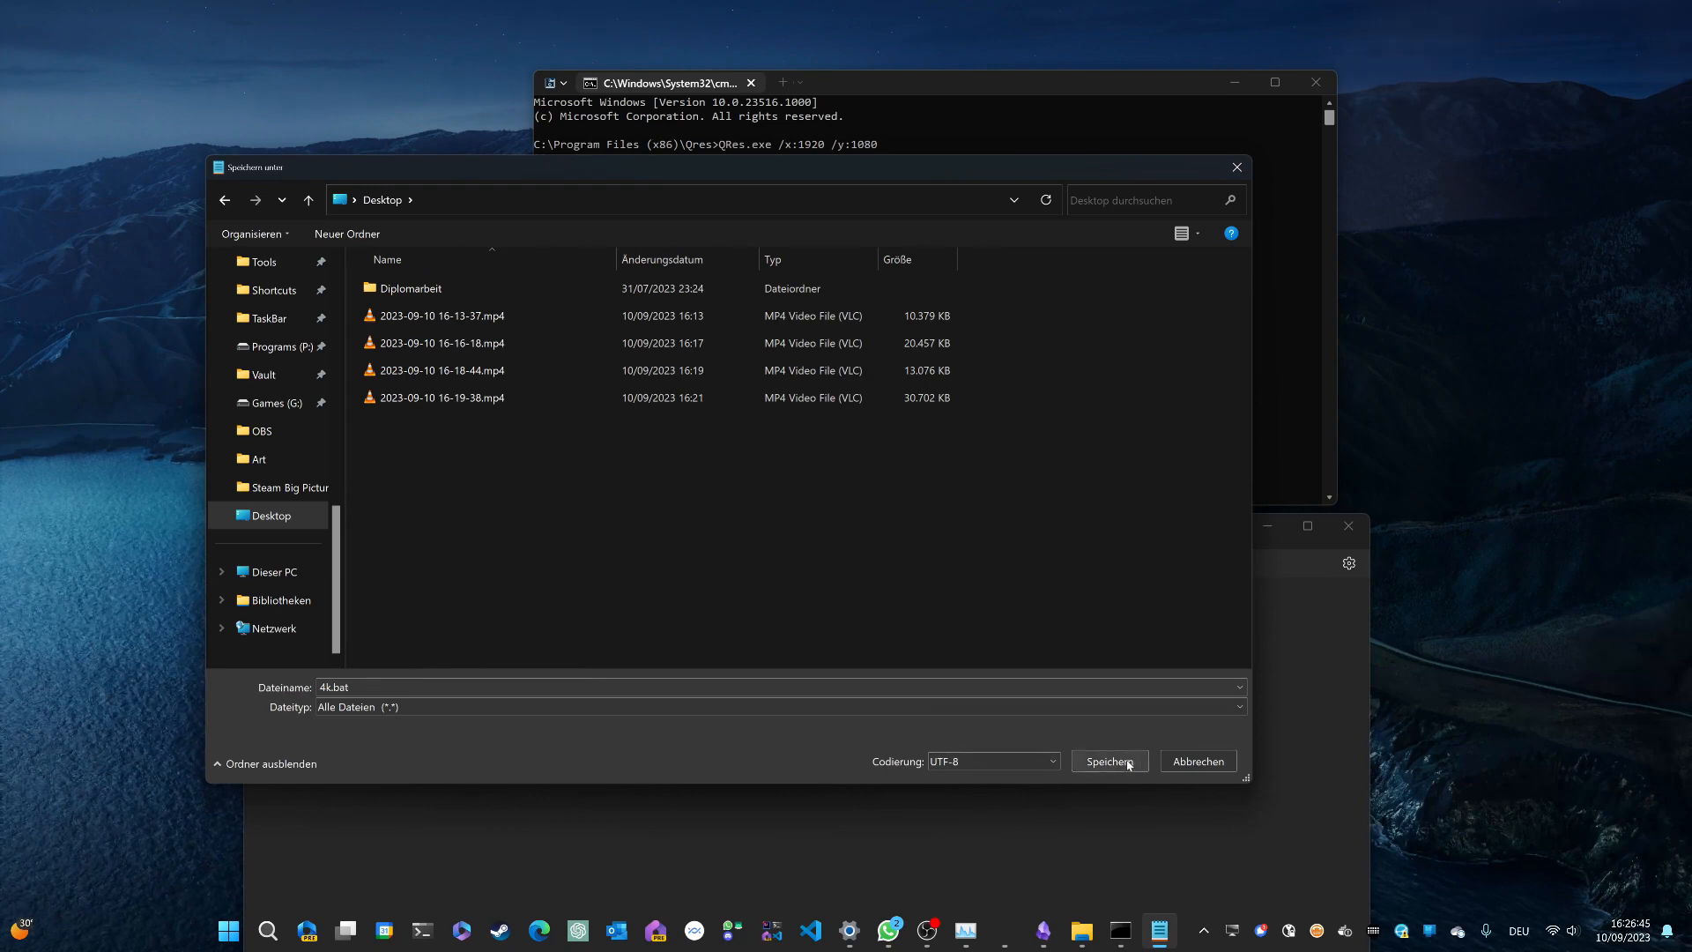
left_click(1108, 760)
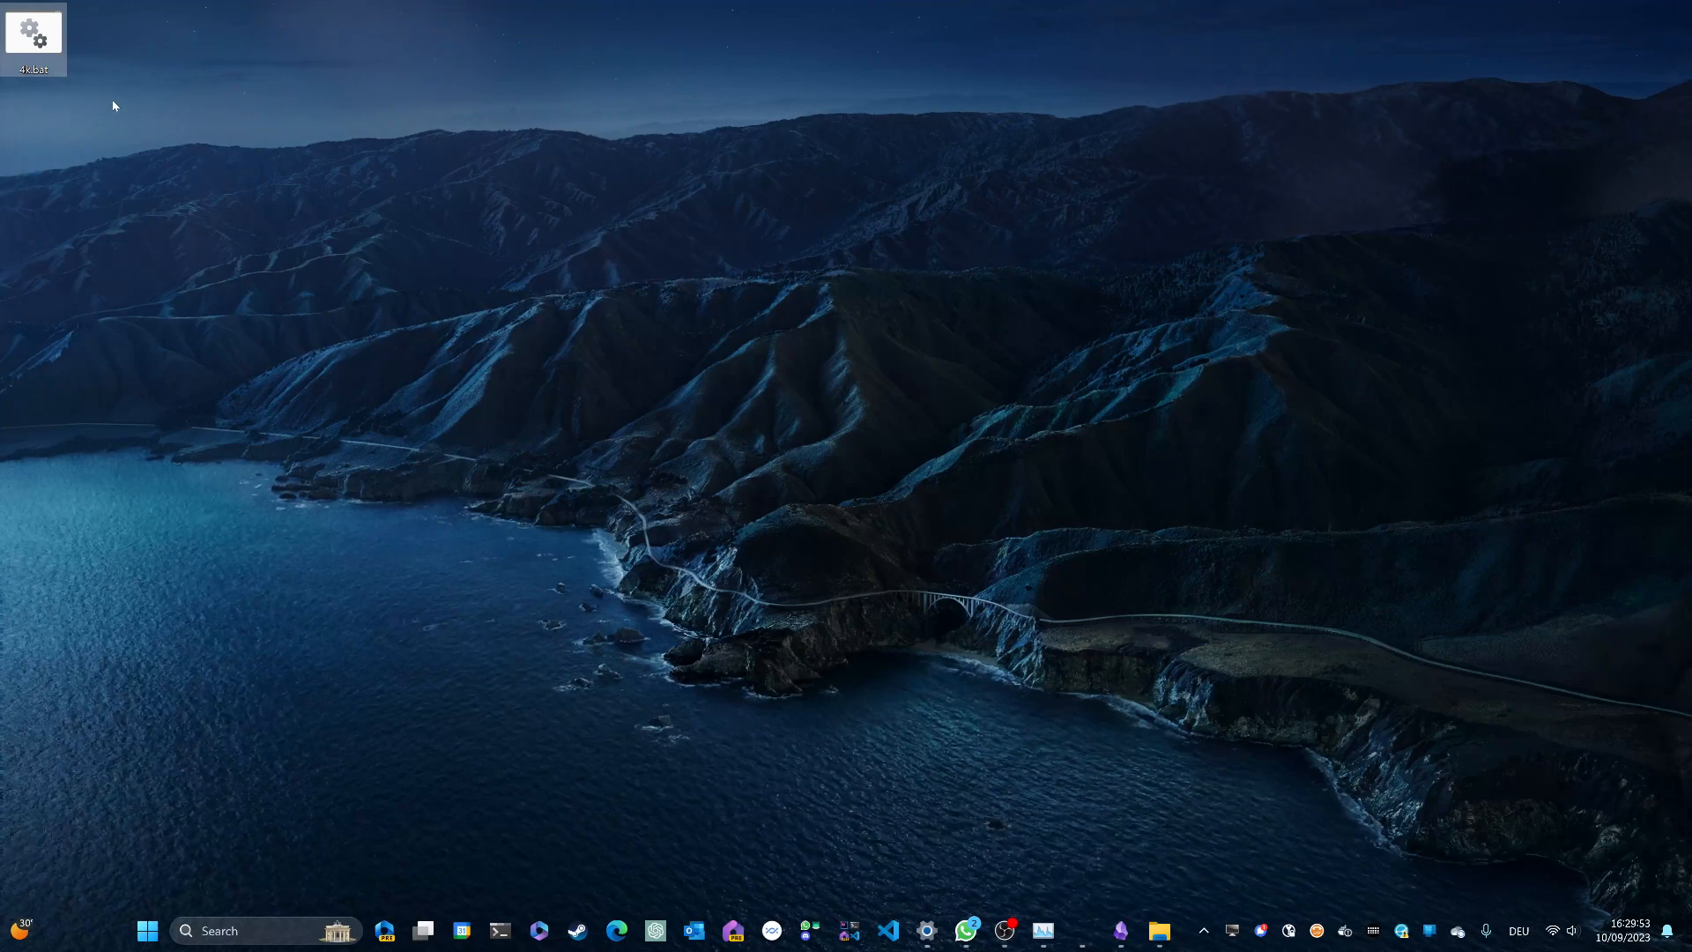
mouse_move(172, 15)
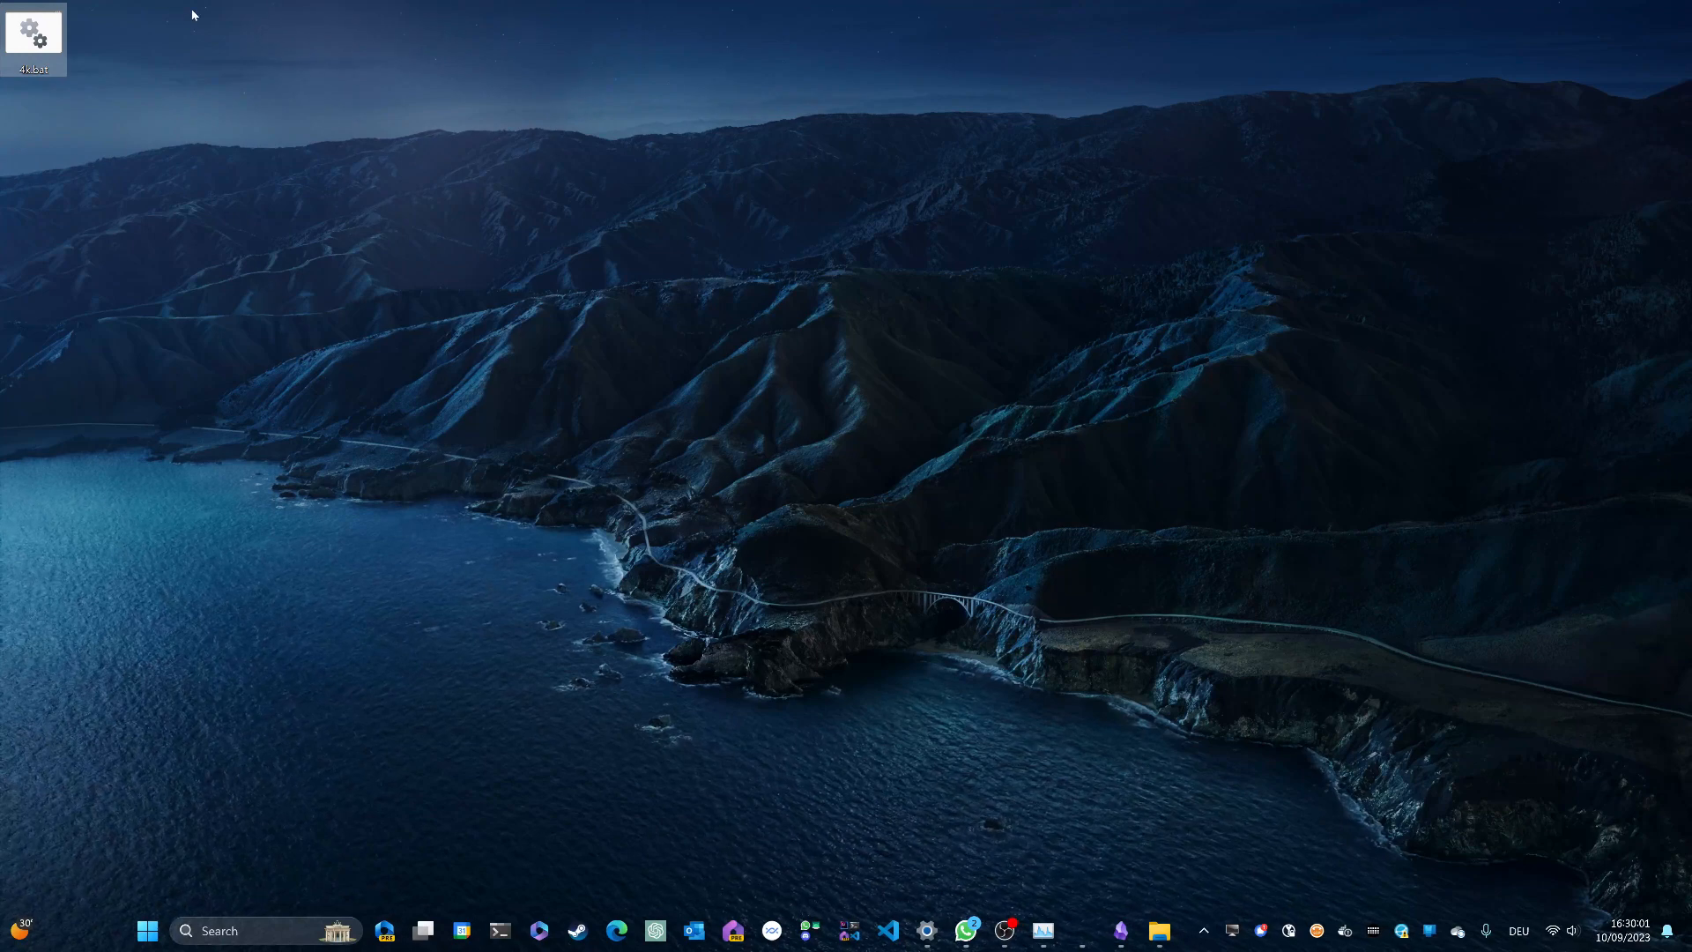
mouse_move(187, 126)
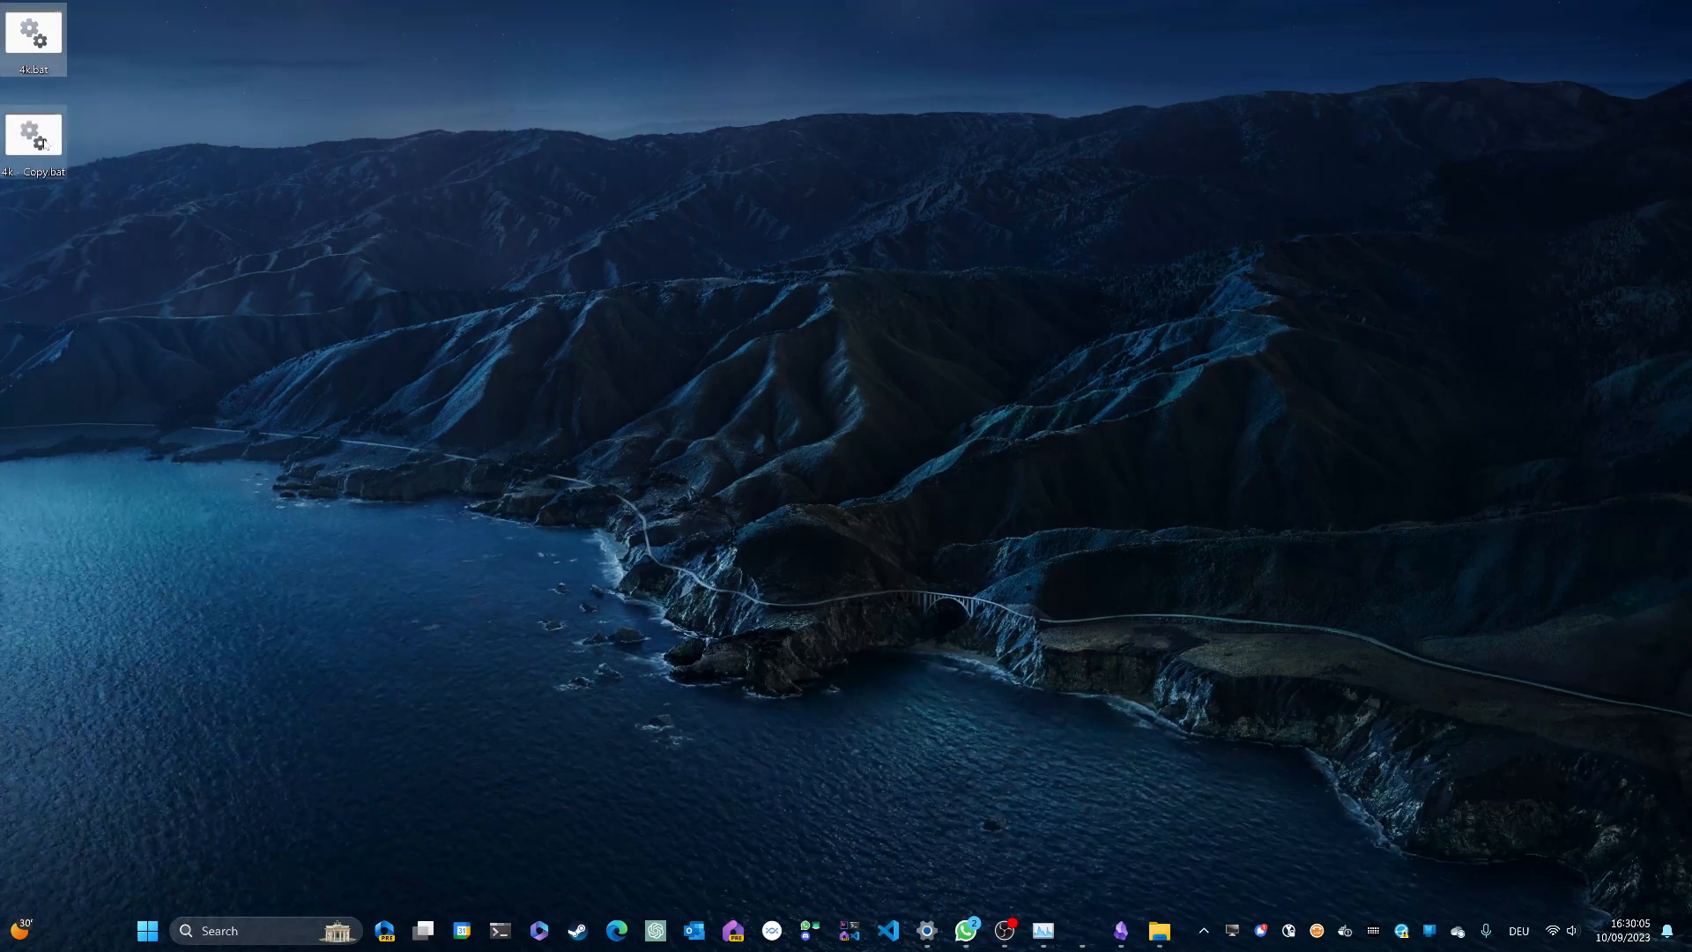
- Rename the desktop copy of 4k.bat to 1080p.bat
right_click(34, 139)
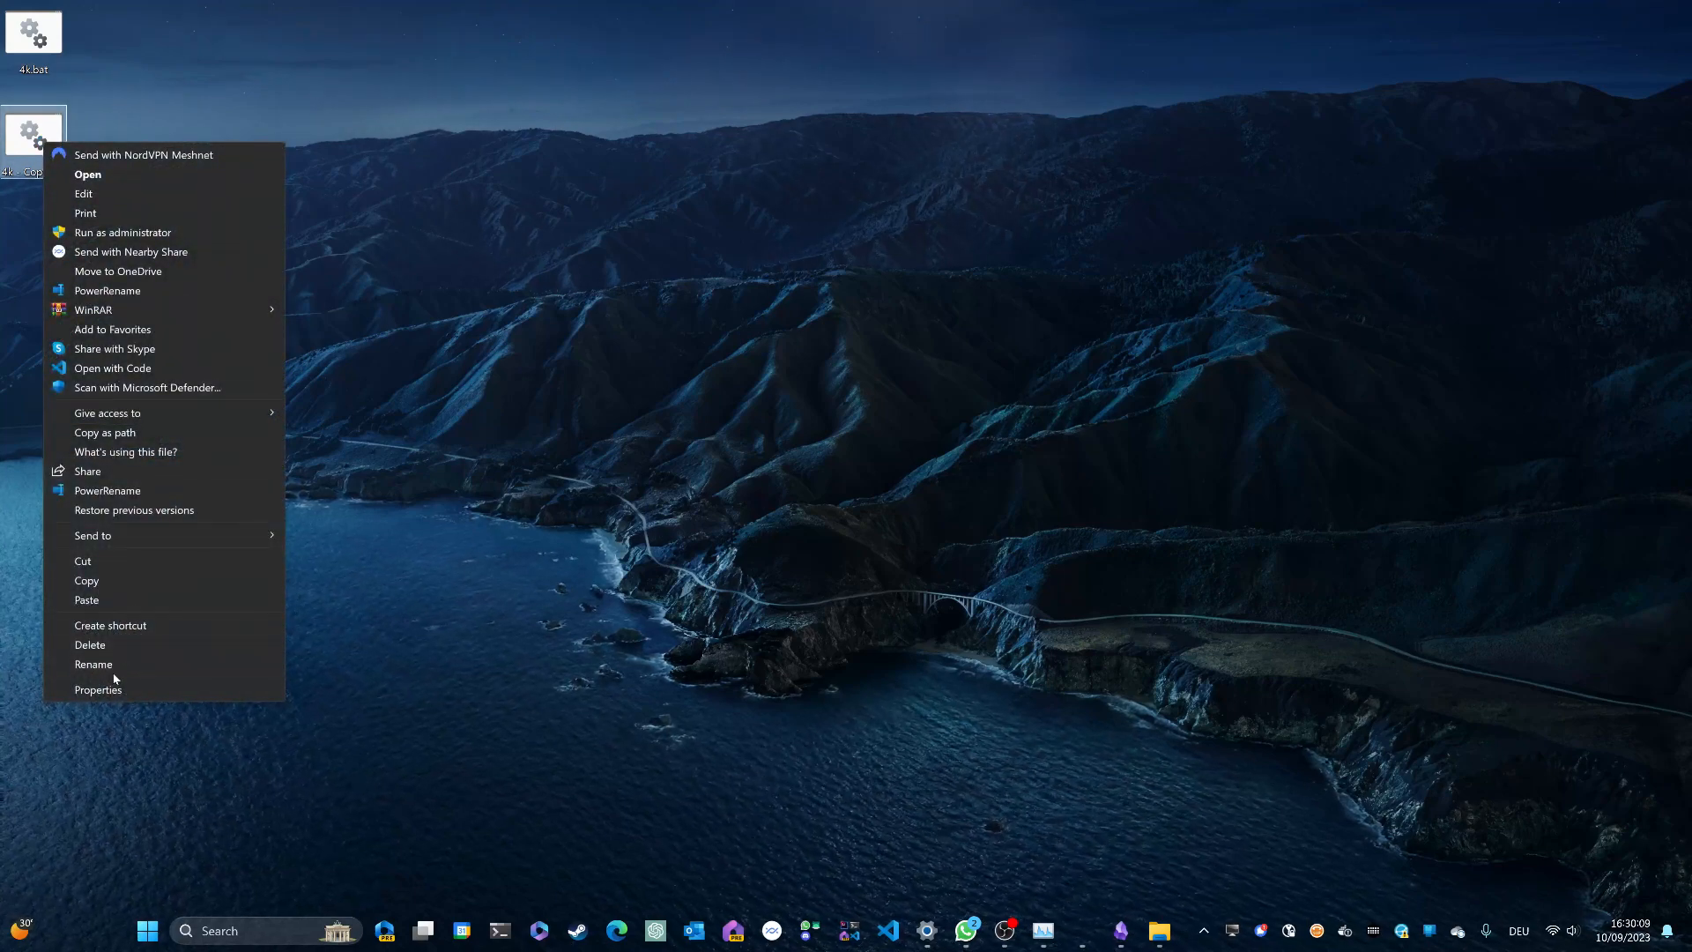
left_click(93, 663)
type("1080p.bat")
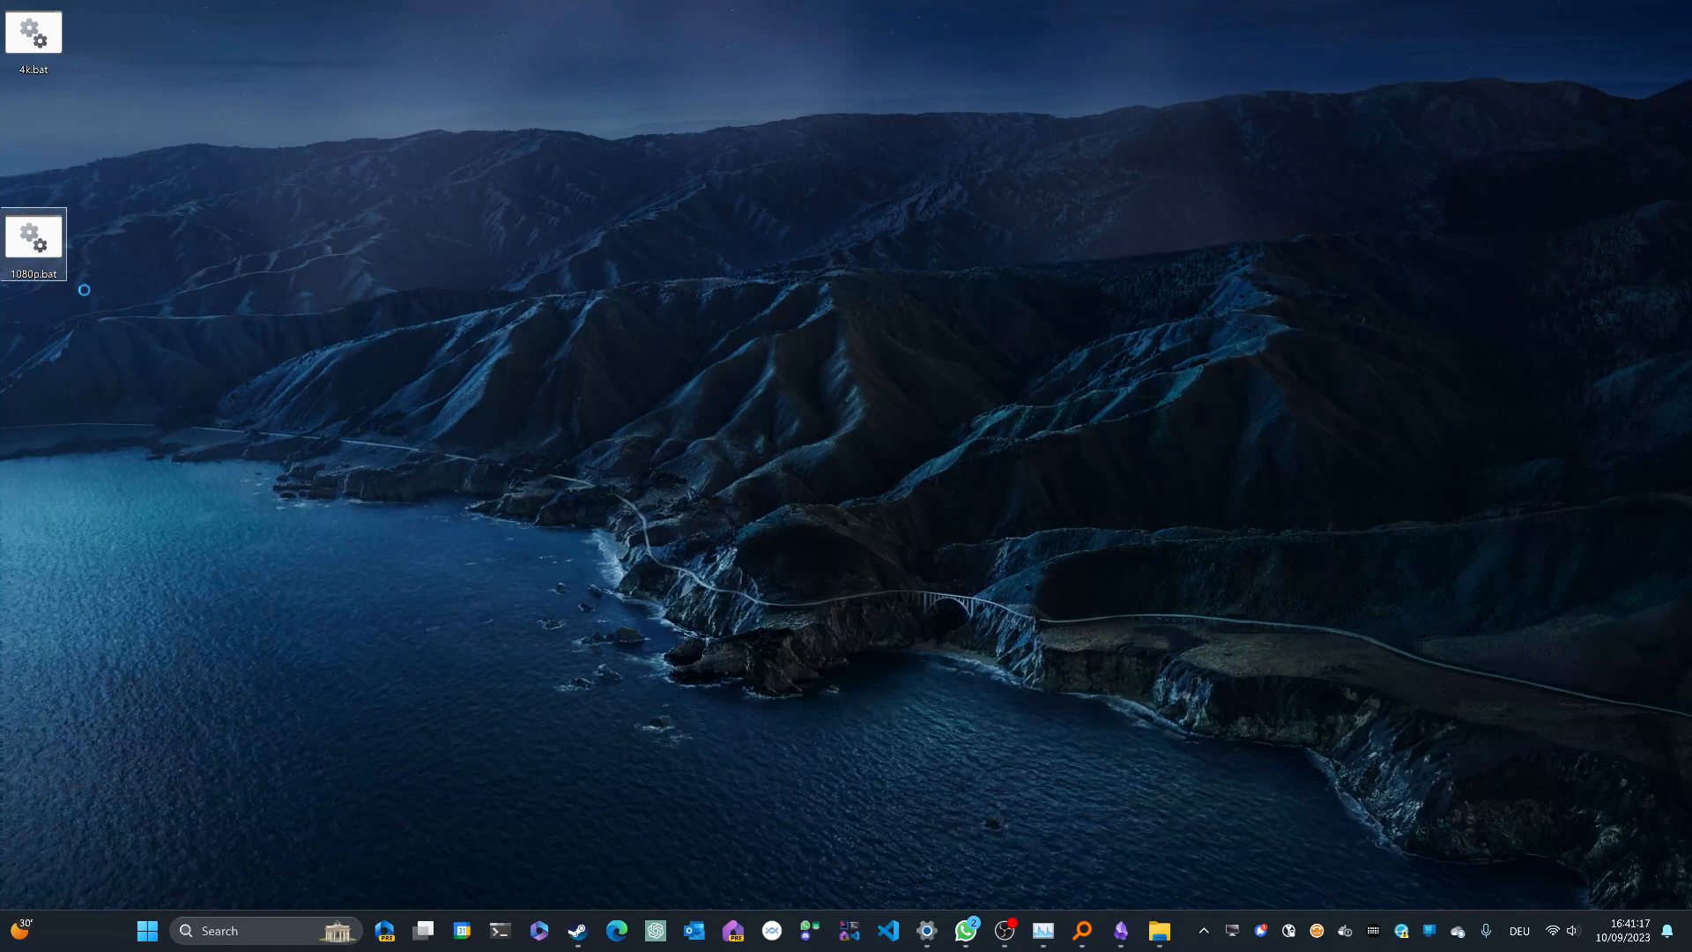
- Edit 1080p.bat in Notepad to read QRes.exe /x:1920 /y:1080, then close it
double_click(34, 236)
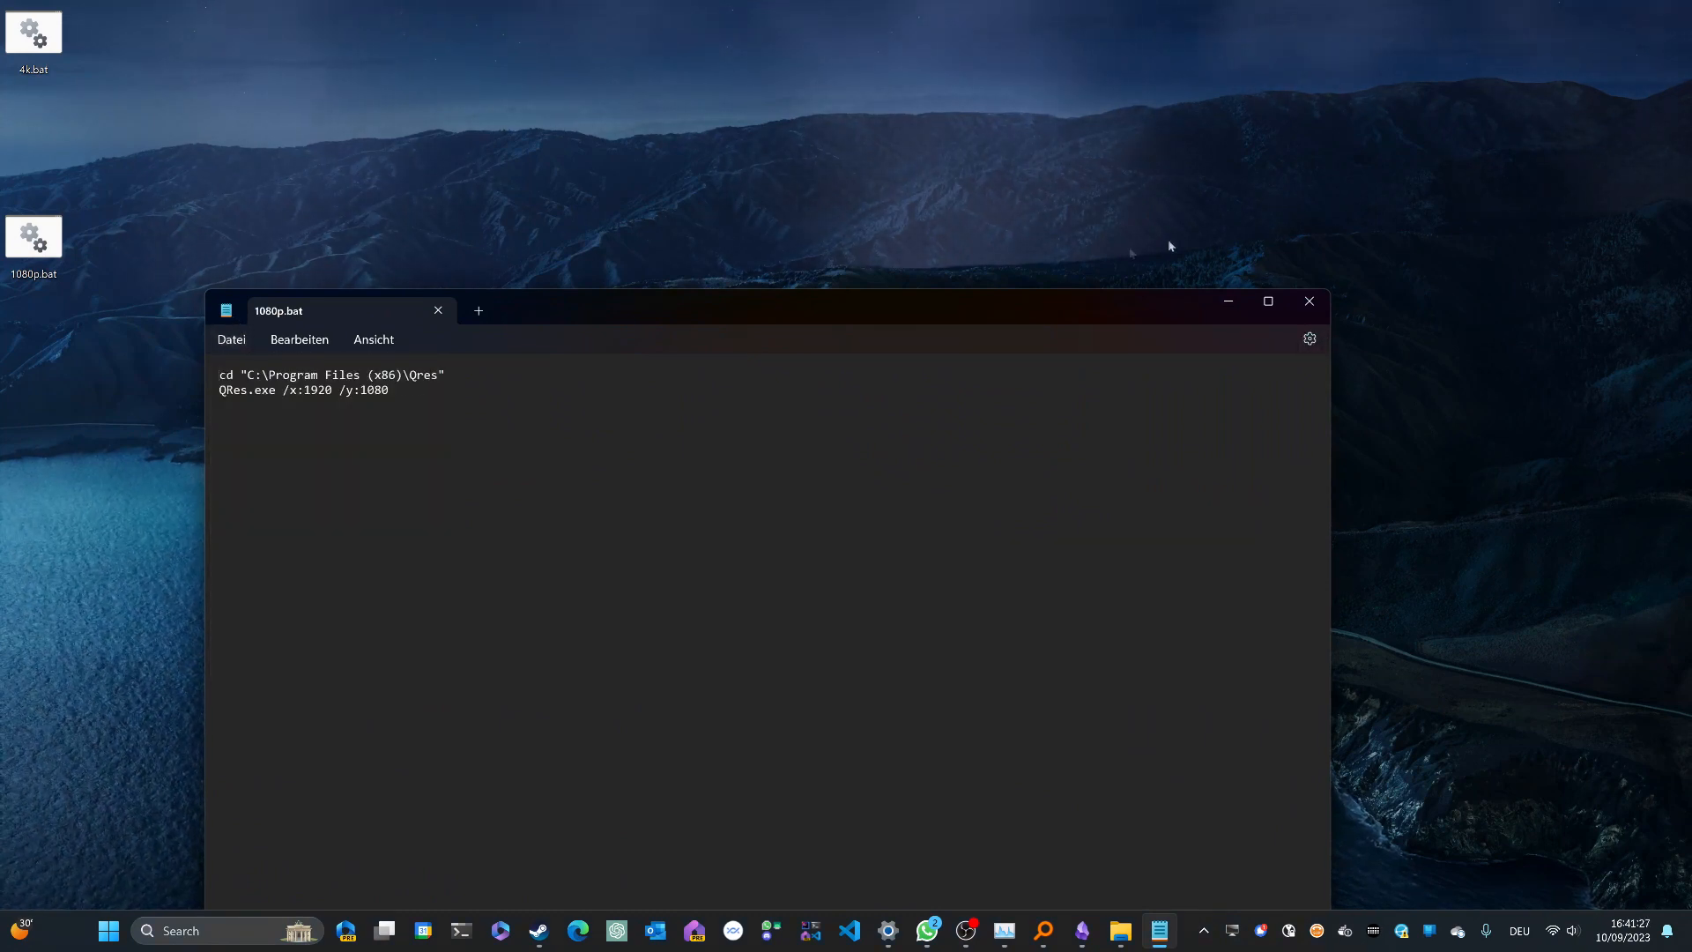
left_click(1309, 302)
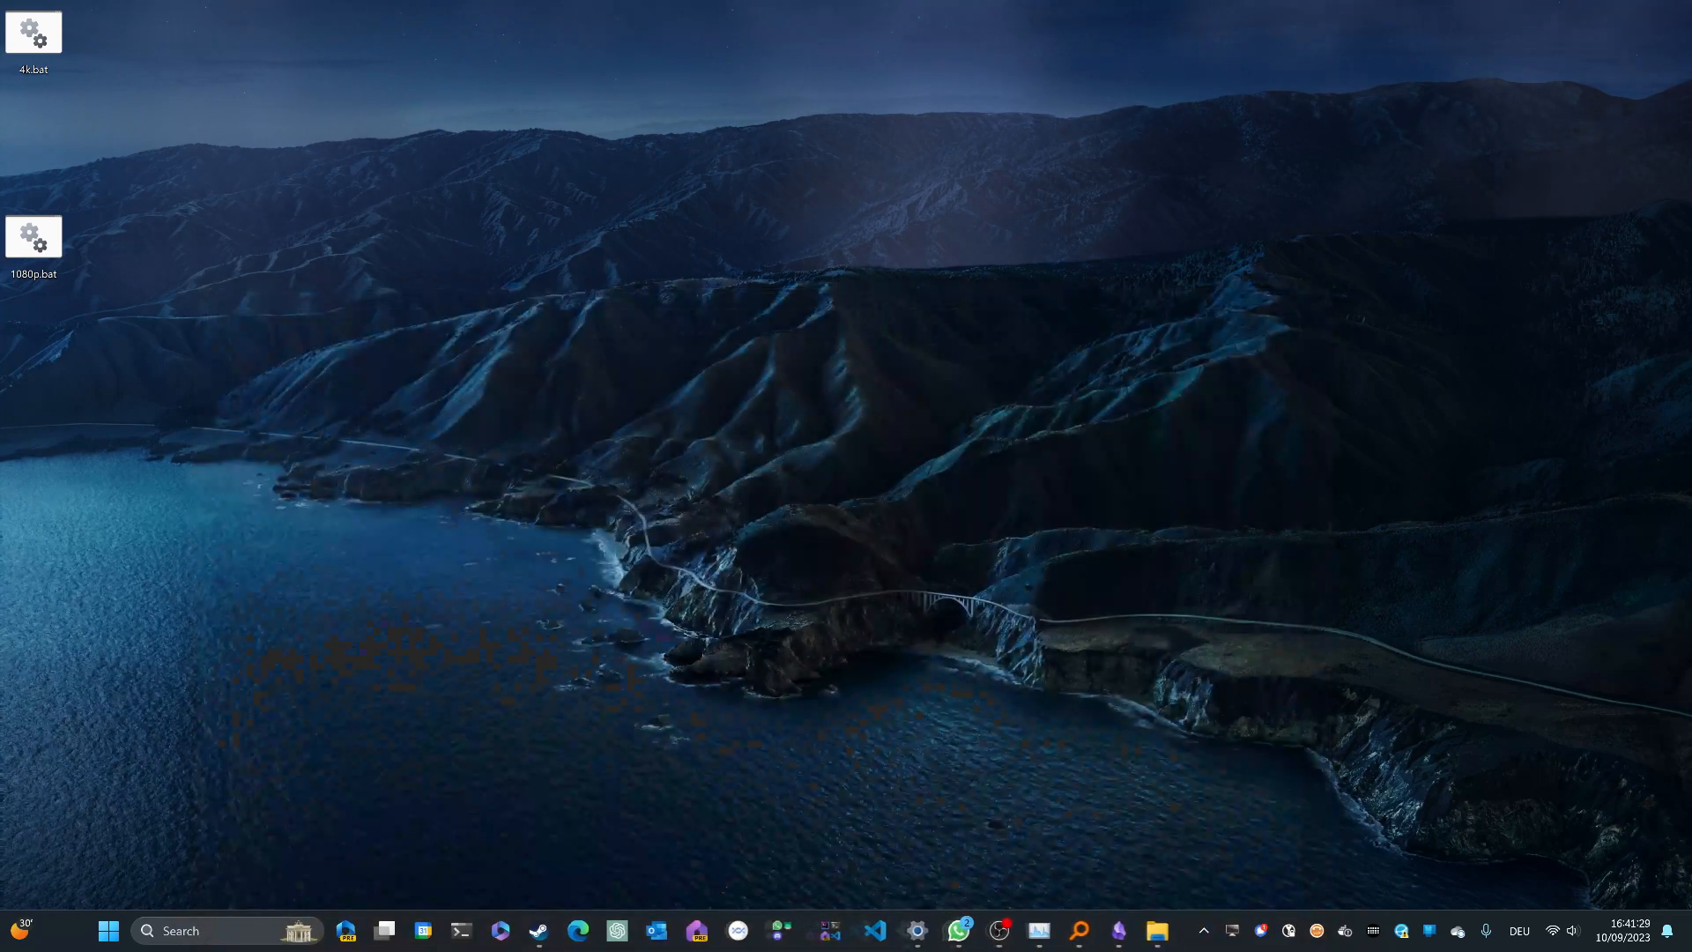